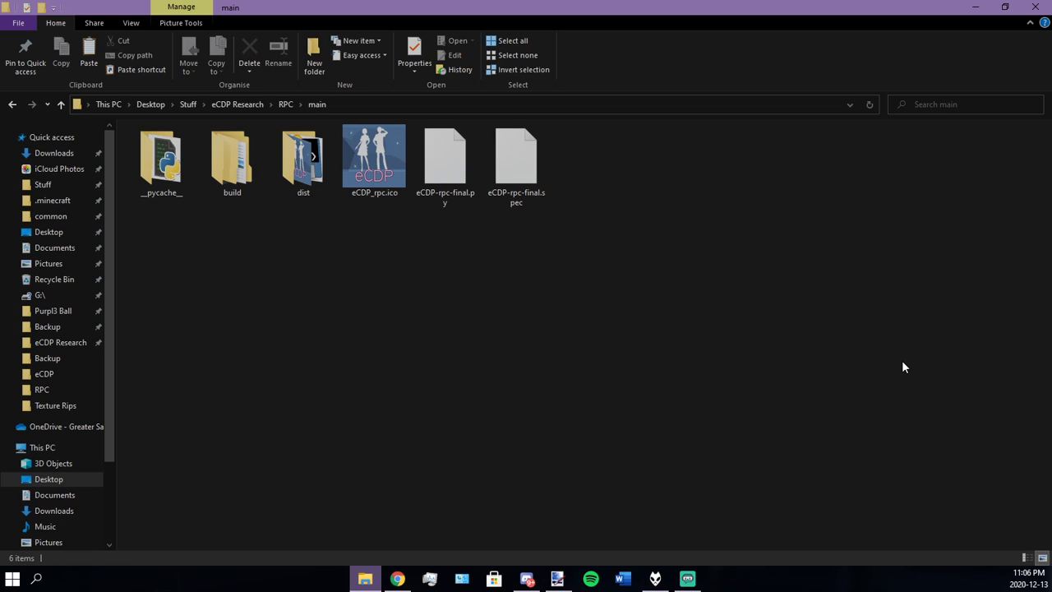
mouse_move(902, 367)
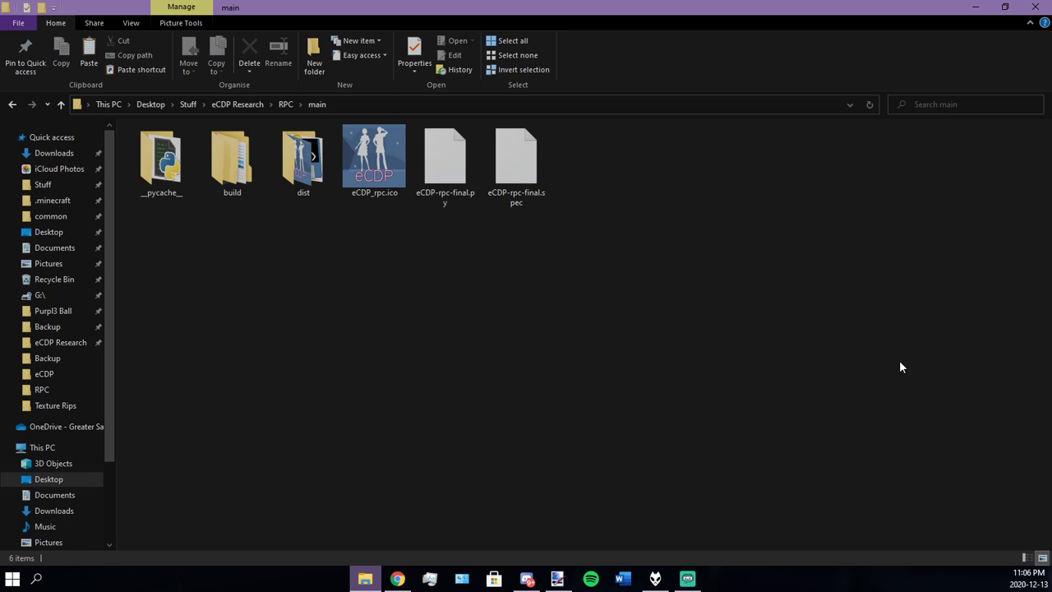
mouse_move(346, 261)
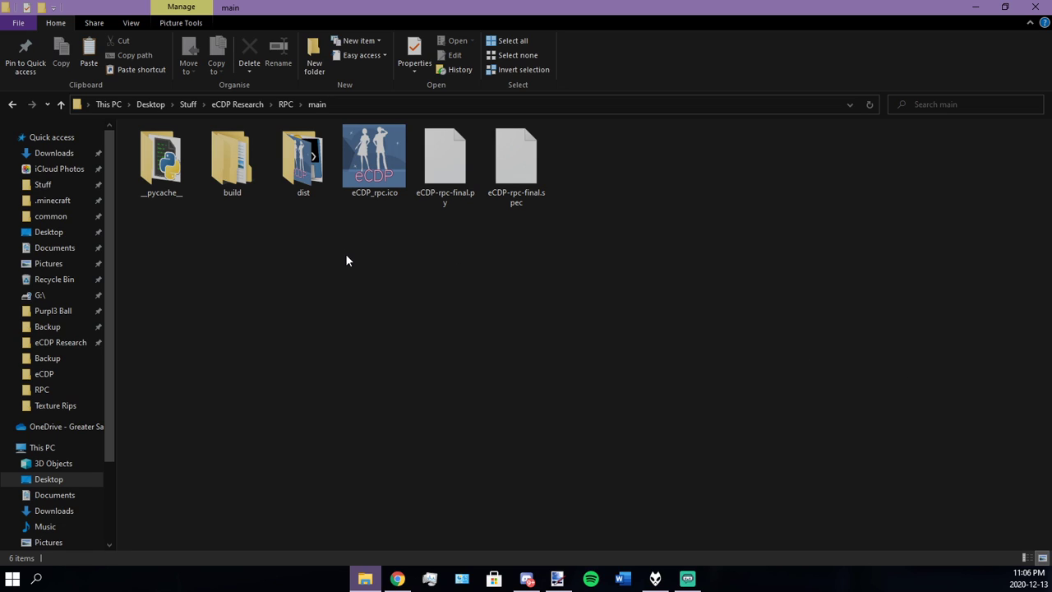
mouse_move(359, 260)
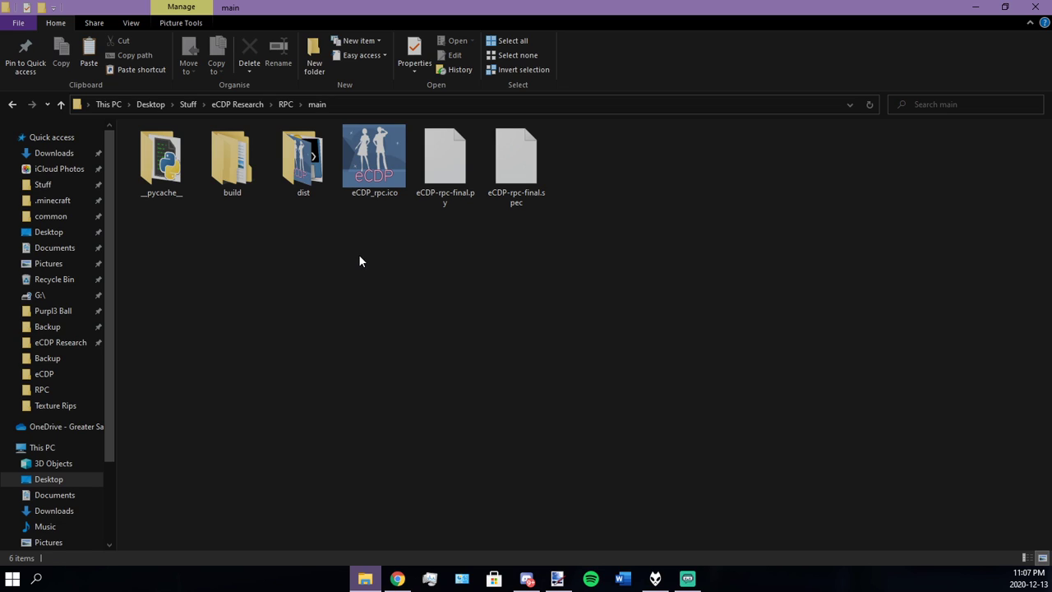
mouse_move(303, 224)
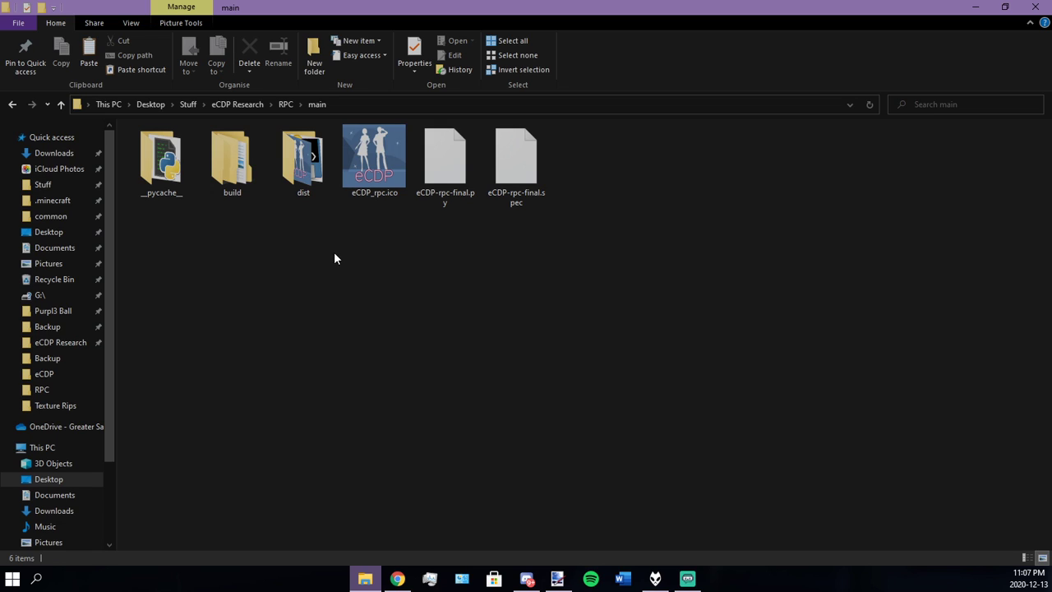
Step: Inspect the dist folder's eCDP icon and eCDP-rpc-final.exe, then return to the RPC folder
double_click(303, 156)
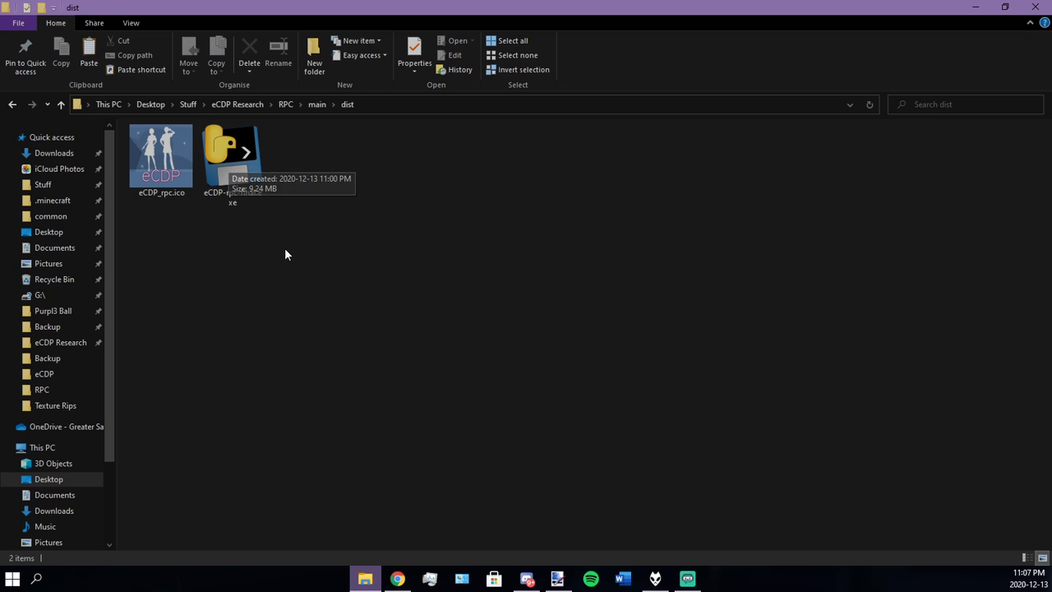
mouse_move(253, 216)
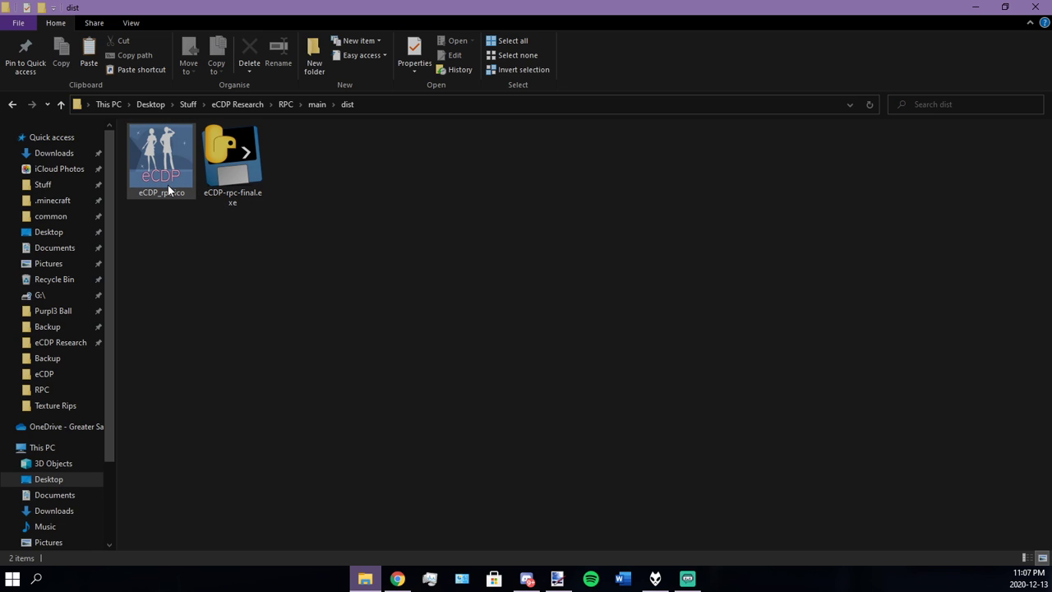
click(232, 157)
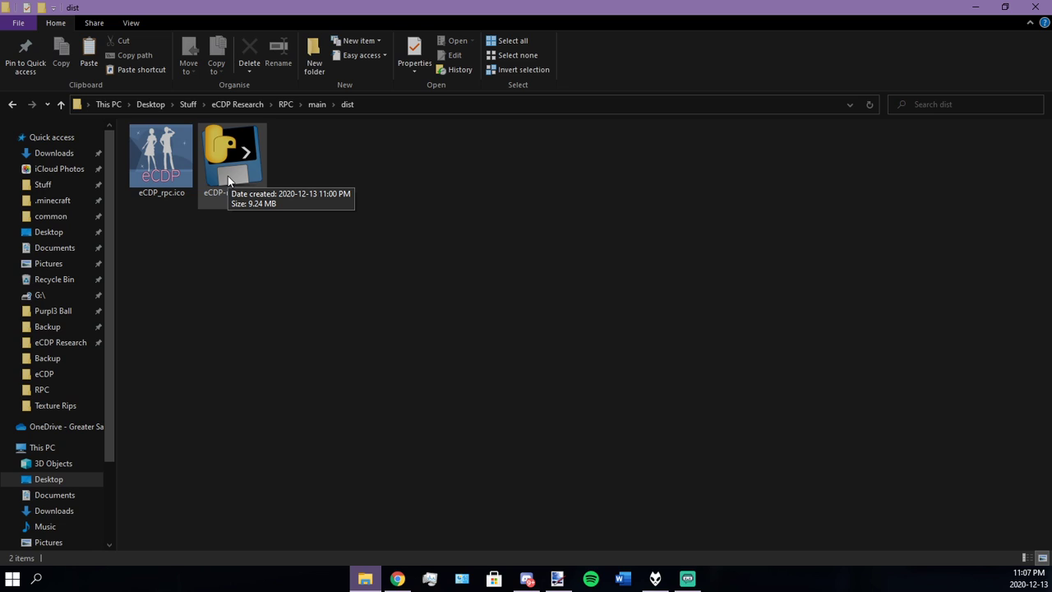
click(13, 104)
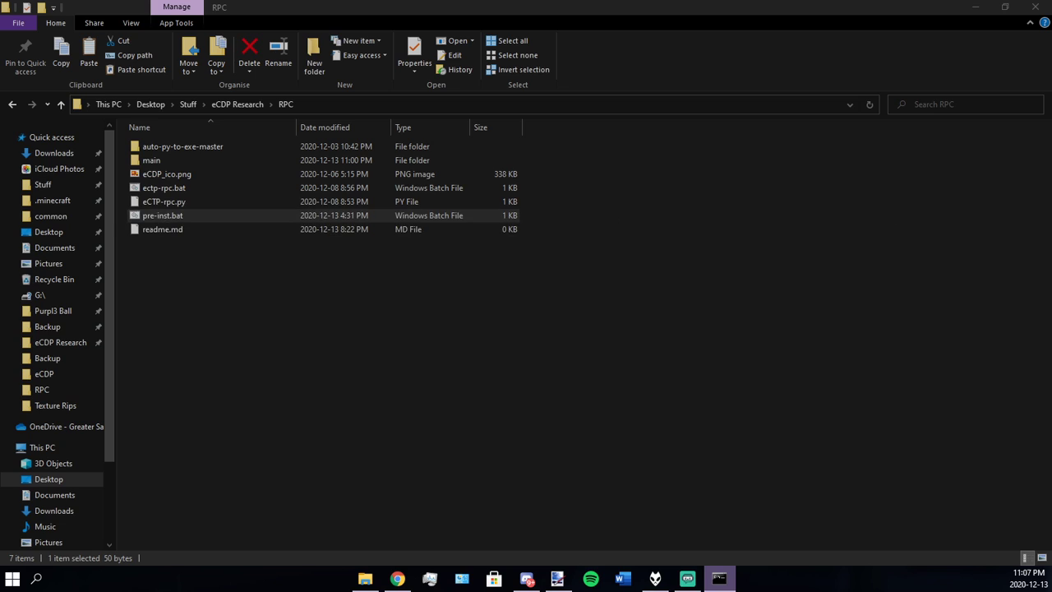
Step: Run pre-inst.bat to confirm pypresence is installed, then open the main folder
double_click(162, 214)
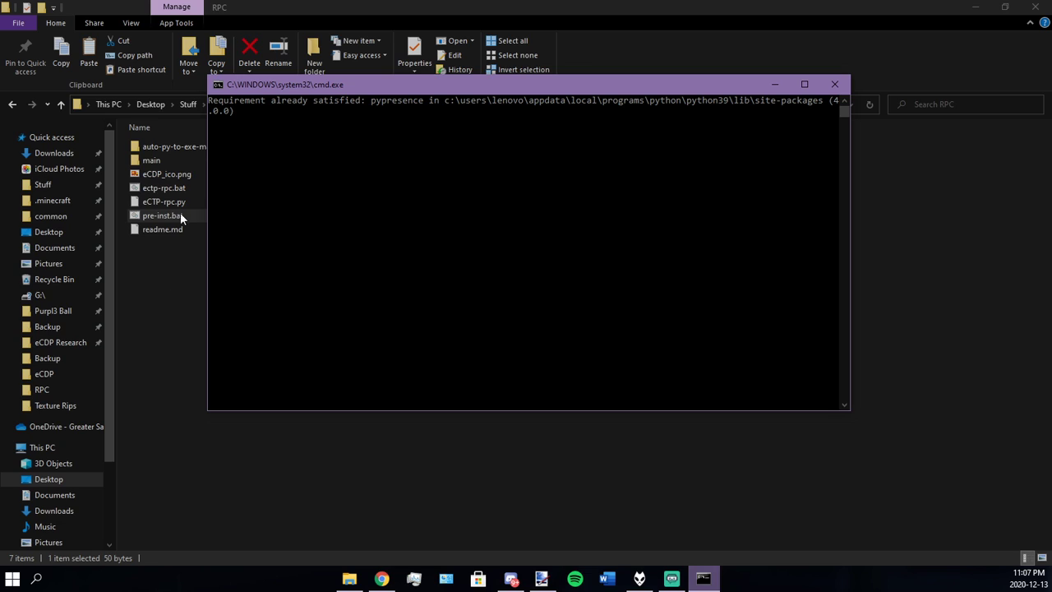
click(835, 84)
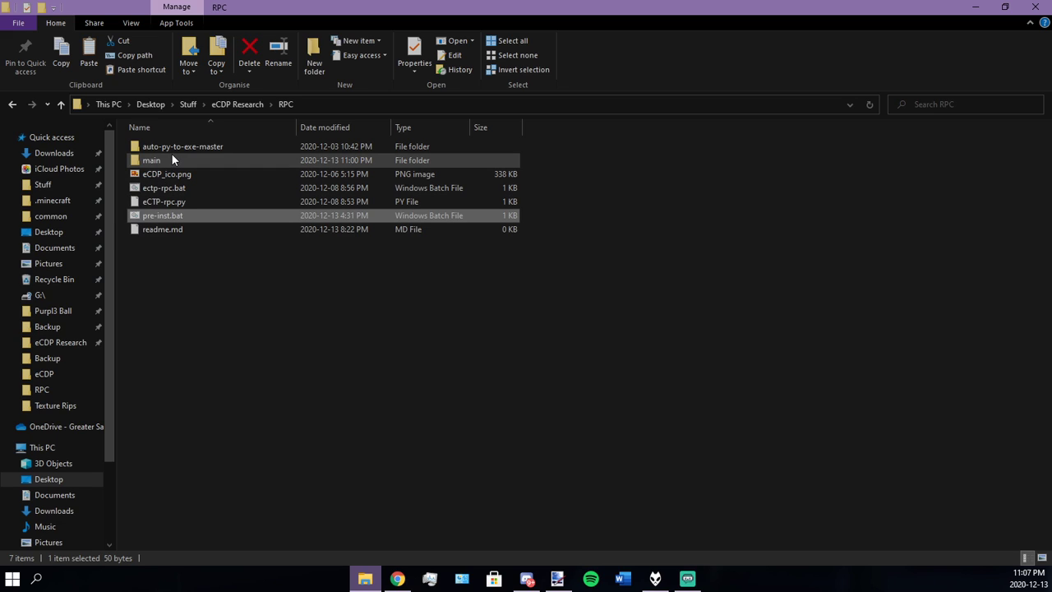
click(152, 160)
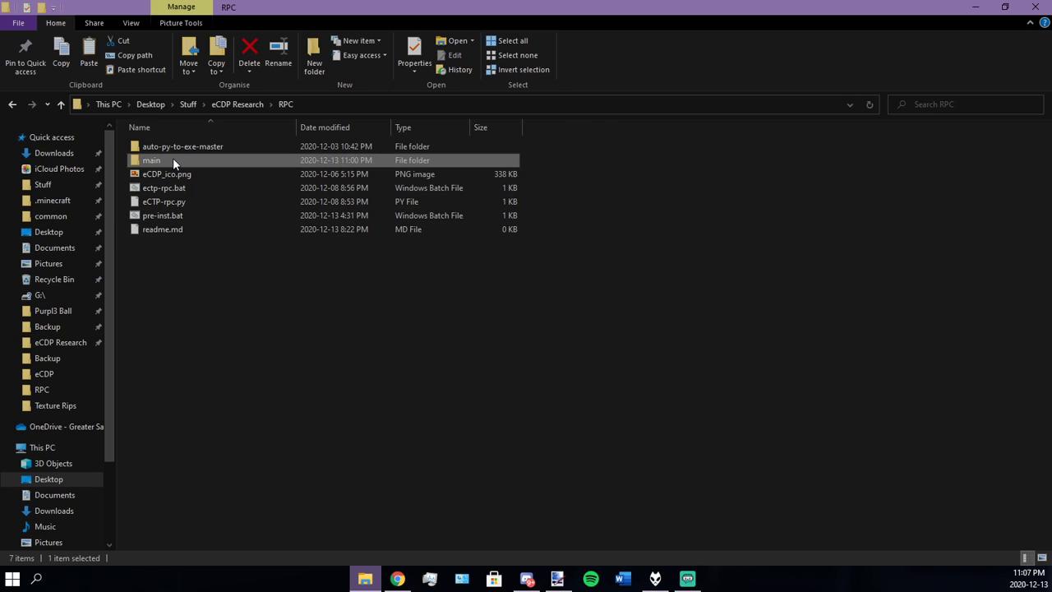
double_click(151, 160)
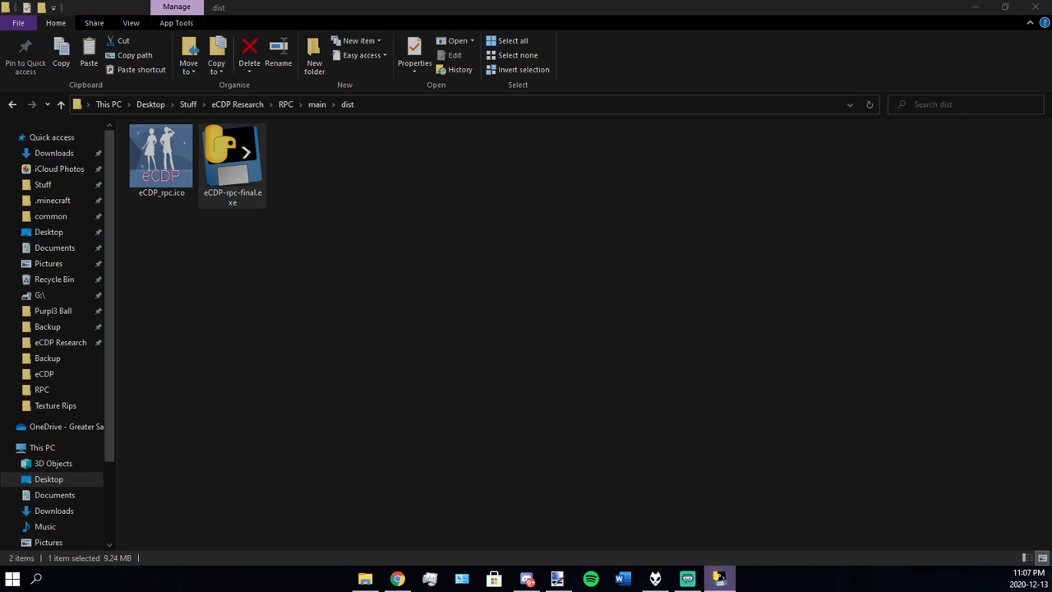
Step: Launch eCDP-rpc-final.exe and drag its console window aside
double_click(232, 156)
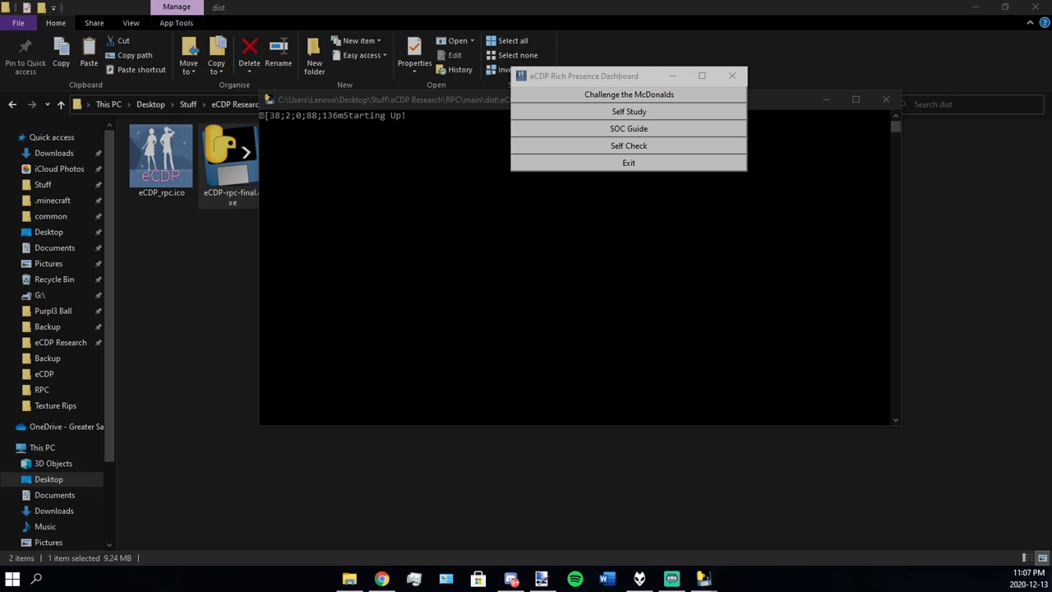
mouse_move(739, 139)
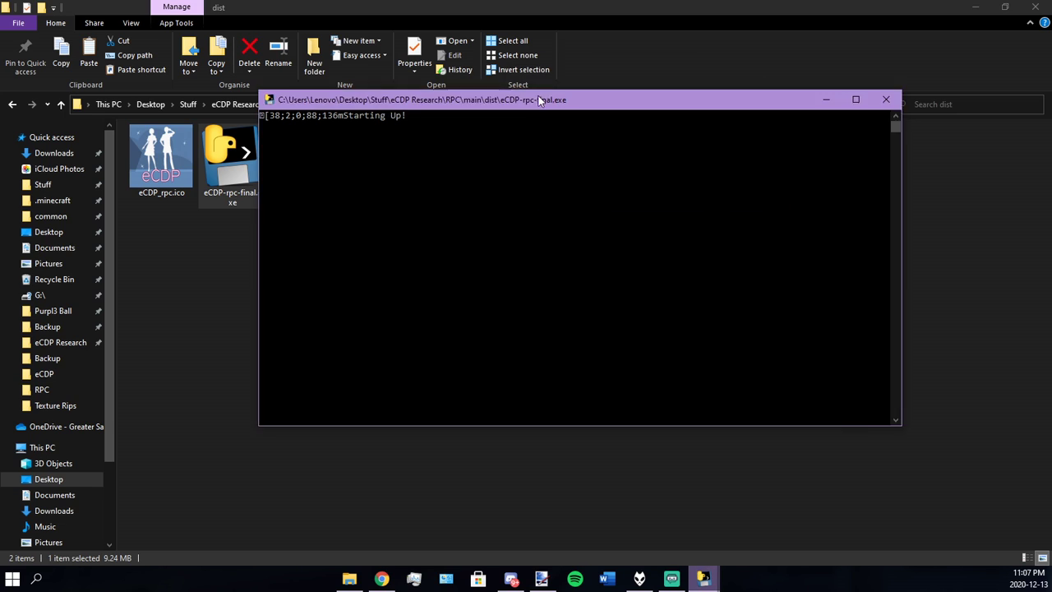
drag(539, 100, 395, 108)
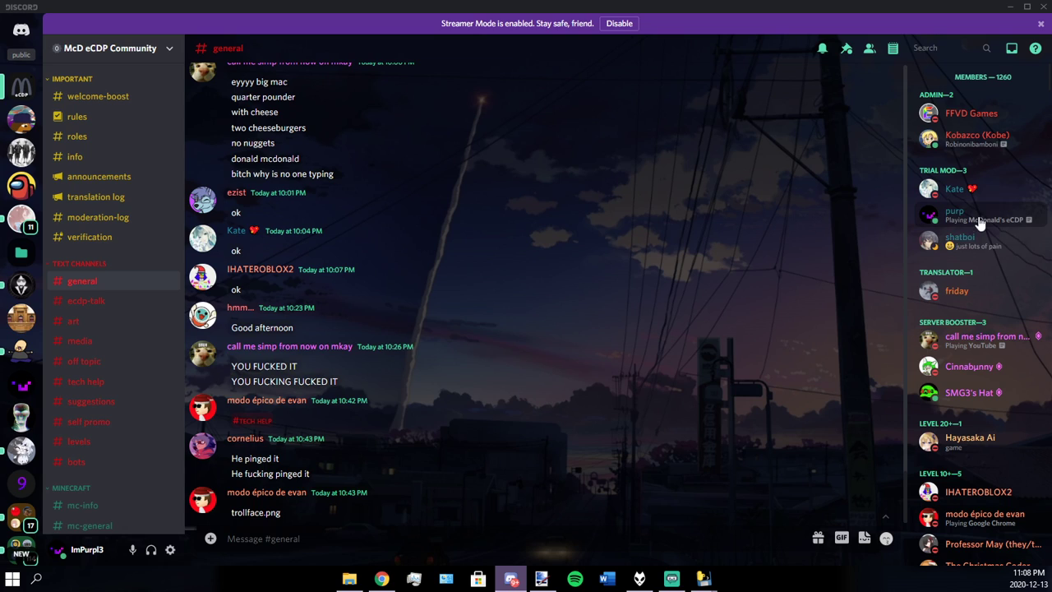
Step: Open your Discord profile card, then set the activity to Challenge the McDonalds, then Self Study
click(954, 211)
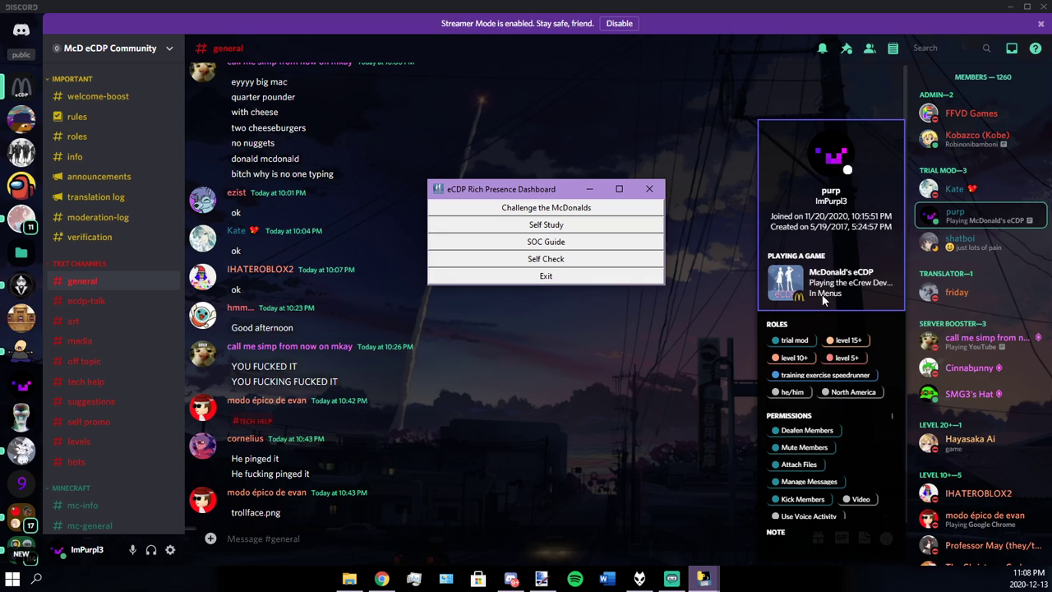
click(649, 188)
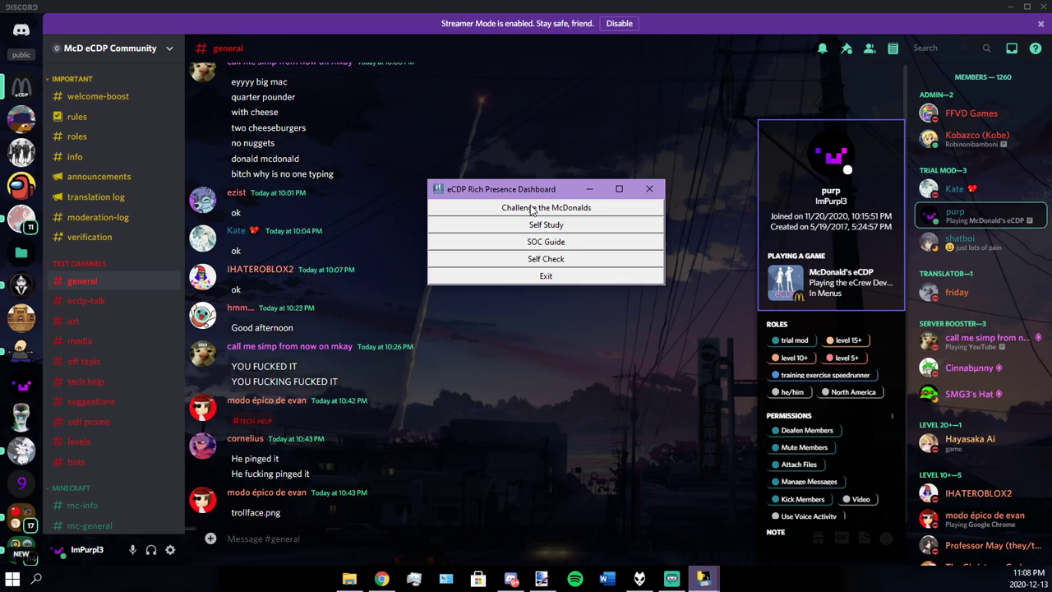
click(546, 207)
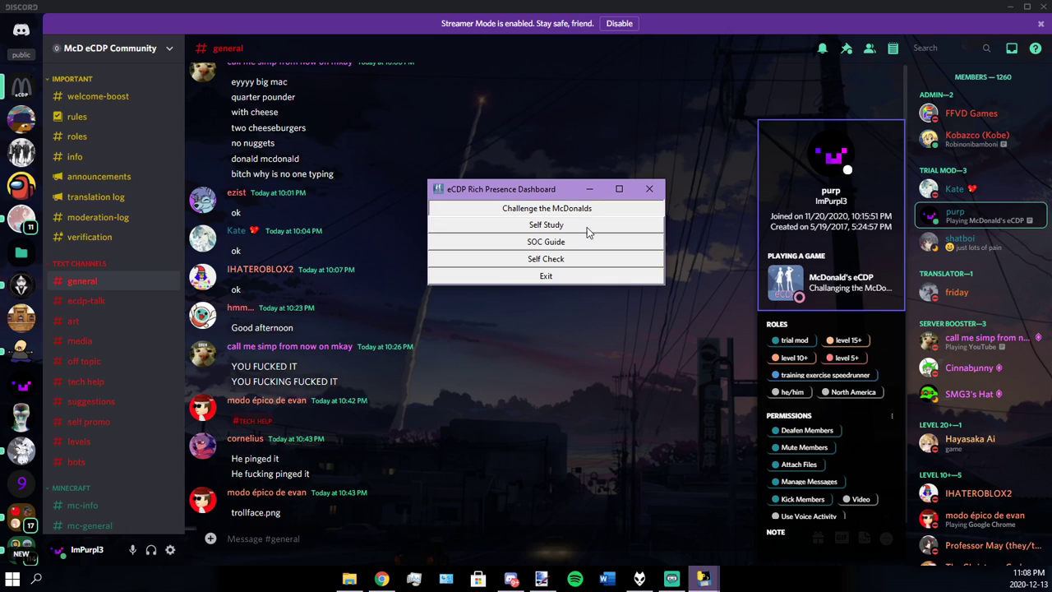
mouse_move(551, 233)
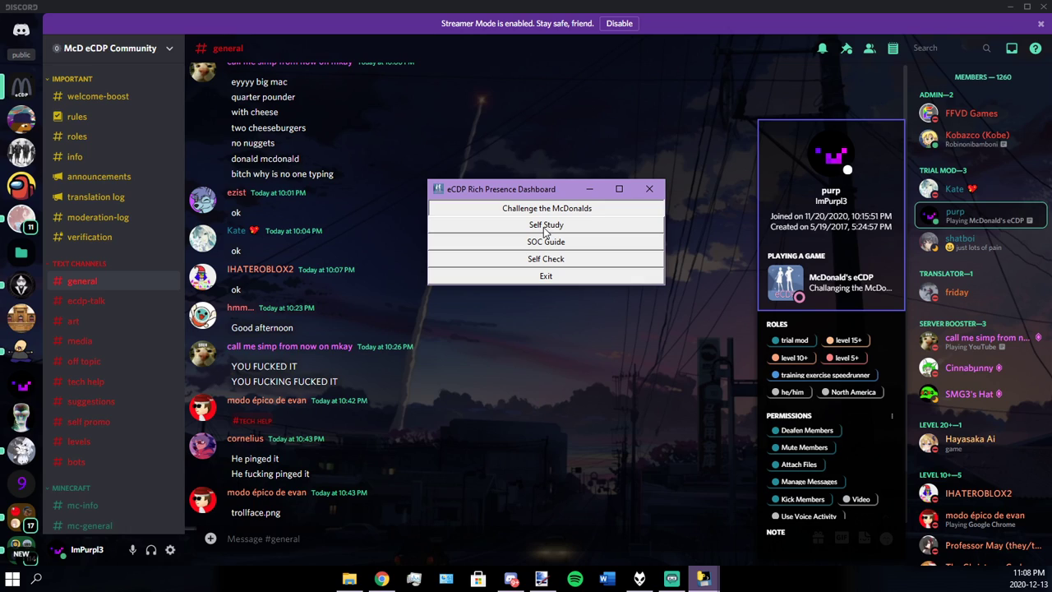
click(546, 225)
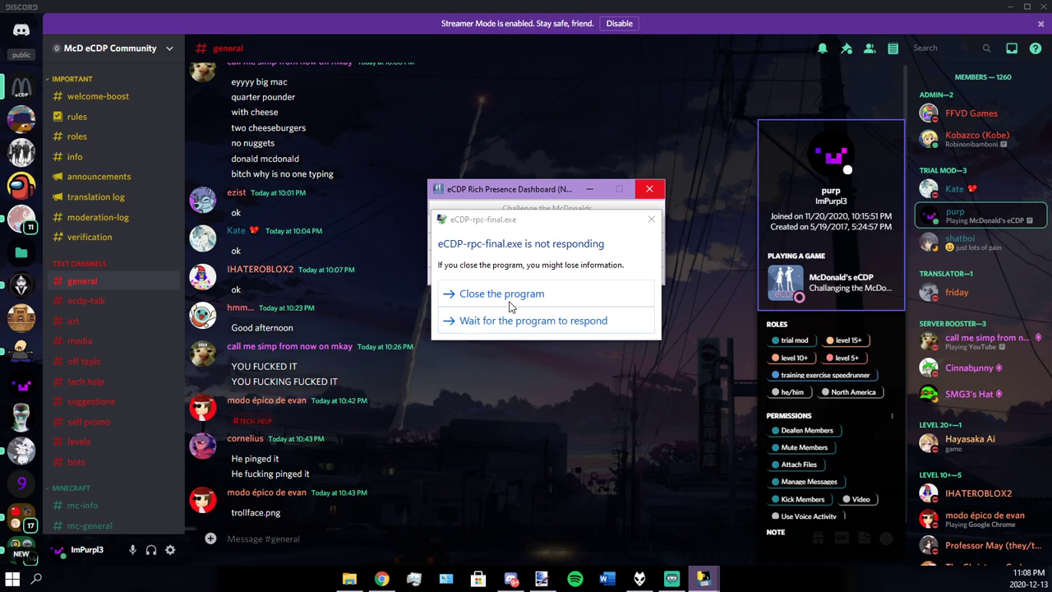
Step: Close the not-responding dashboard and relaunch eCDP-rpc-final.exe
click(501, 293)
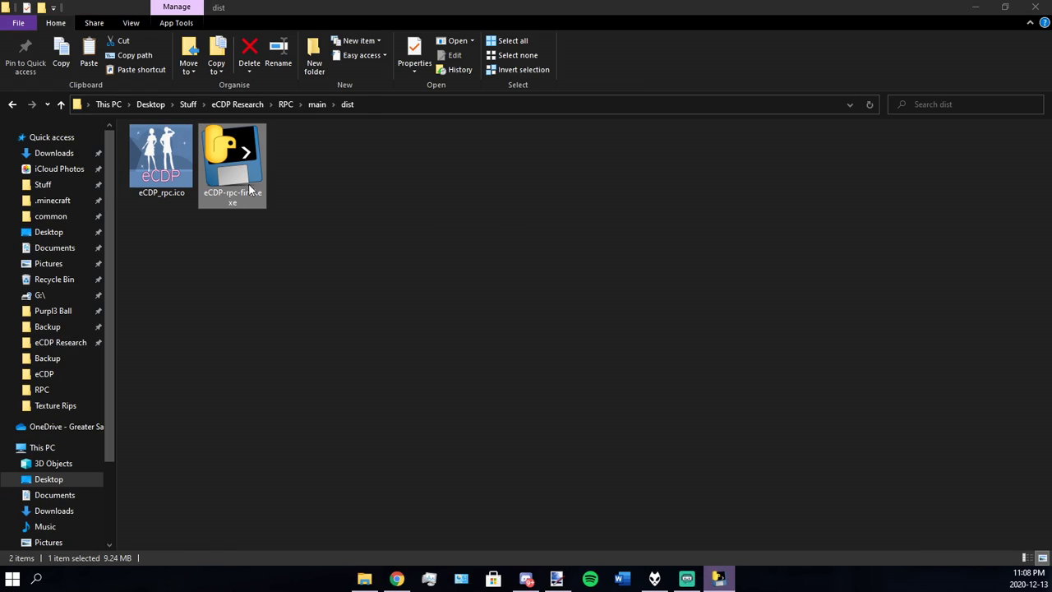
double_click(233, 156)
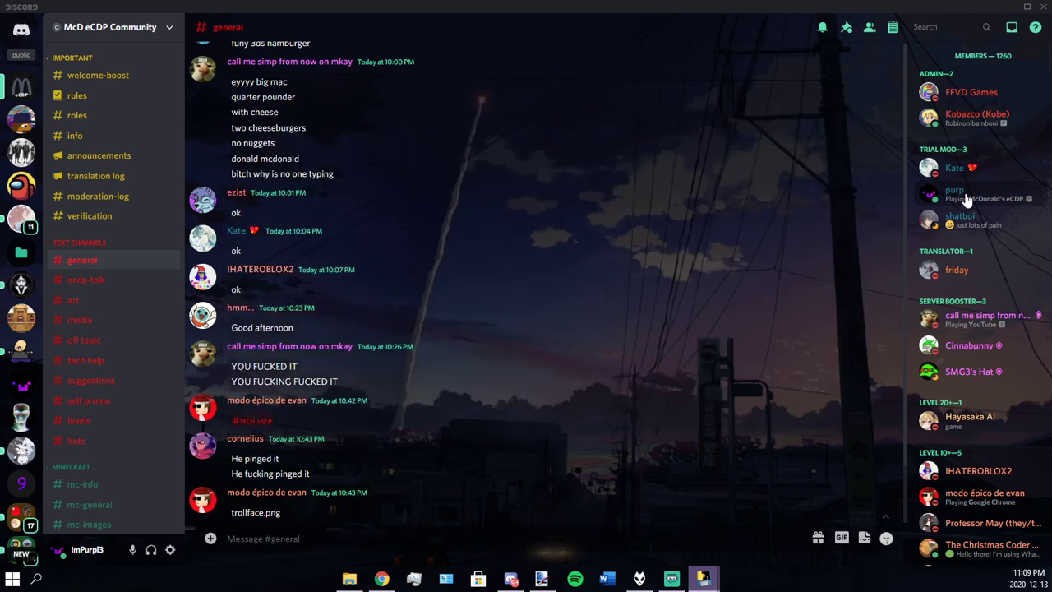
Step: Open your profile card, switch the activity to Self Check, and close the dashboard window
click(955, 190)
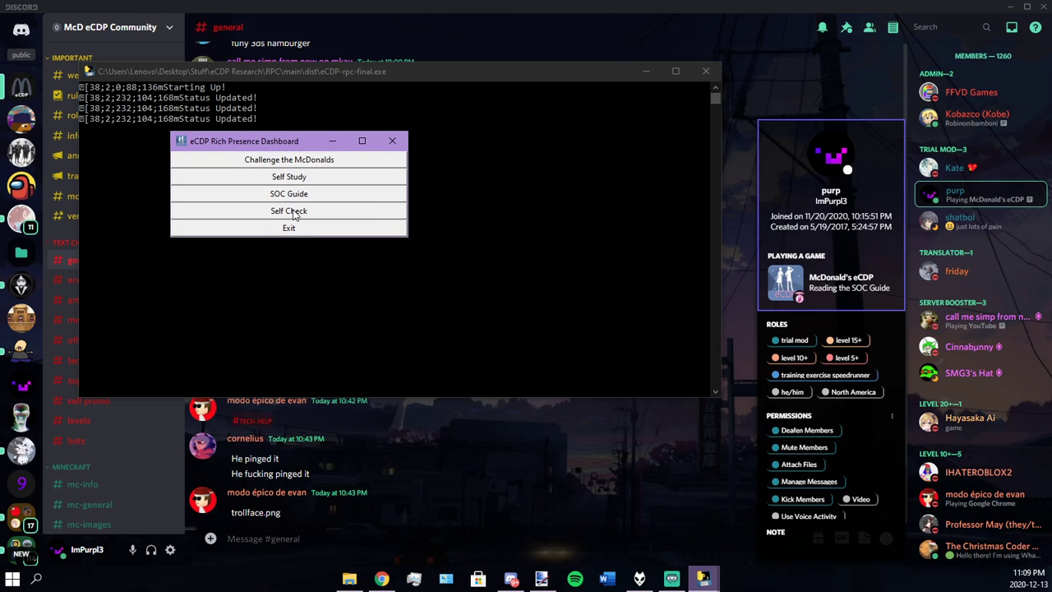
click(289, 210)
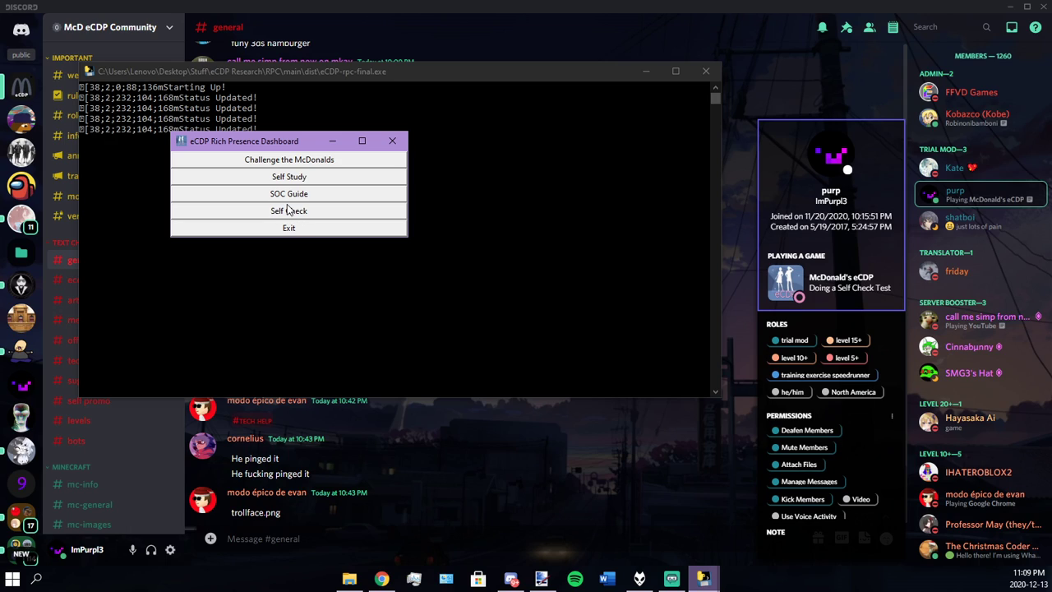
mouse_move(392, 141)
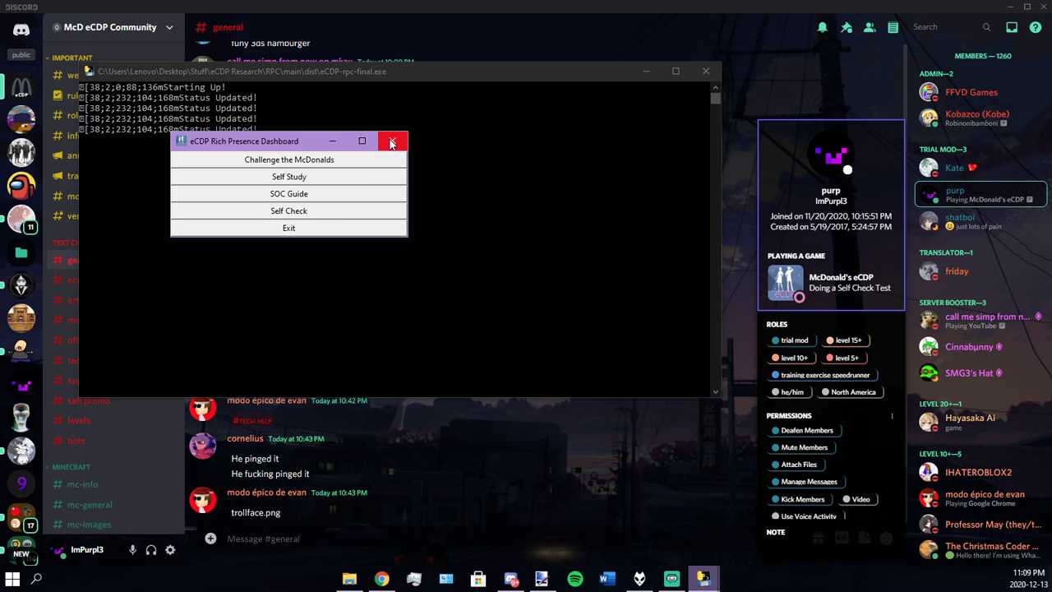
click(393, 140)
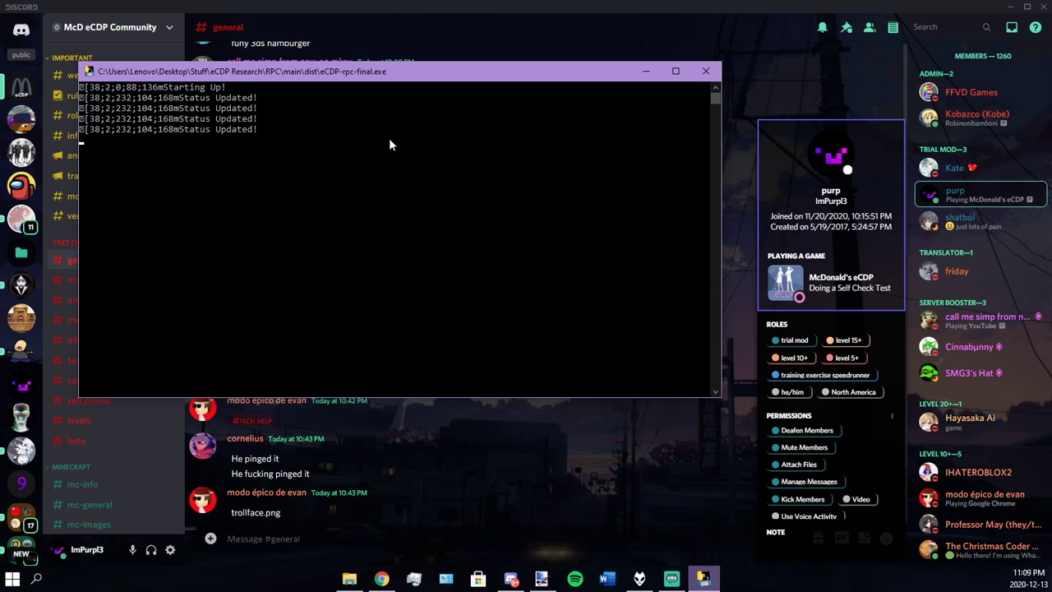
mouse_move(138, 157)
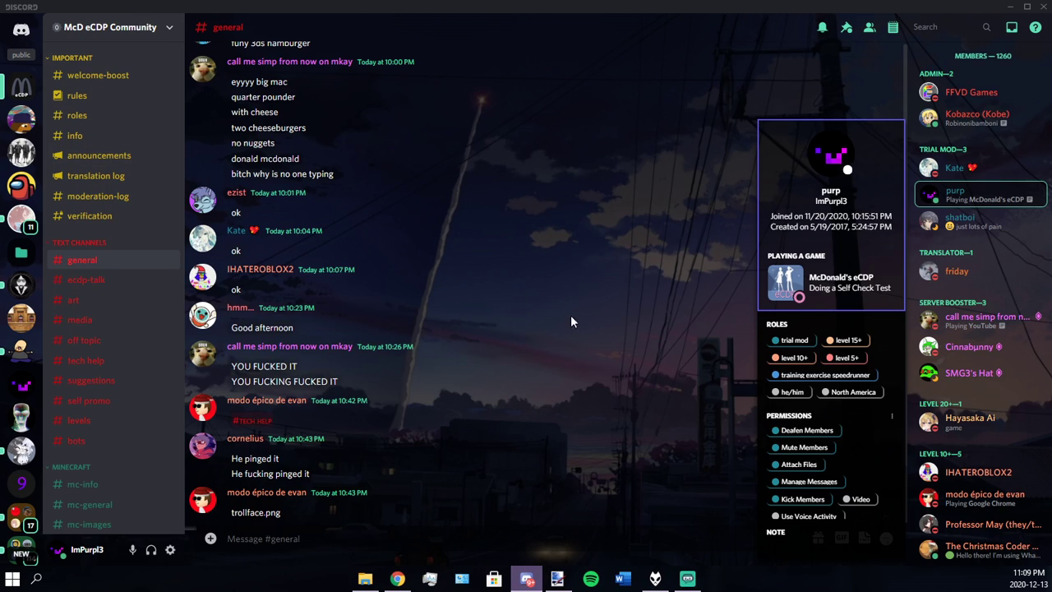
click(364, 579)
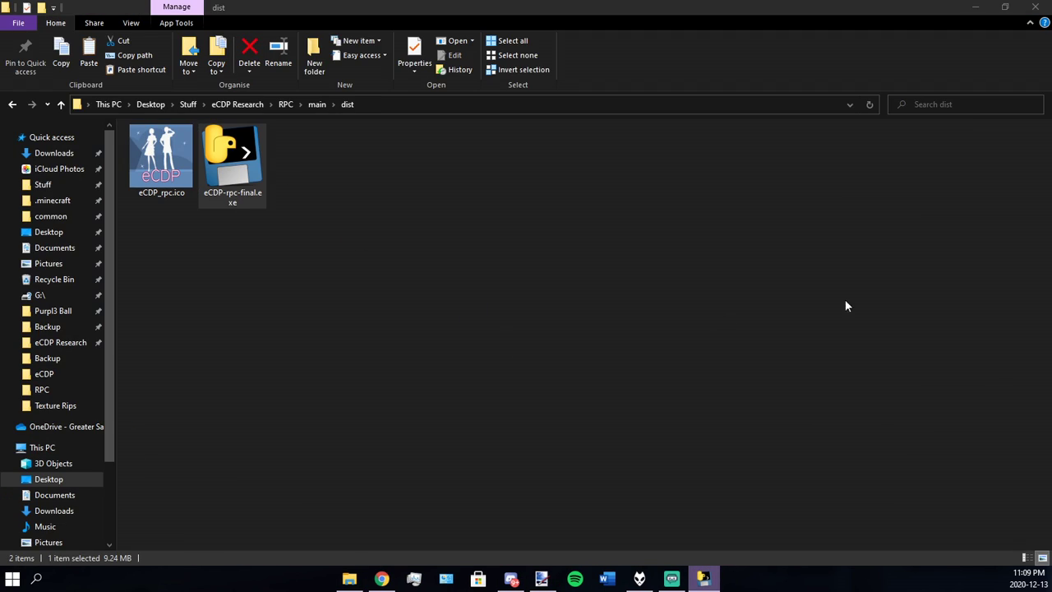
Step: Relaunch eCDP-rpc-final.exe, check Discord, set Self Study, then switch to another activity
double_click(231, 156)
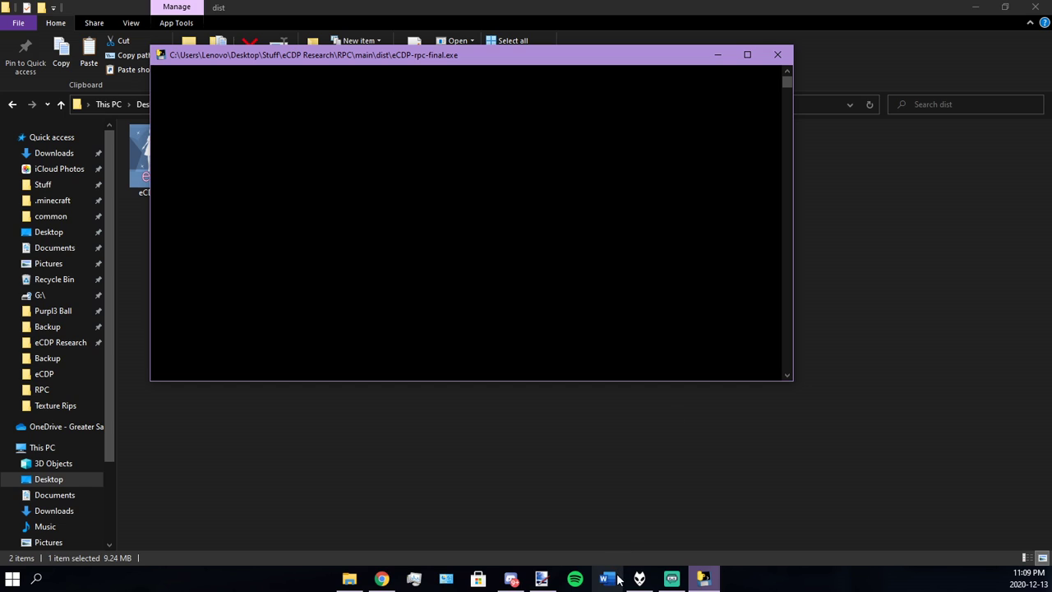
click(511, 579)
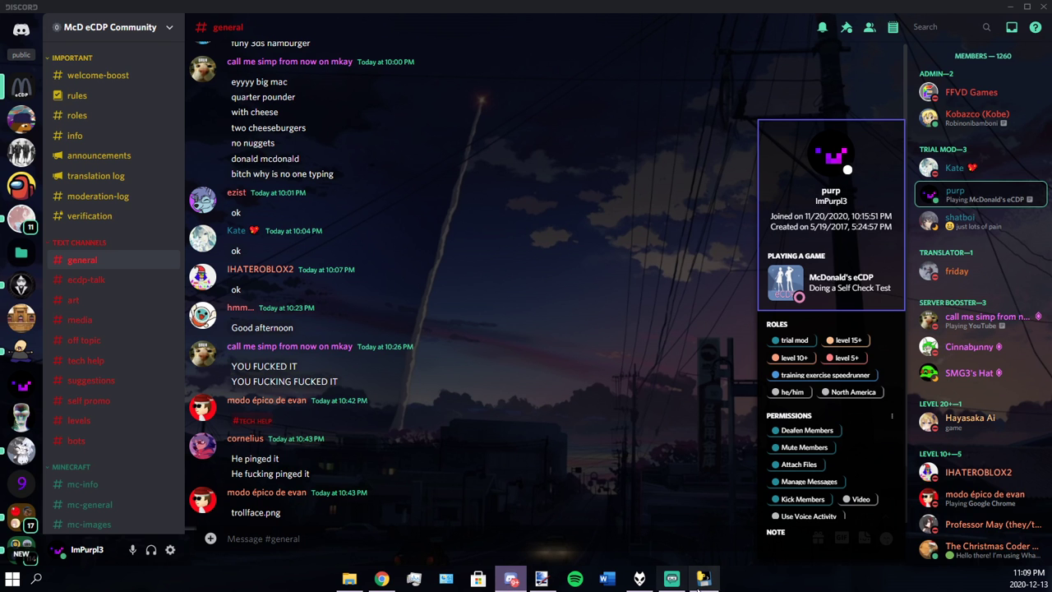
click(703, 579)
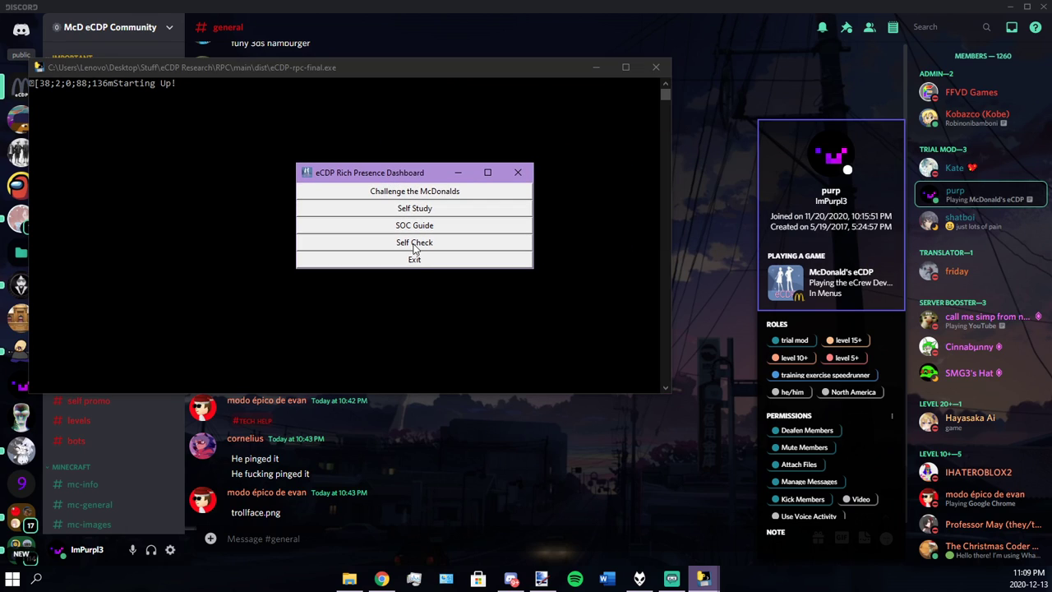
click(415, 208)
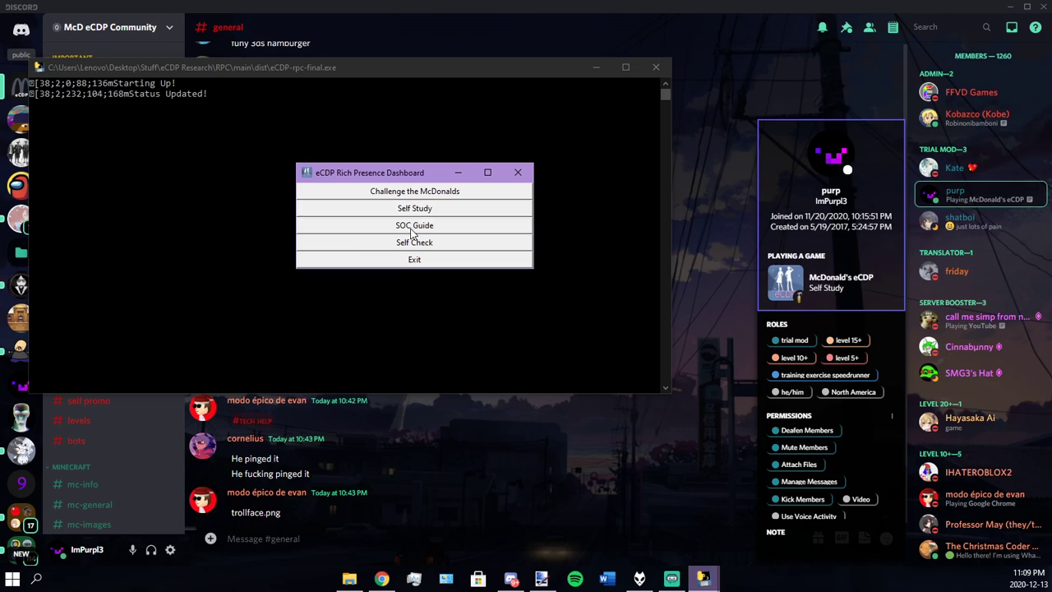
click(414, 242)
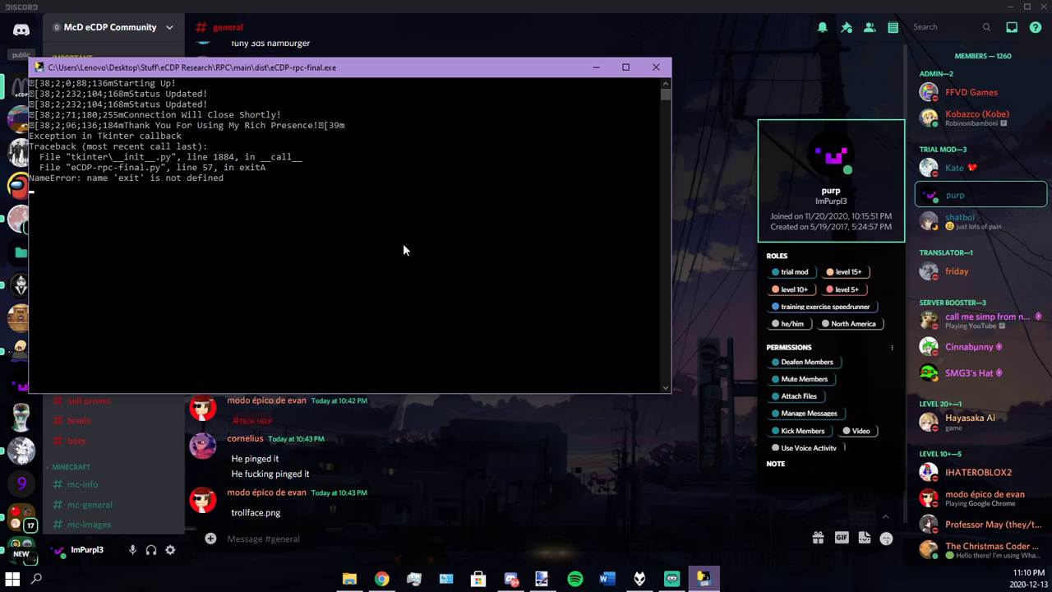
mouse_move(247, 203)
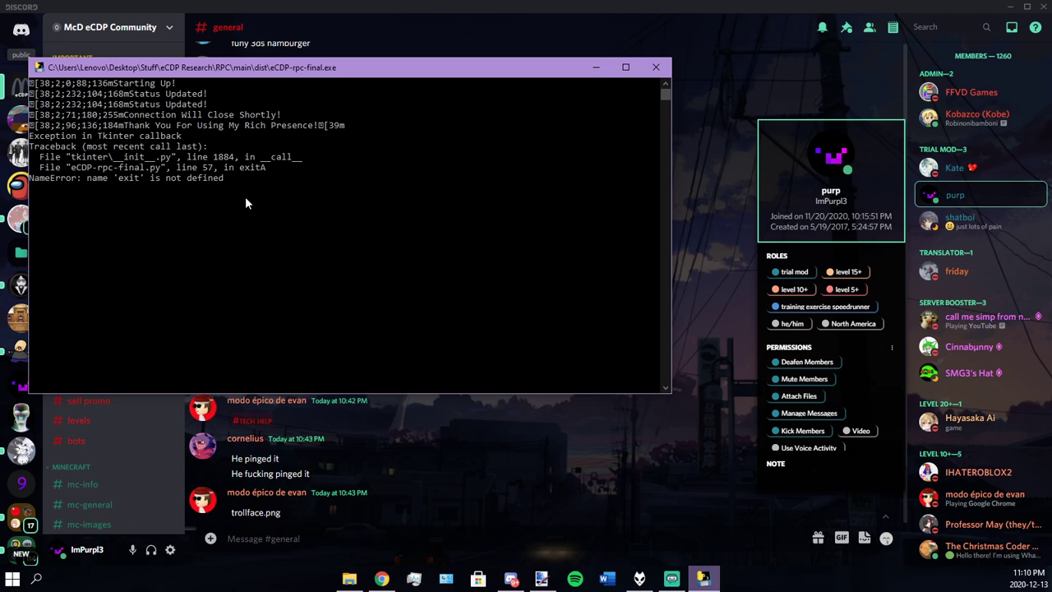
Step: Select 'exit' in the NameError traceback and close the crashed console
double_click(129, 178)
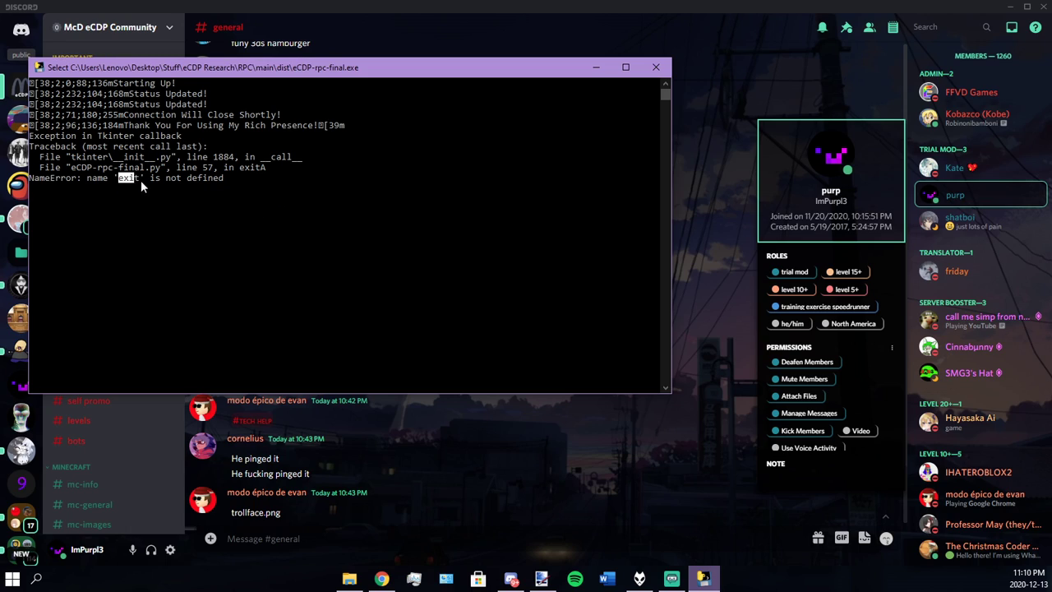
click(656, 66)
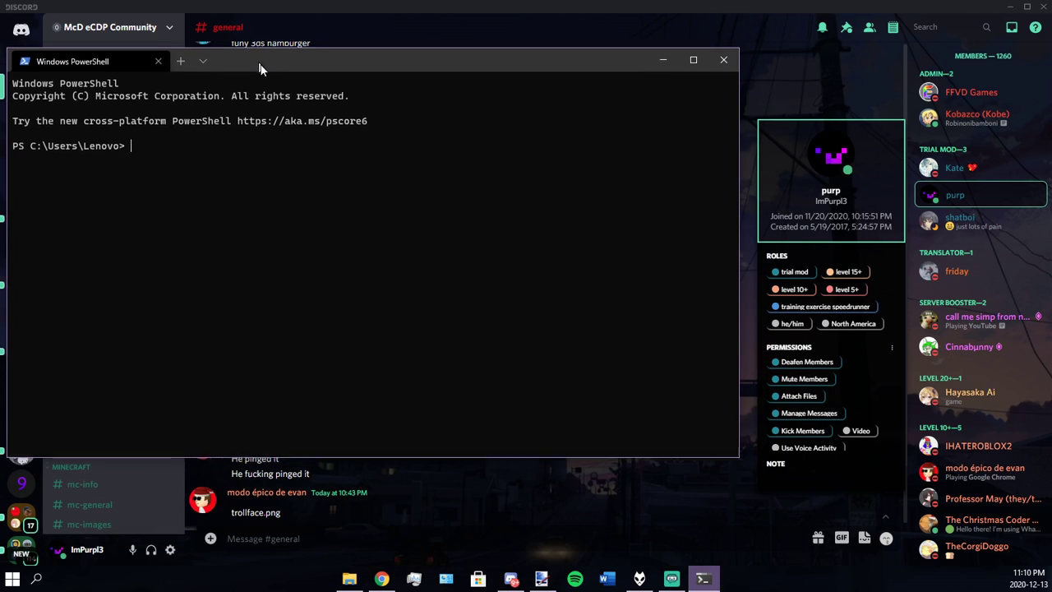
Step: Change directory to C:\Users\Lenovo\Desktop\Stuff\eCDP Research\RPC\main using a quoted path
text(cd)
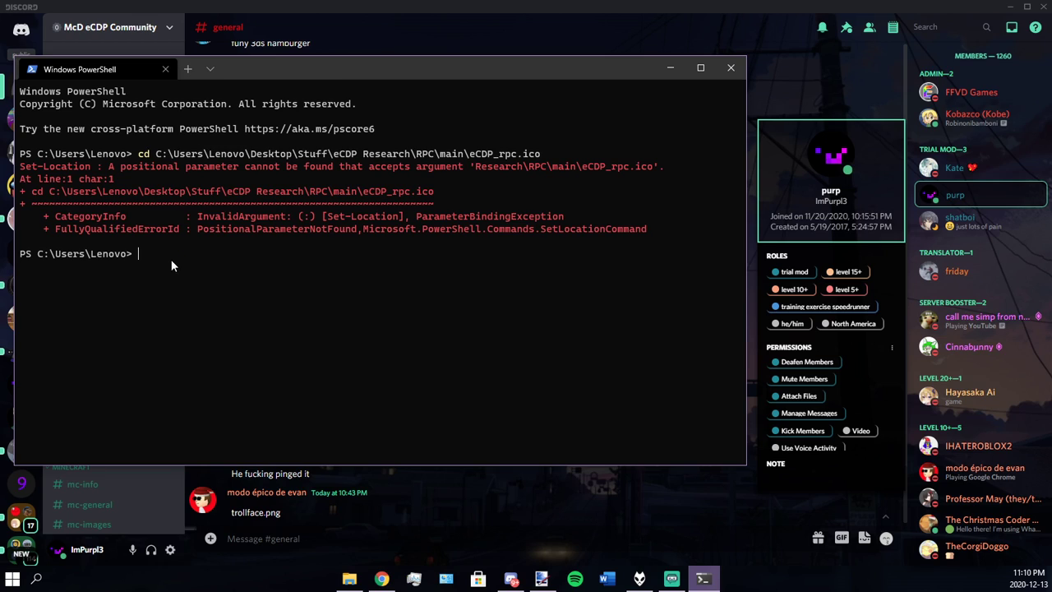
text(cd C:\Users\Lenovo\Desktop\Stuff\eCDP Research\RPC\main\eCDP_)
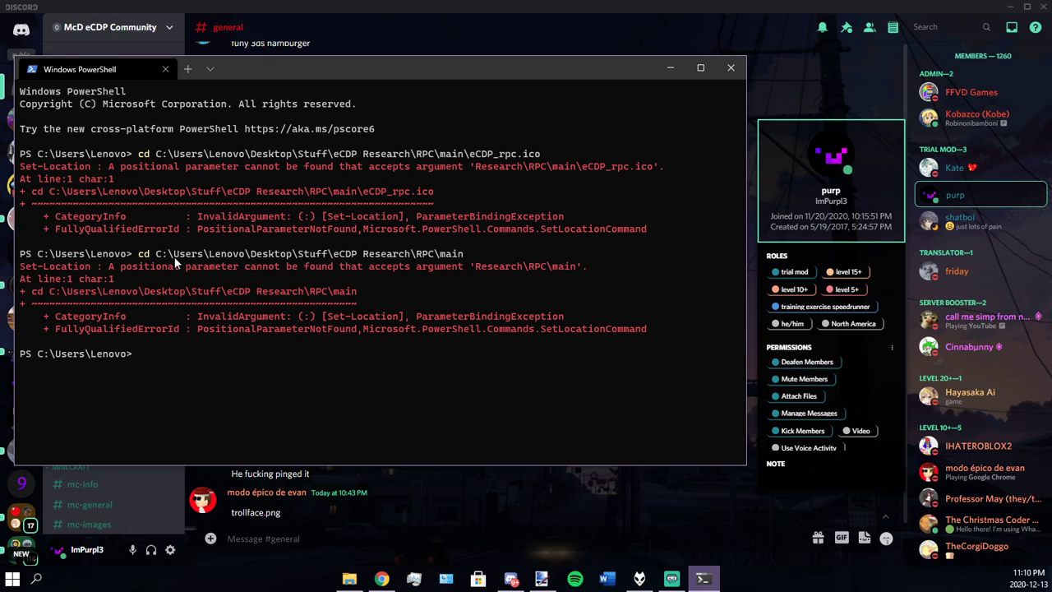
text(cd C:\Users\Lenovo\Desktop\Stuff\eCDP Research\RPC\main)
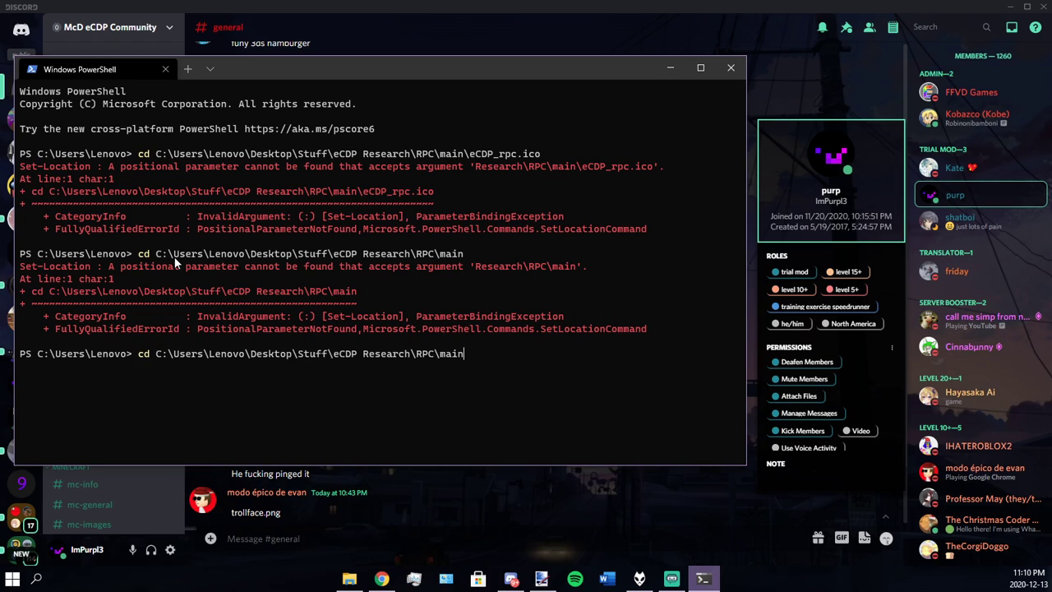
text(")
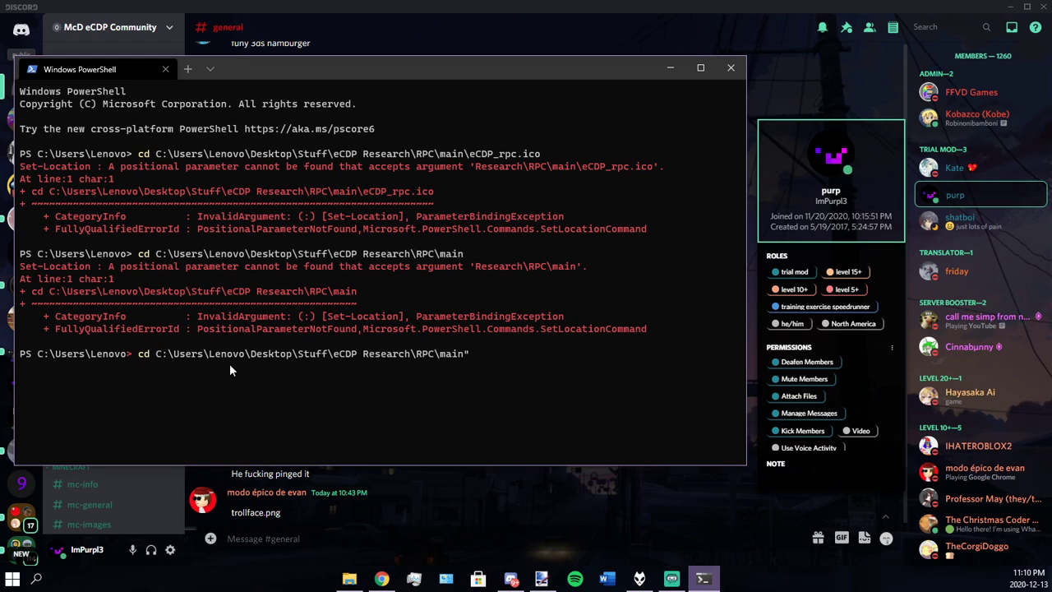
drag(209, 353, 403, 353)
text(")
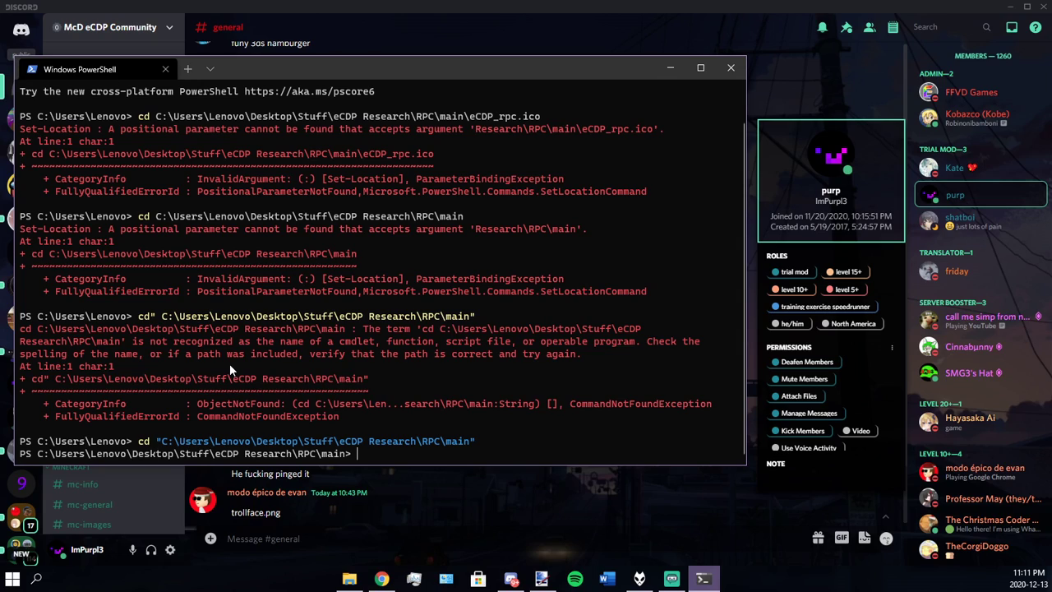
Step: Run the presence script with python, then set Challenge the McDonalds and Self Study activities
text(python)
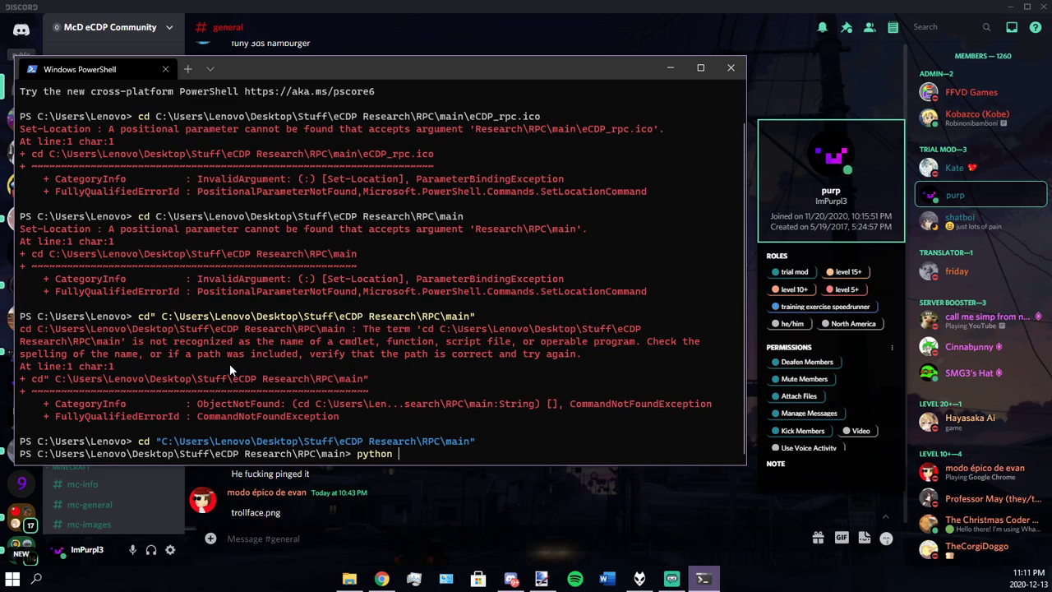
text(.\build\)
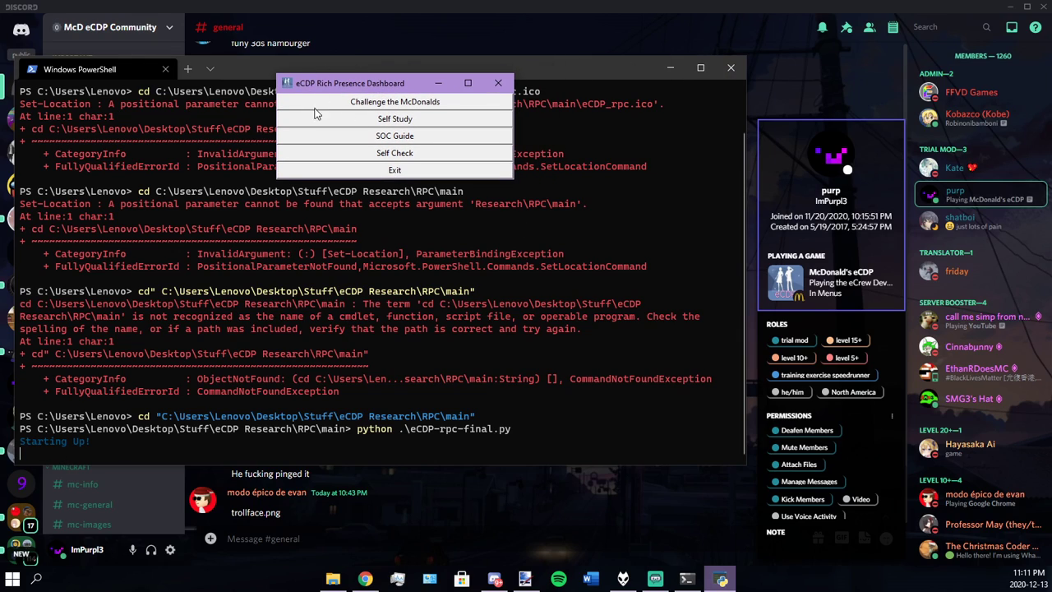
mouse_move(396, 101)
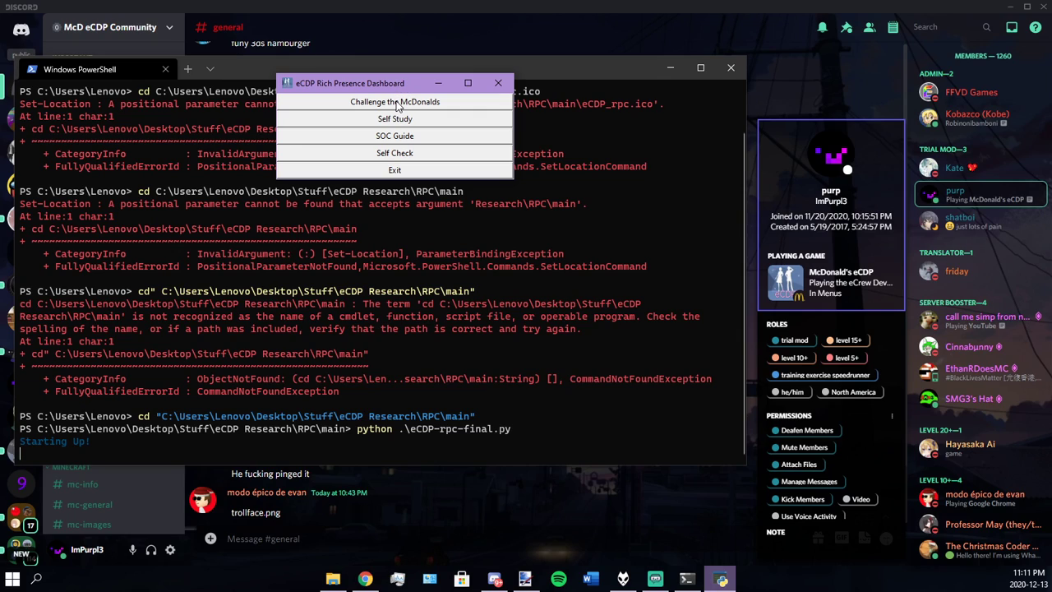
click(395, 101)
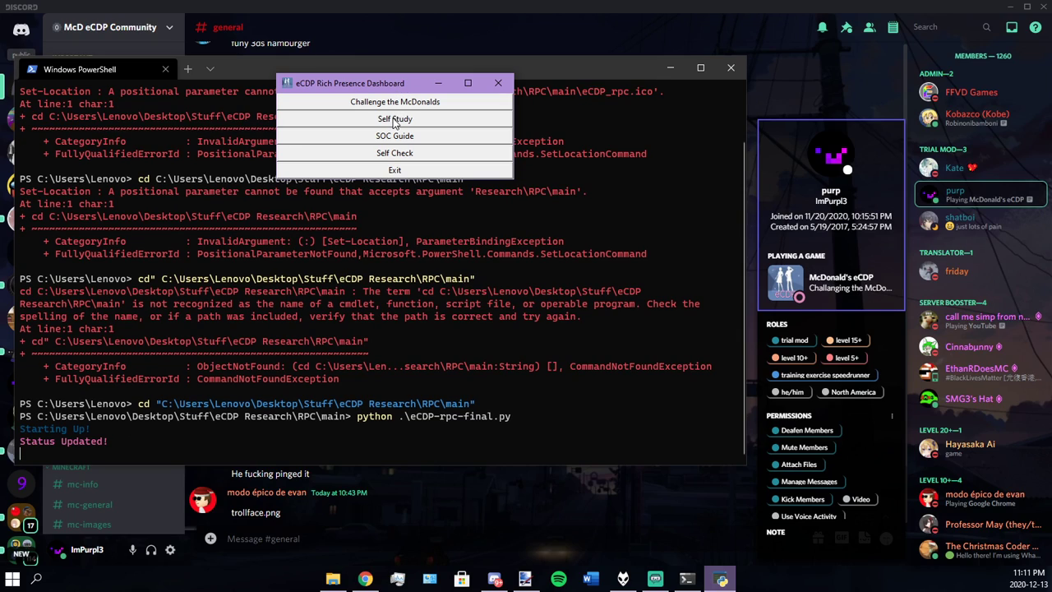
click(395, 136)
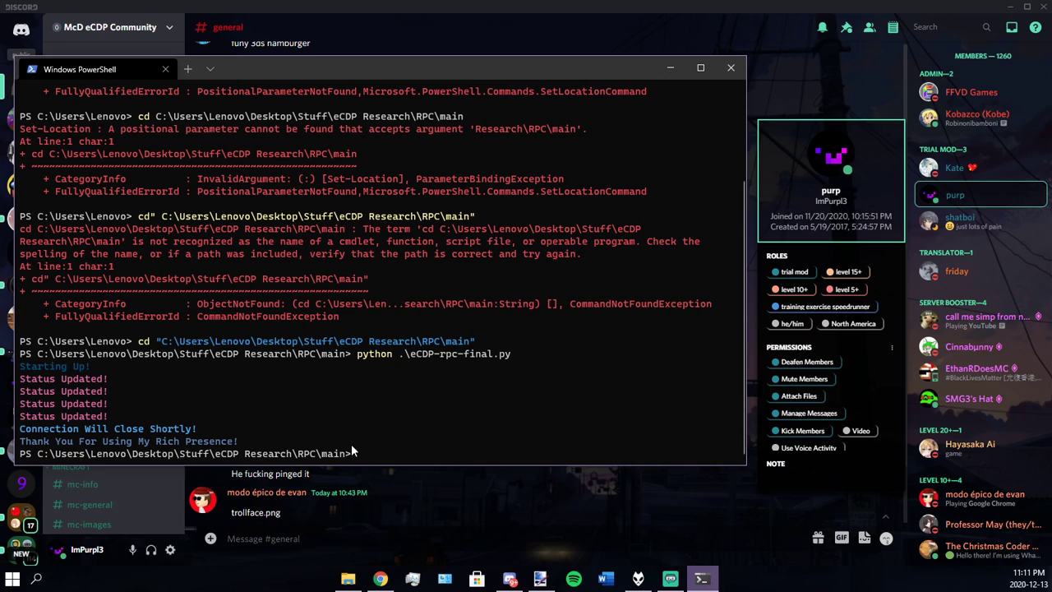
mouse_move(391, 469)
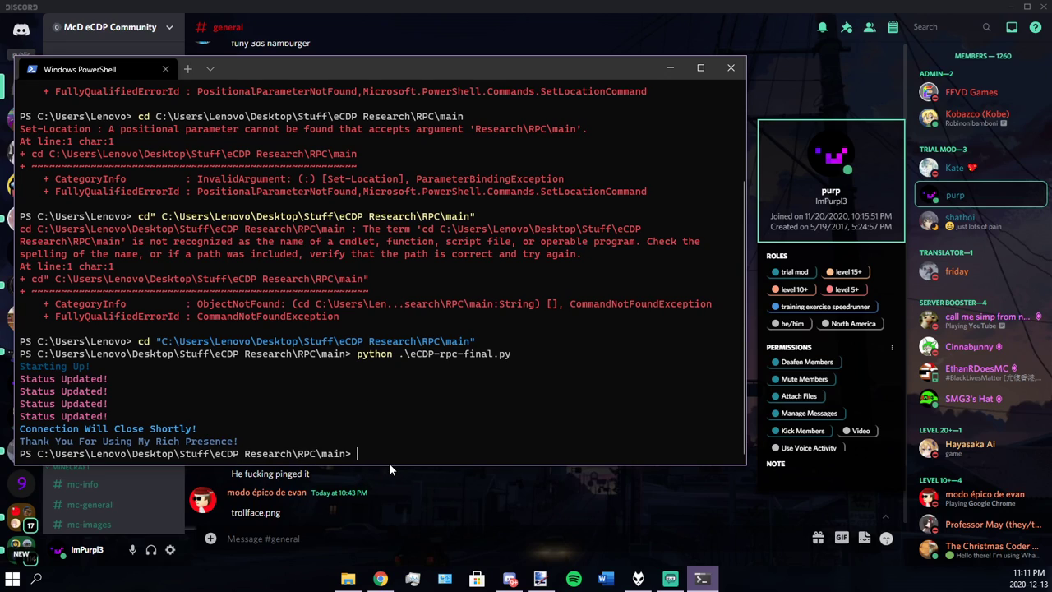
mouse_move(369, 464)
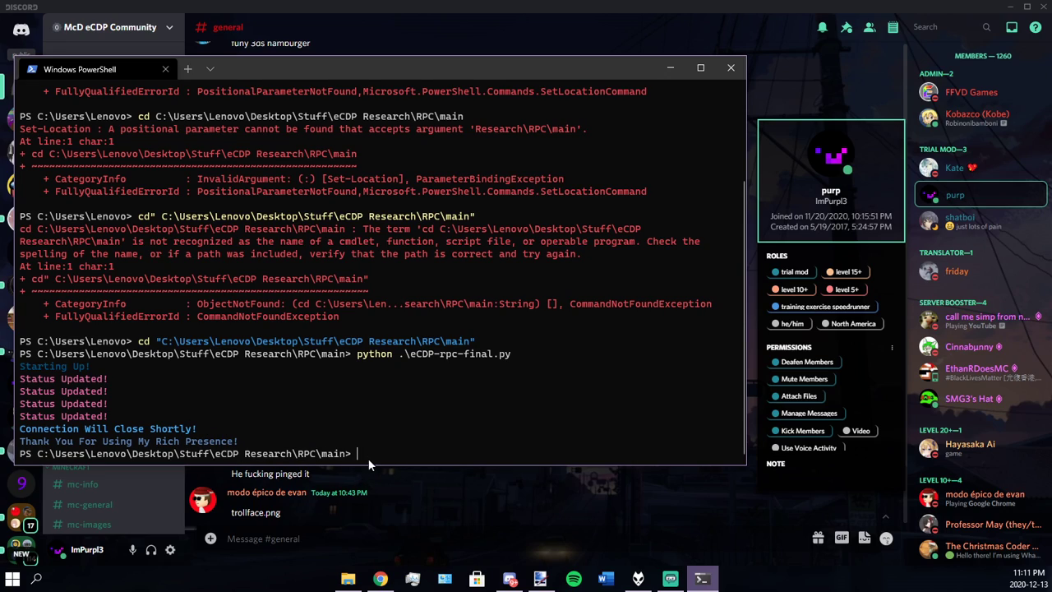
mouse_move(701, 68)
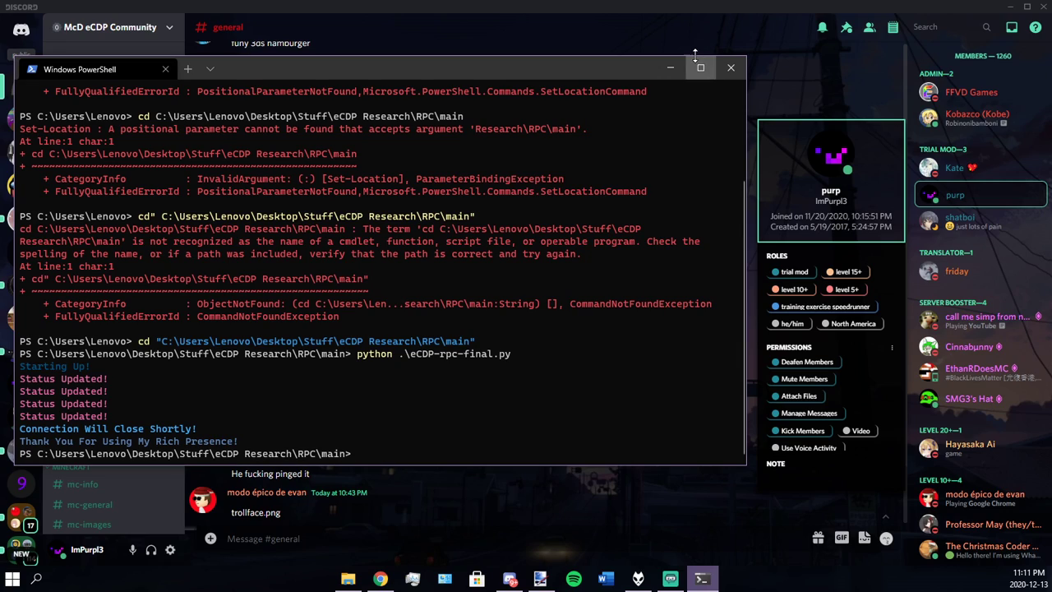
mouse_move(730, 67)
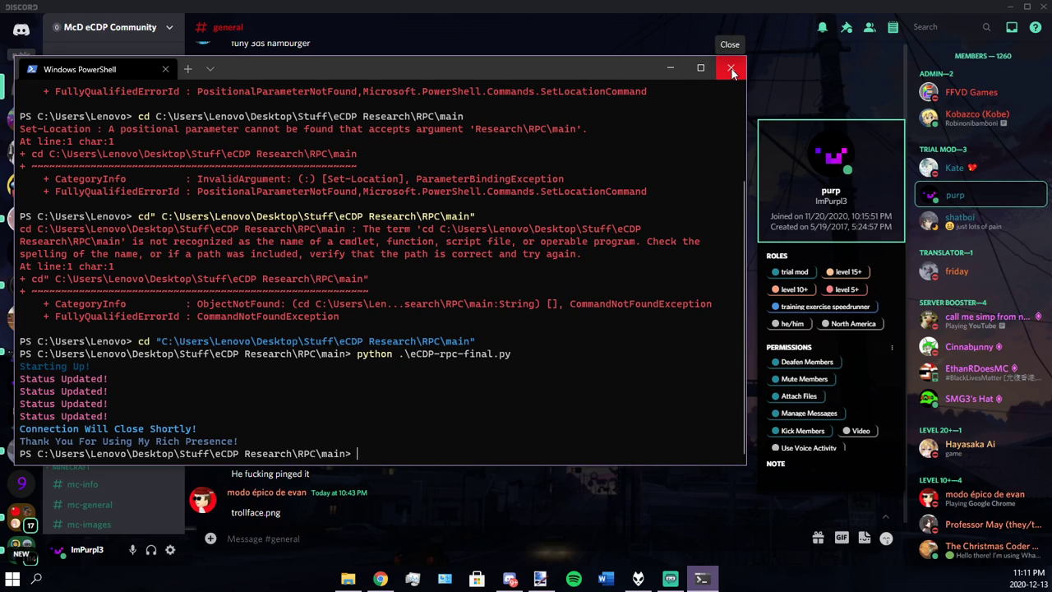
Step: Close the PowerShell window and open a fresh Command Prompt to begin a cd command
click(731, 68)
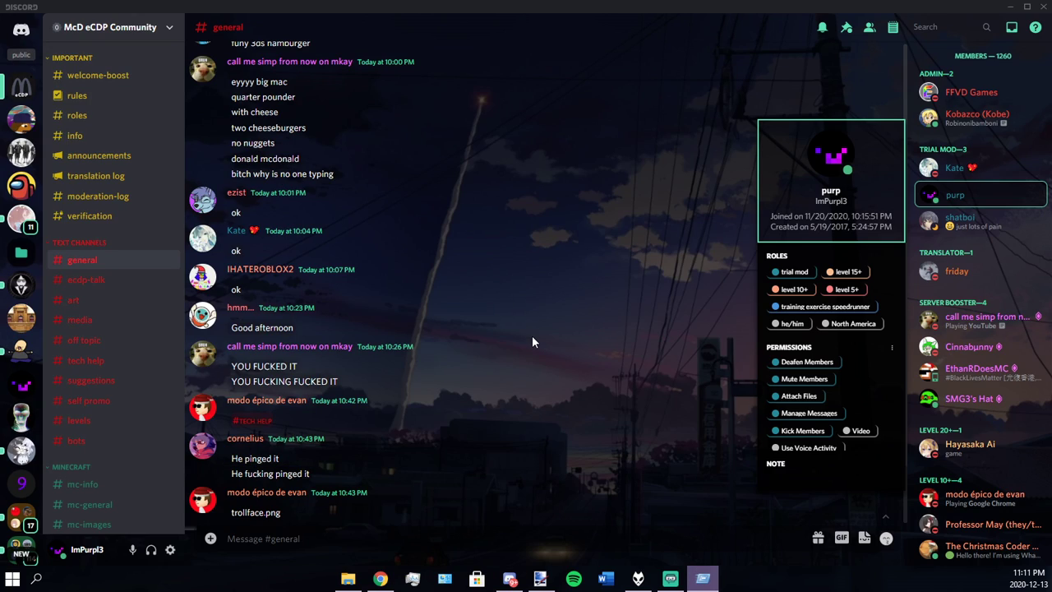
click(702, 579)
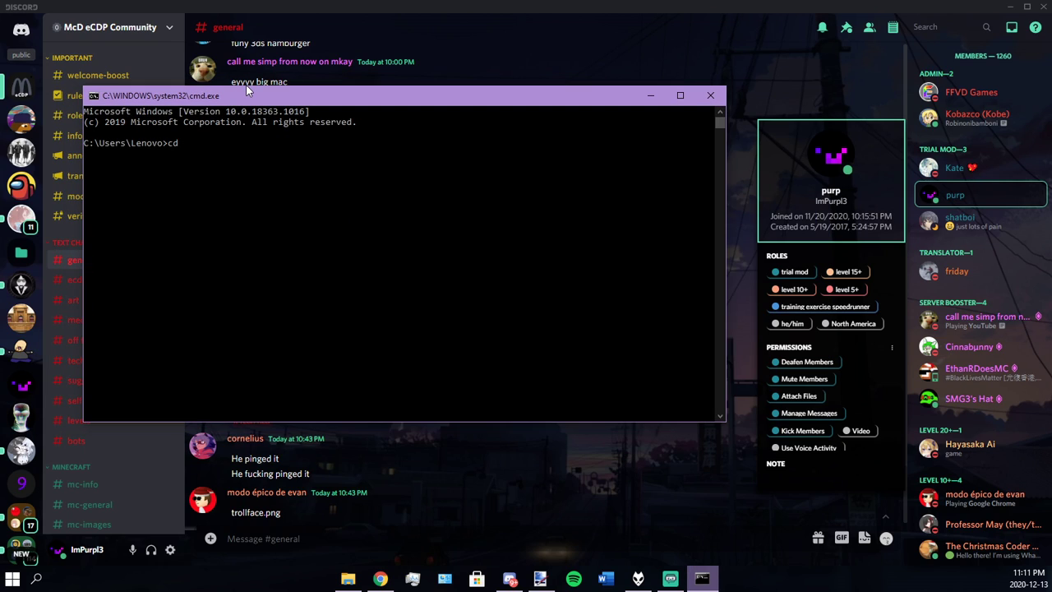
text(")
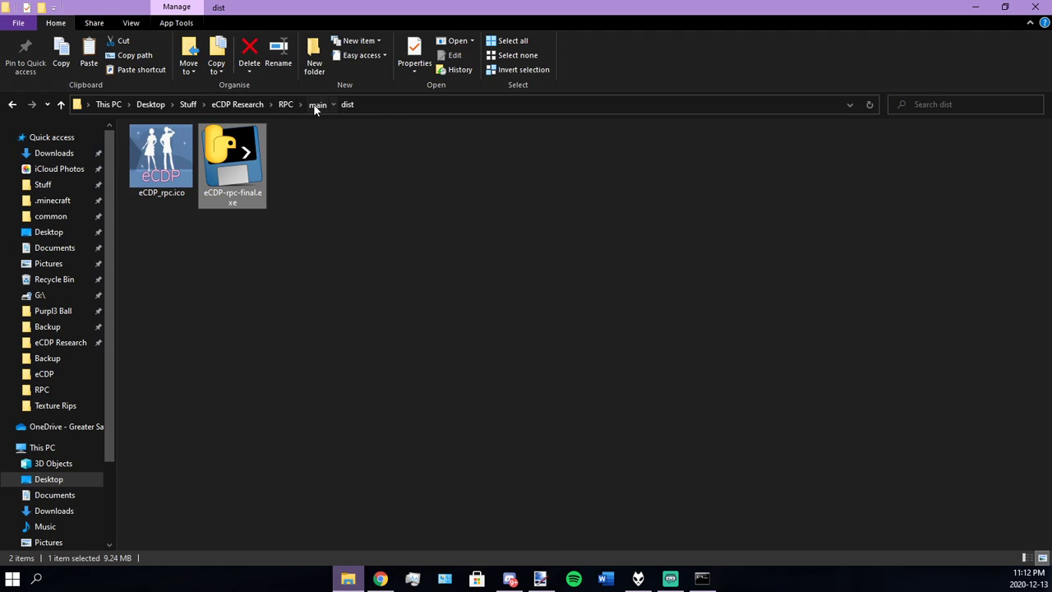
Step: Move File Explorer from dist up to the RPC main folder and reveal its full path
click(317, 105)
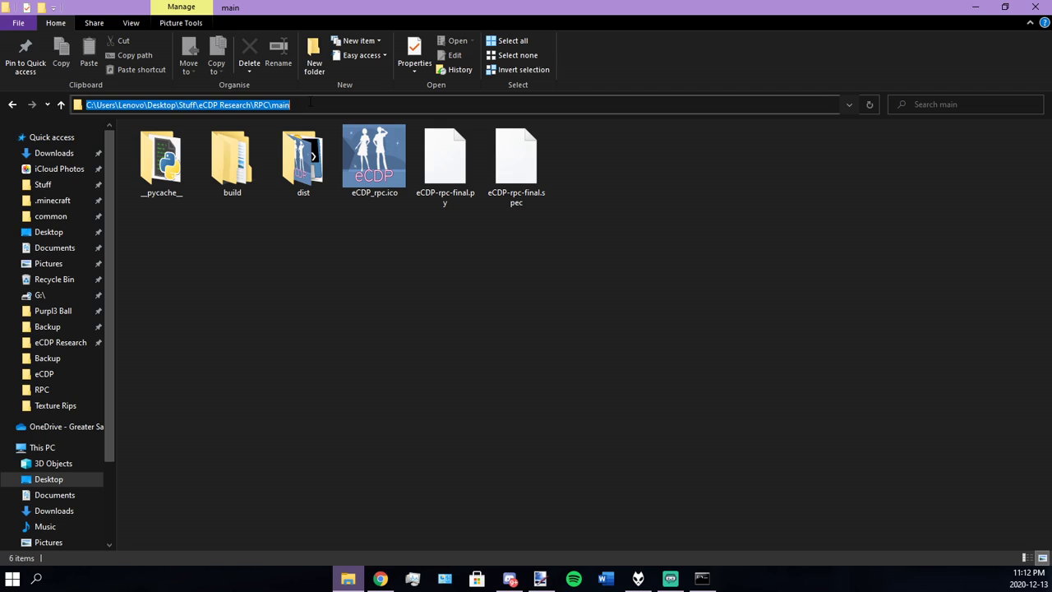
click(370, 104)
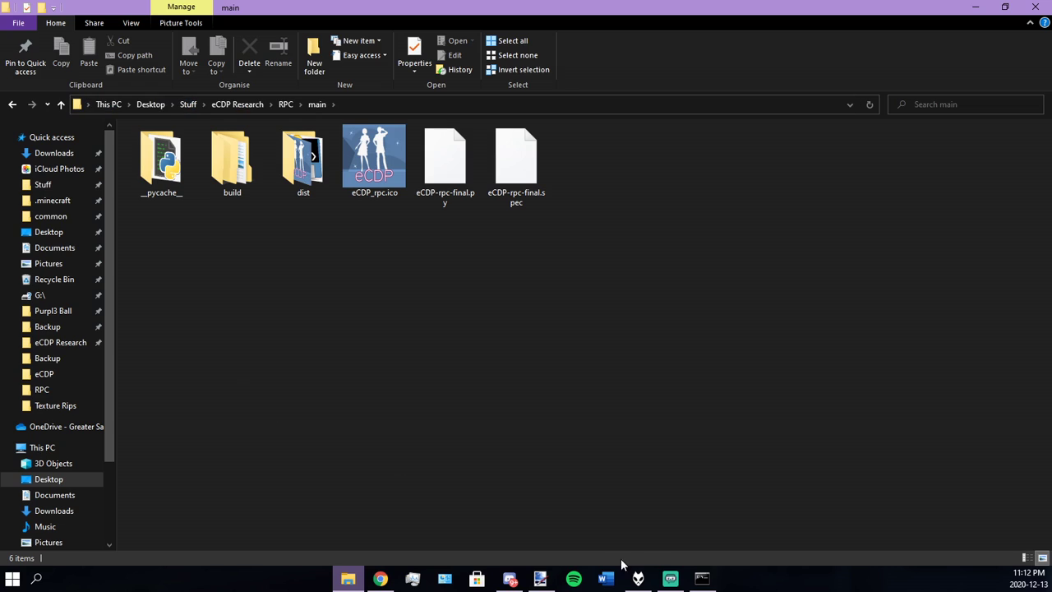
click(540, 578)
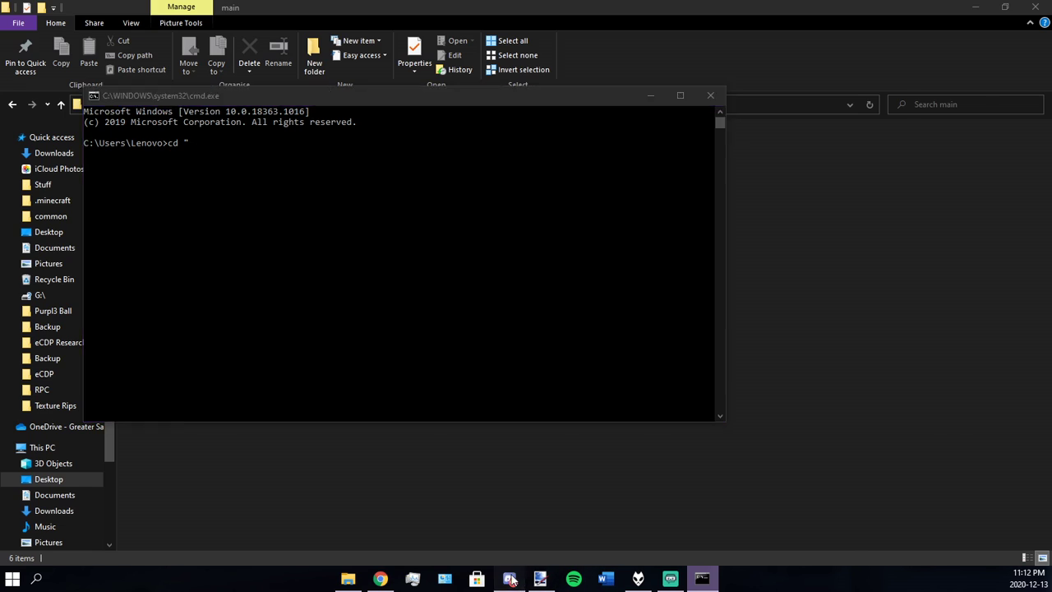
Step: Change into the RPC main folder and run eCDP-rpc-final.py, opening it with Python 3.8
click(510, 579)
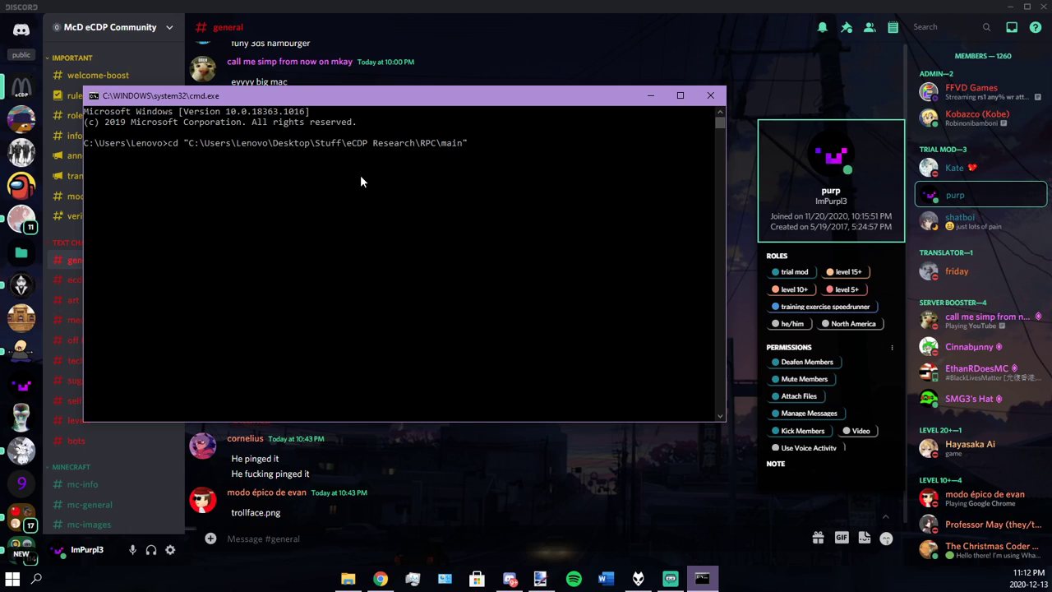
text(build)
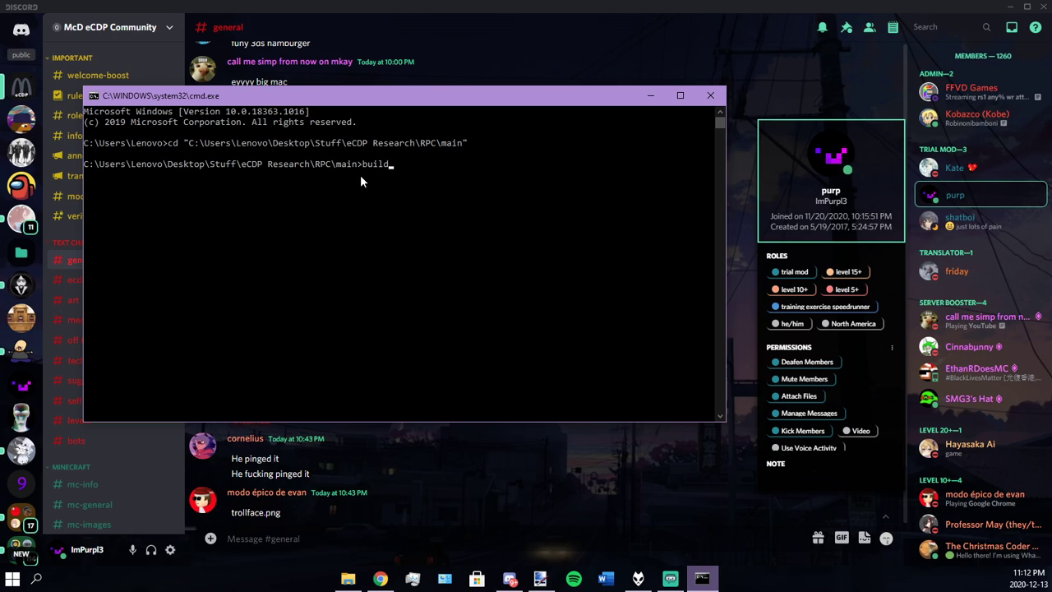
text(eCDP-rpc-final.py)
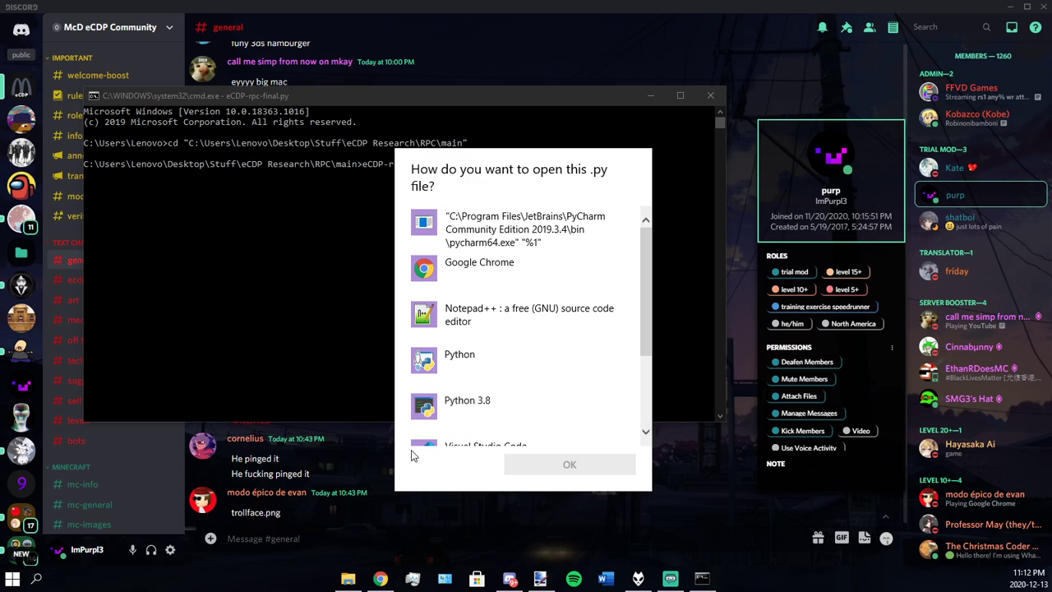
mouse_move(457, 404)
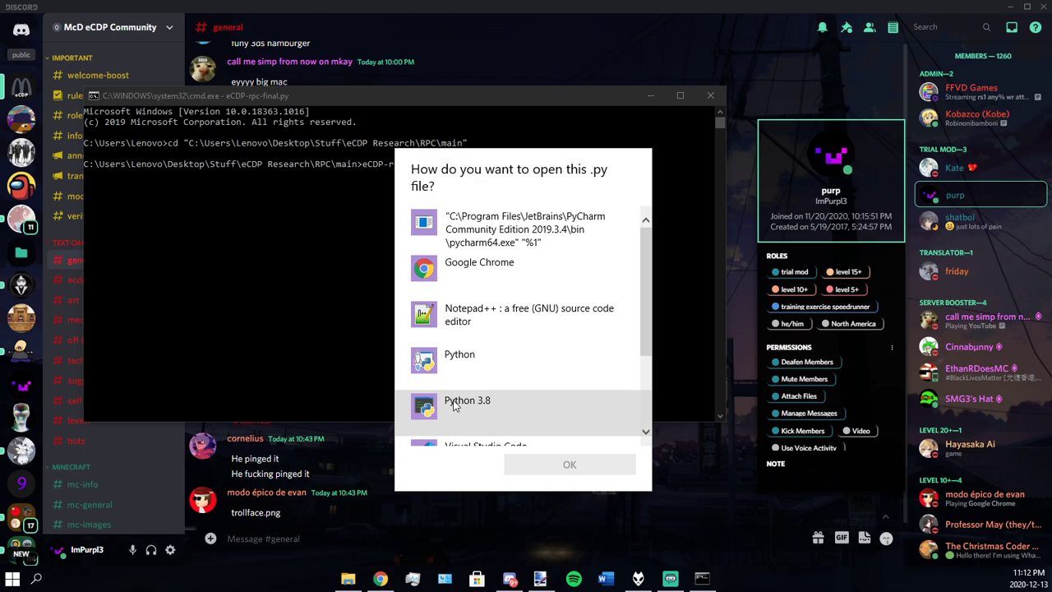
click(467, 404)
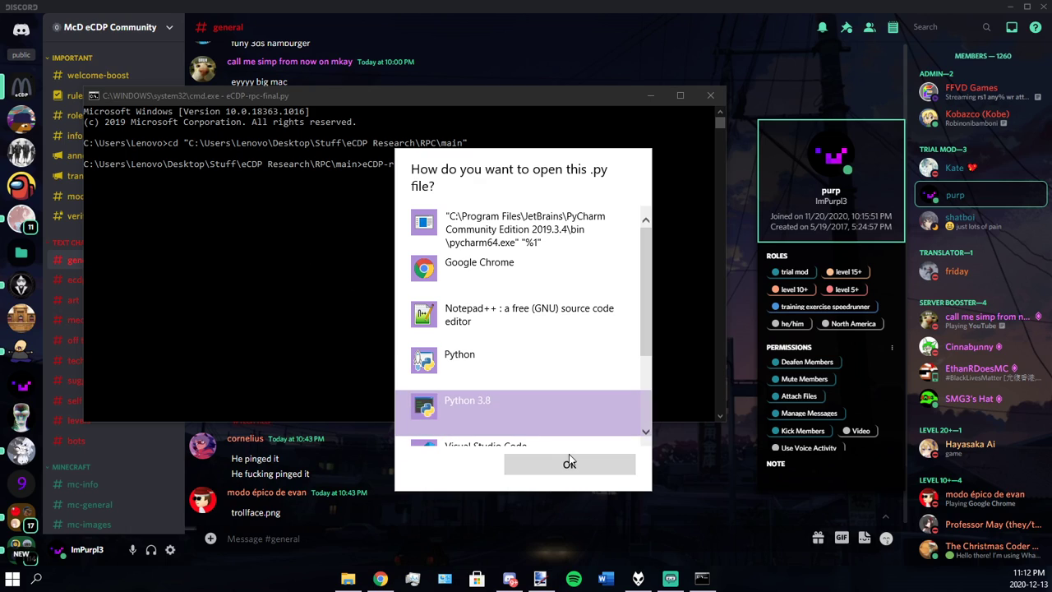
click(570, 464)
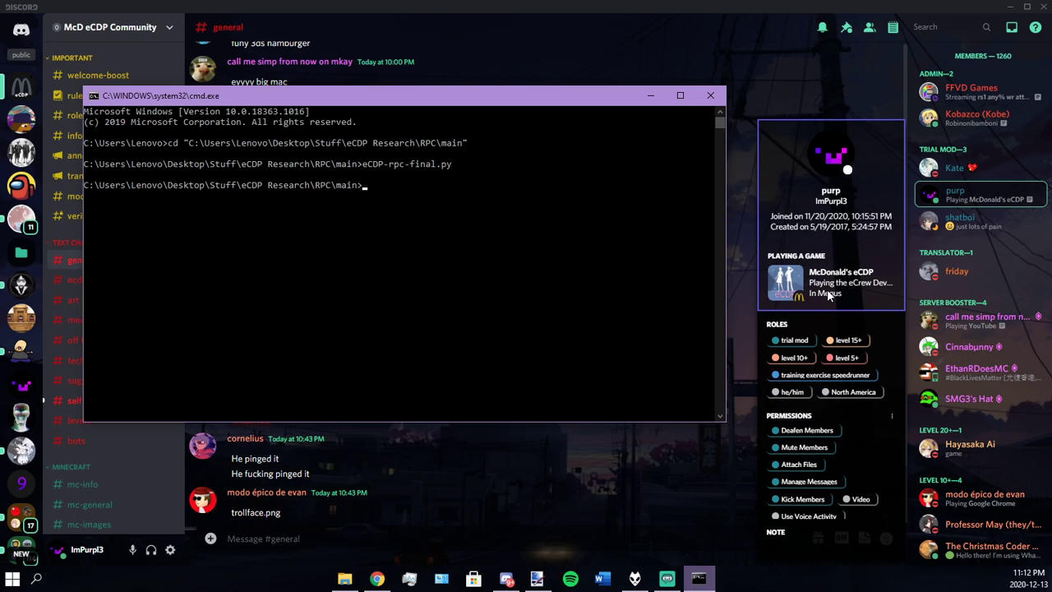
mouse_move(825, 294)
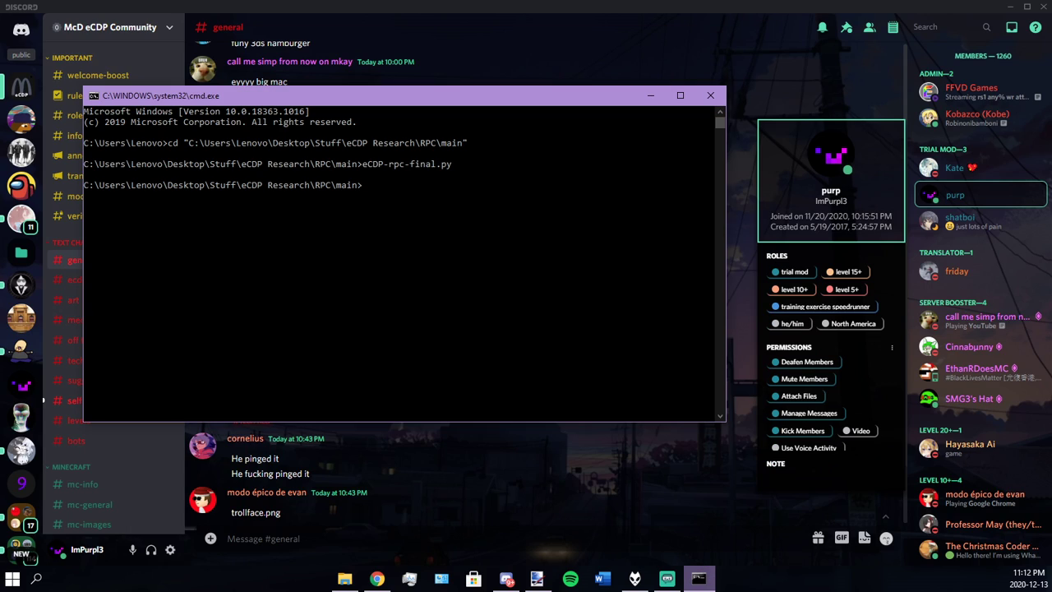
mouse_move(394, 204)
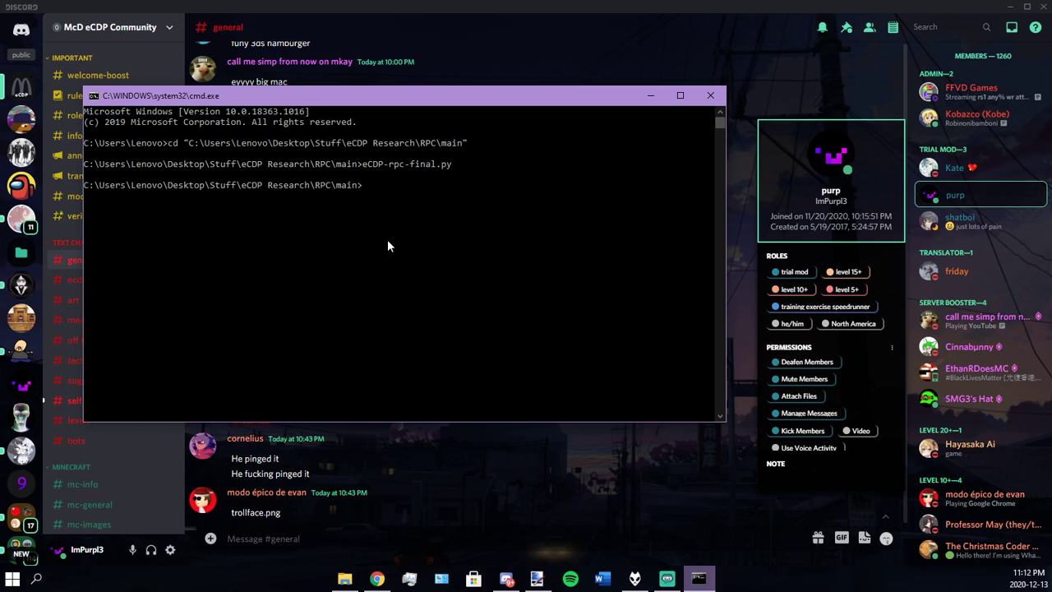
Step: Launch the dashboard with py eCDP-rpc-final.py and set activity to Self Study, then Self Check
text(pyto)
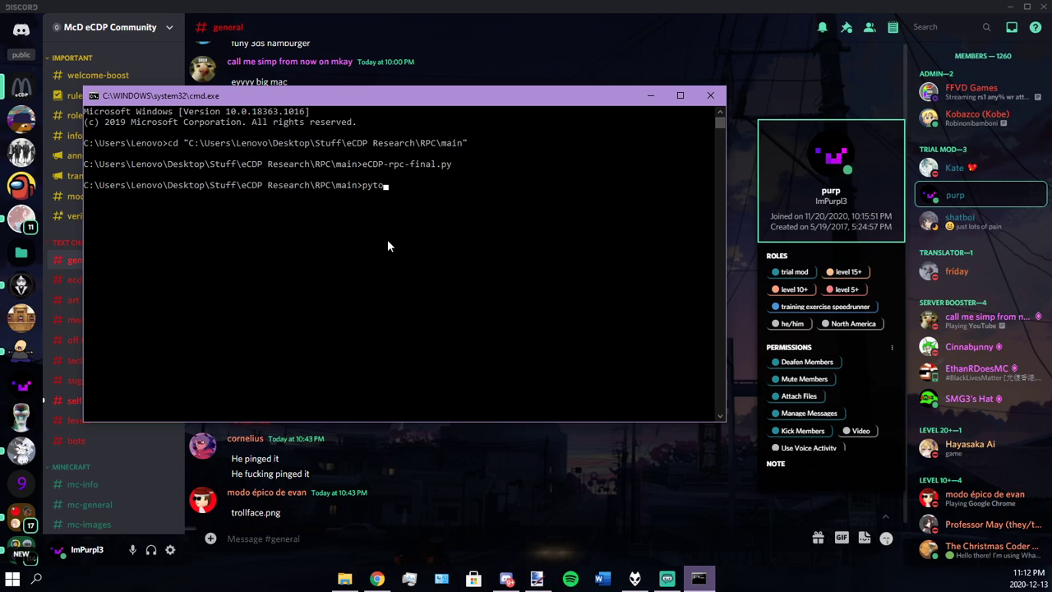
key(backspace)
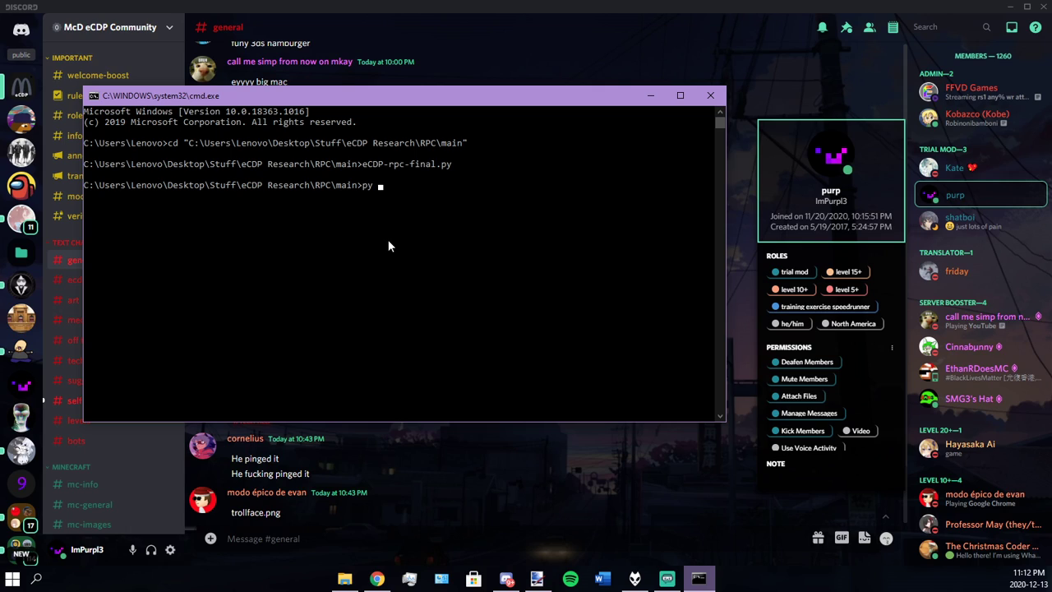
text(CDP_rpc.ico)
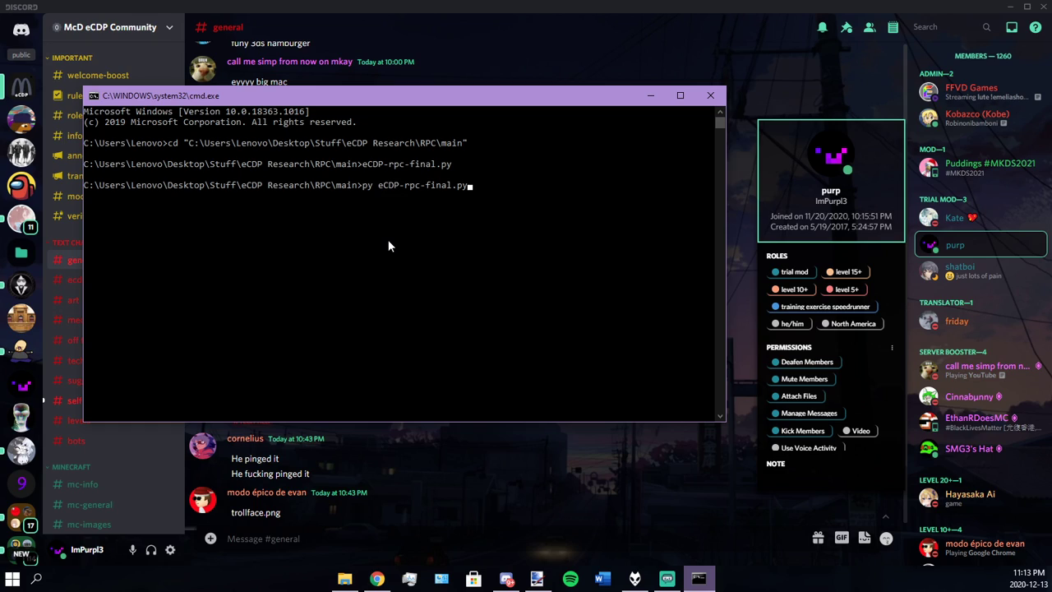
key(enter)
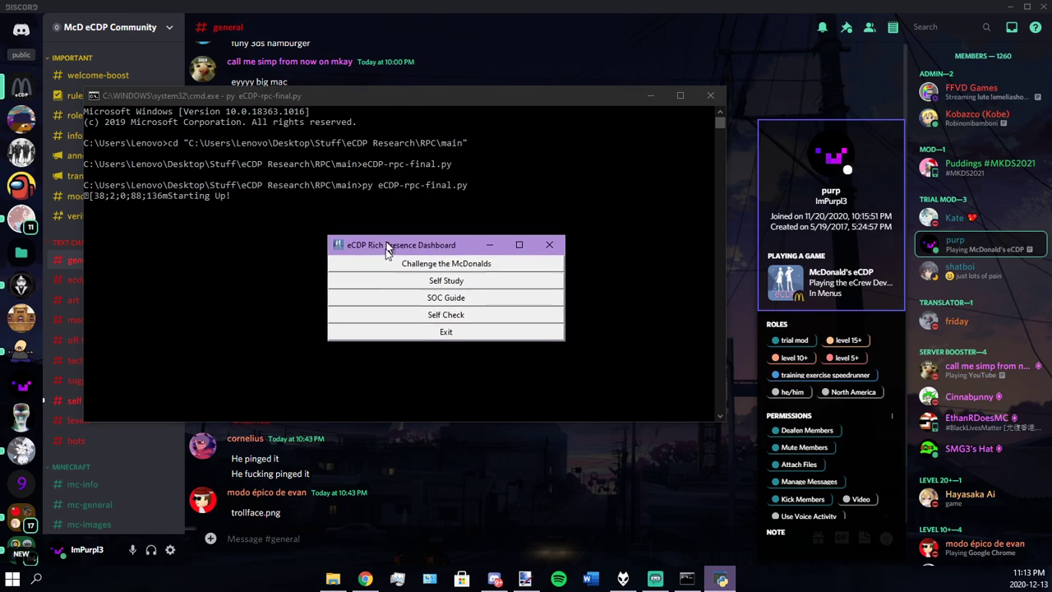
click(446, 280)
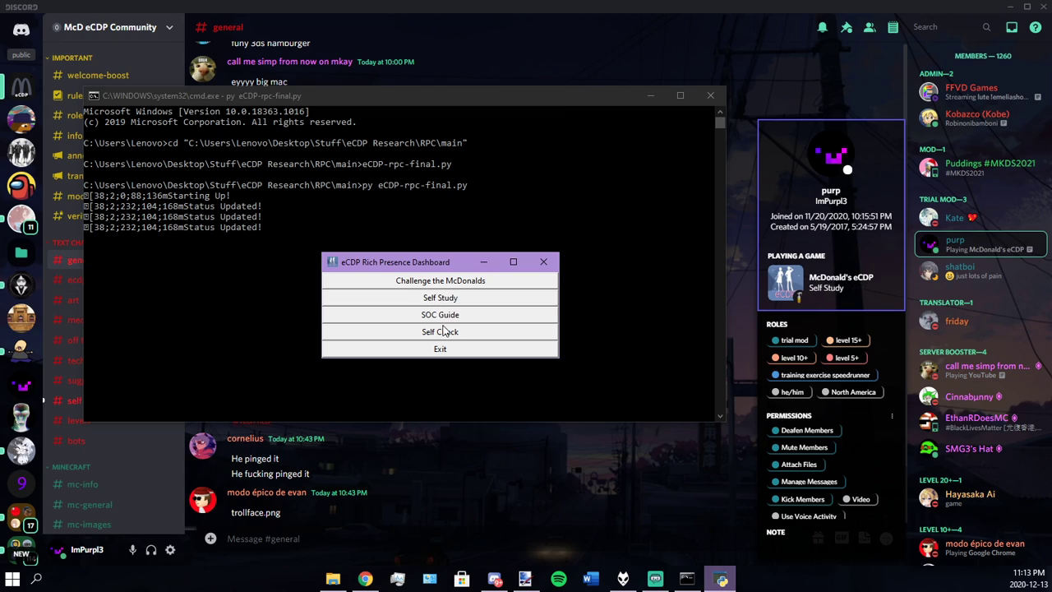
click(440, 349)
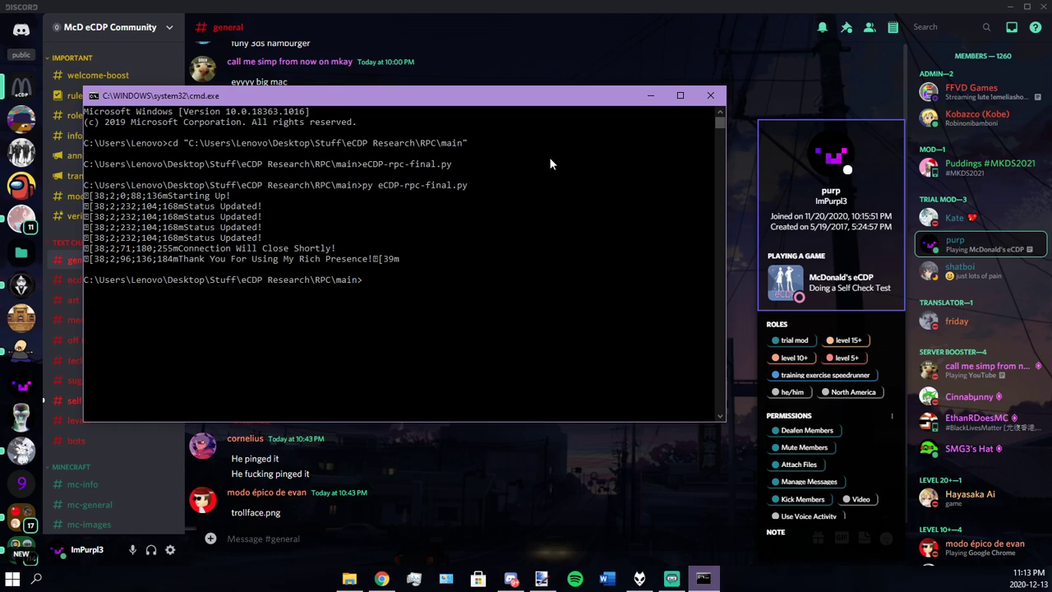
mouse_move(411, 315)
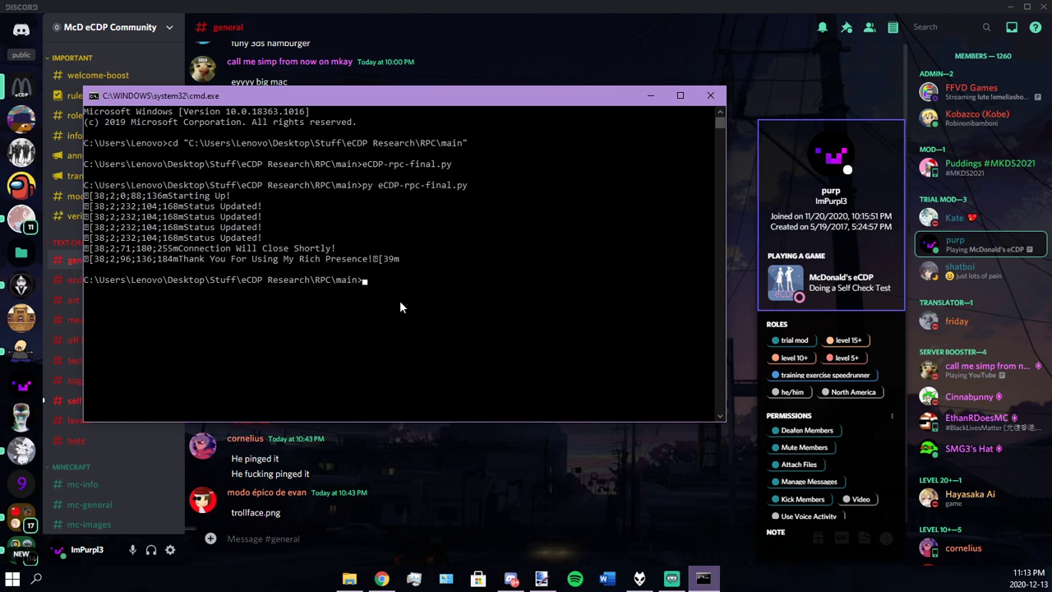
Step: Relaunch with python eCDP-rpc-final.py, update the Discord status, and close Command Prompt
text(python)
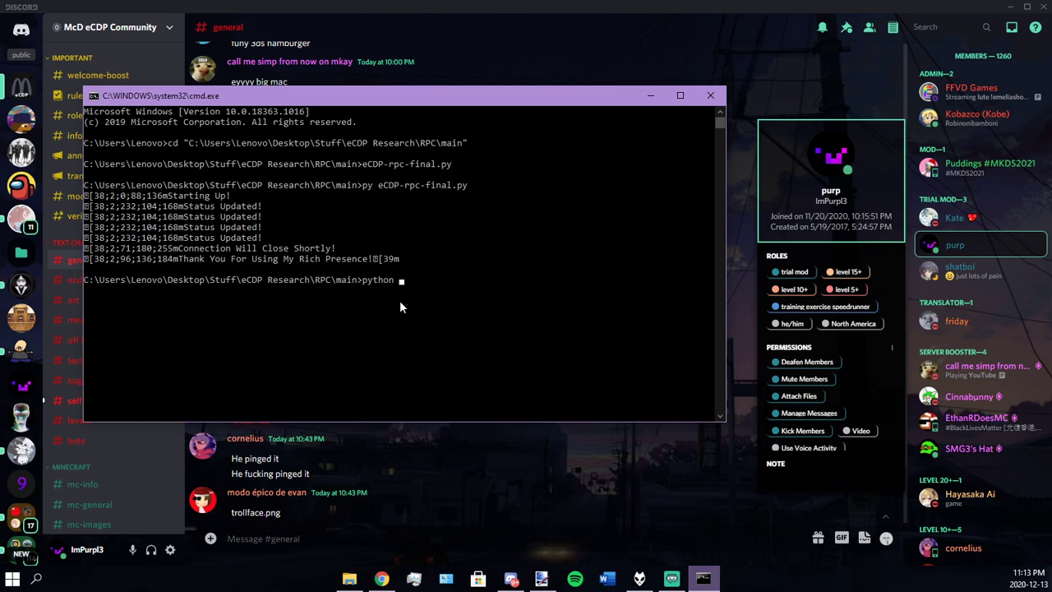
text(dist)
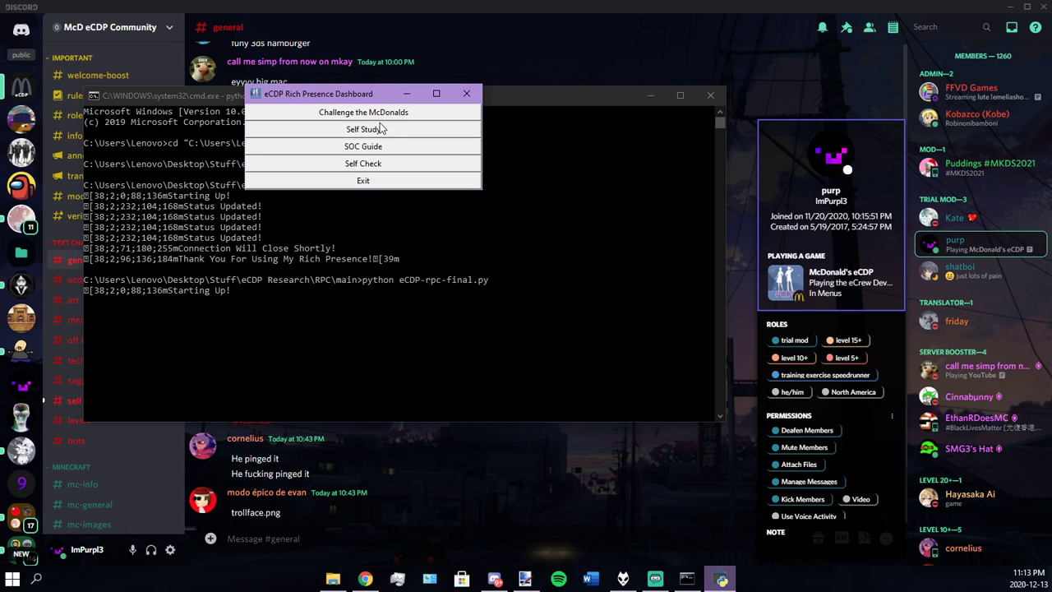
click(363, 163)
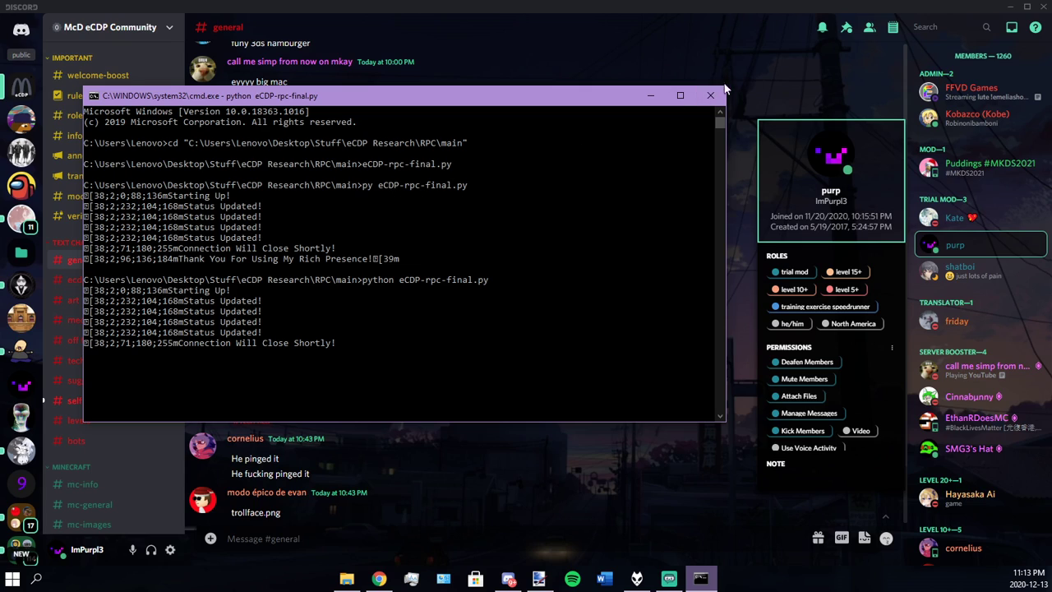
click(710, 95)
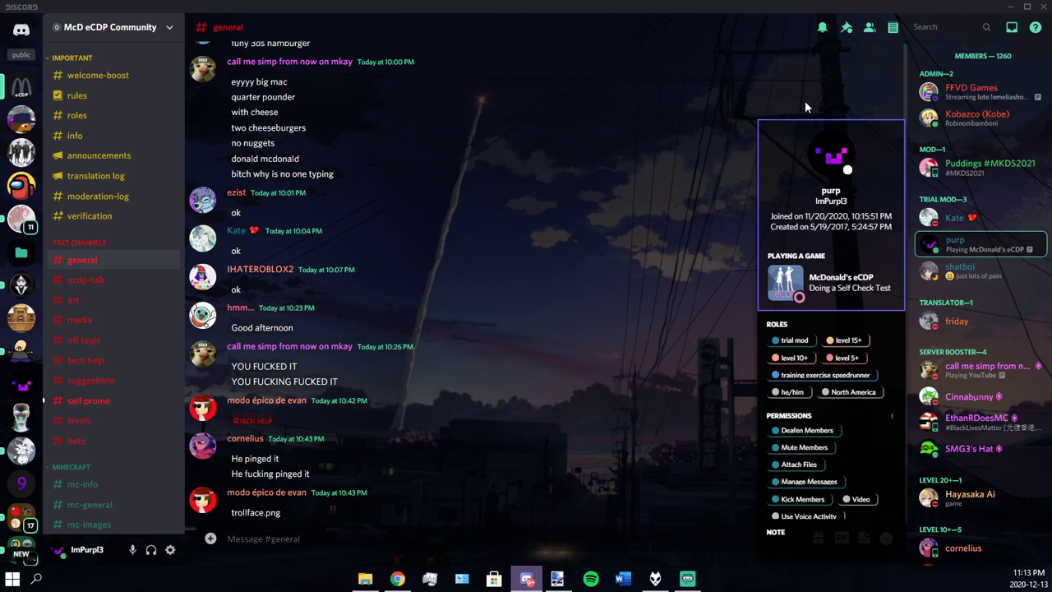
mouse_move(679, 316)
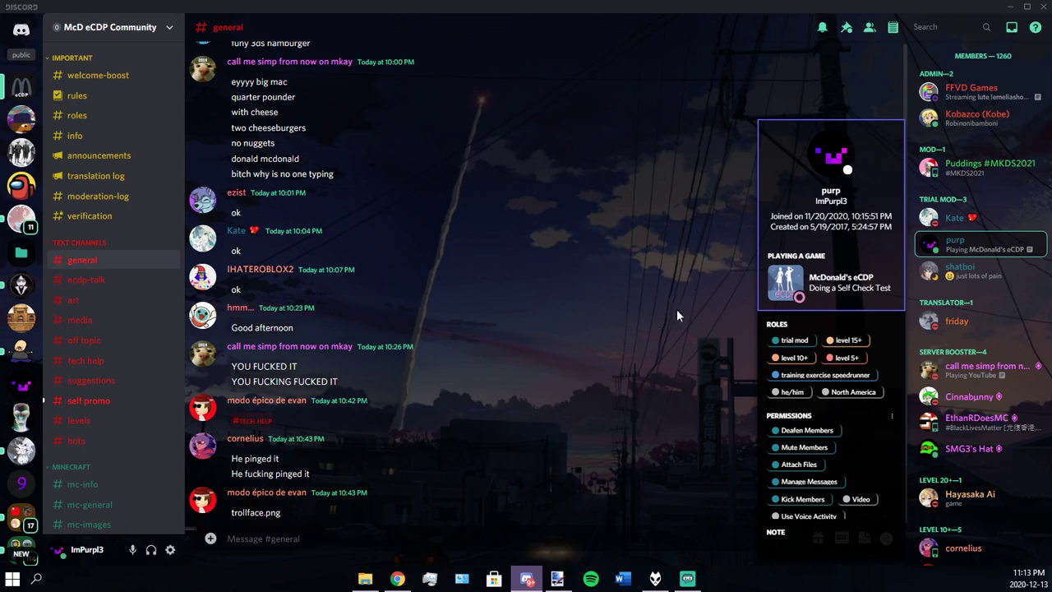
mouse_move(640, 346)
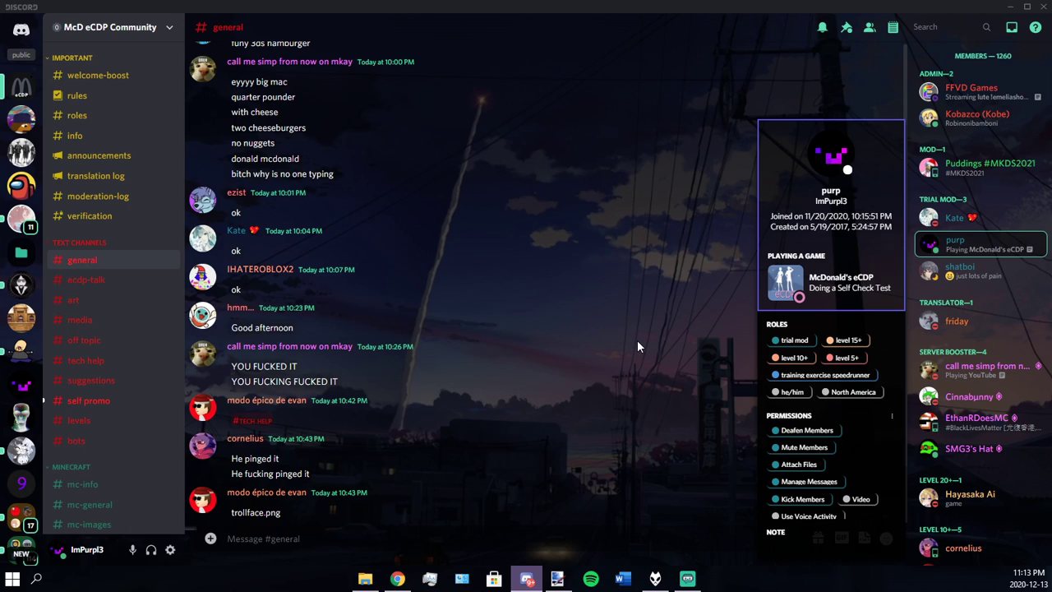
mouse_move(543, 499)
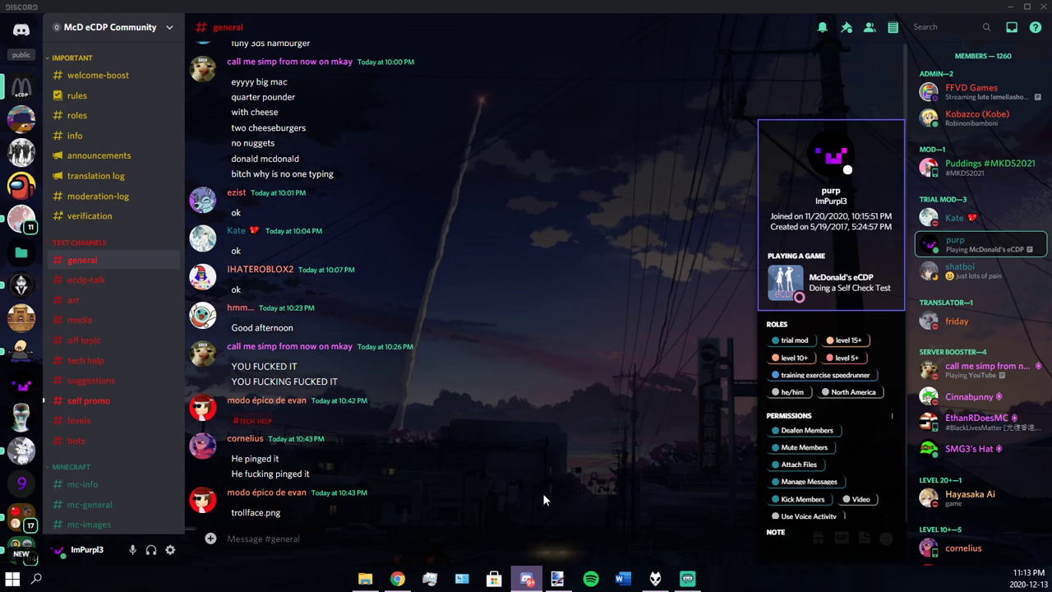
mouse_move(620, 462)
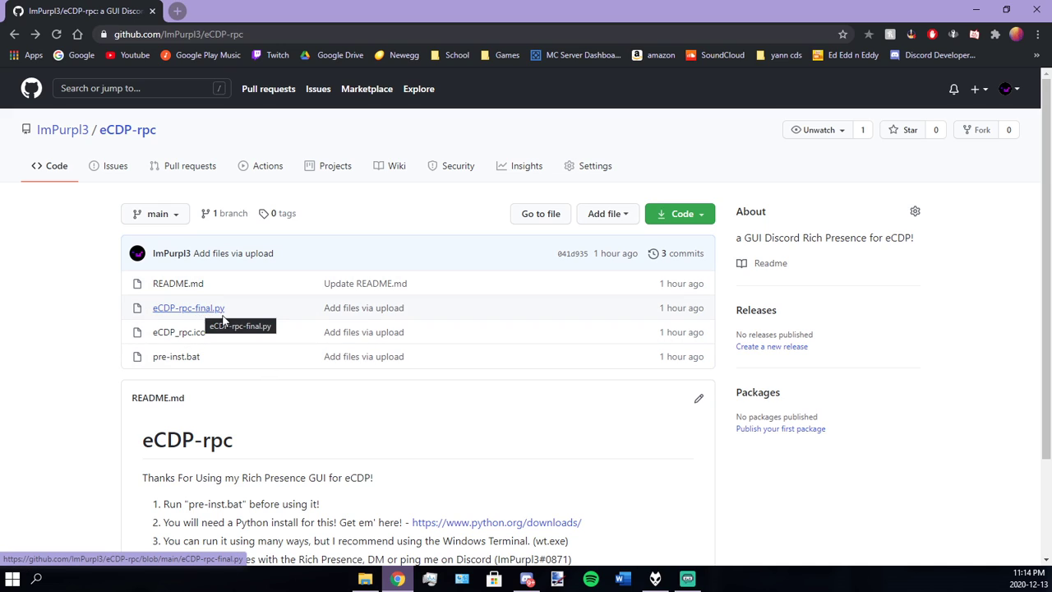
Step: Scroll the ImPurpl3/eCDP-rpc GitHub page down to the README setup instructions
scroll(down, 3)
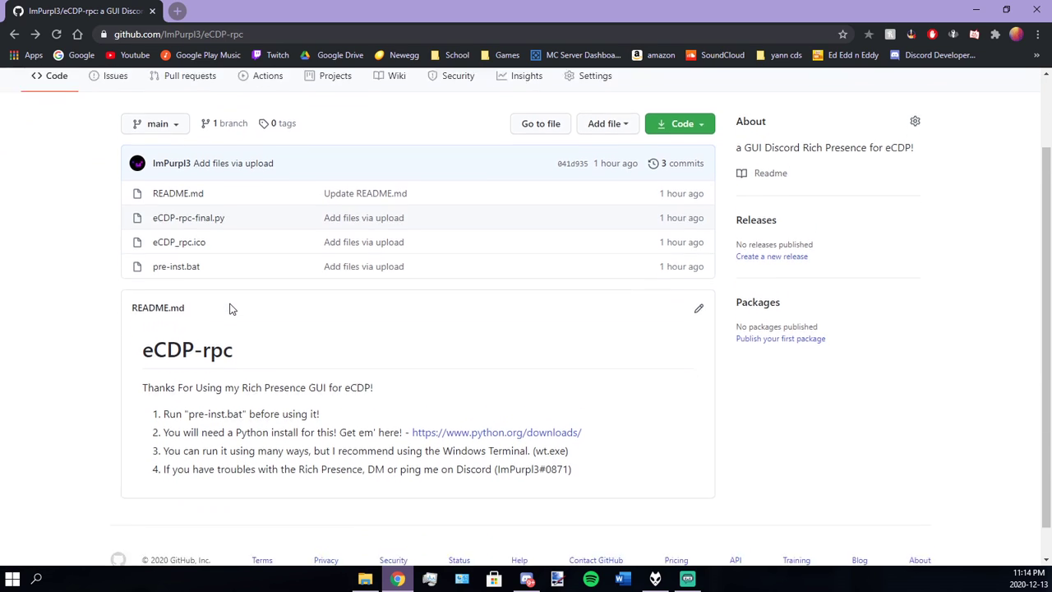
scroll(down, 3)
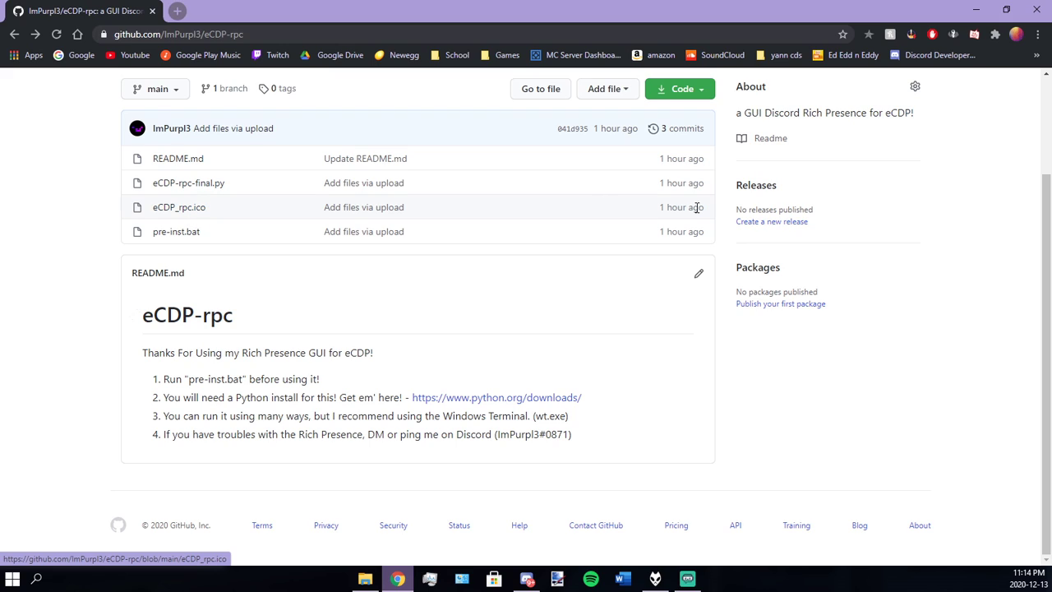
mouse_move(771, 222)
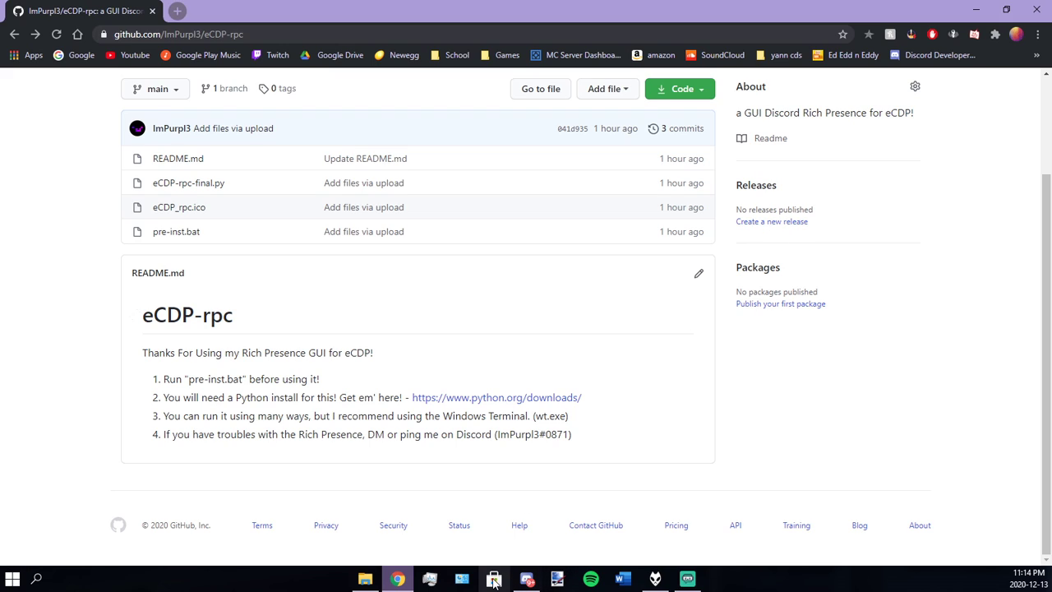
click(494, 578)
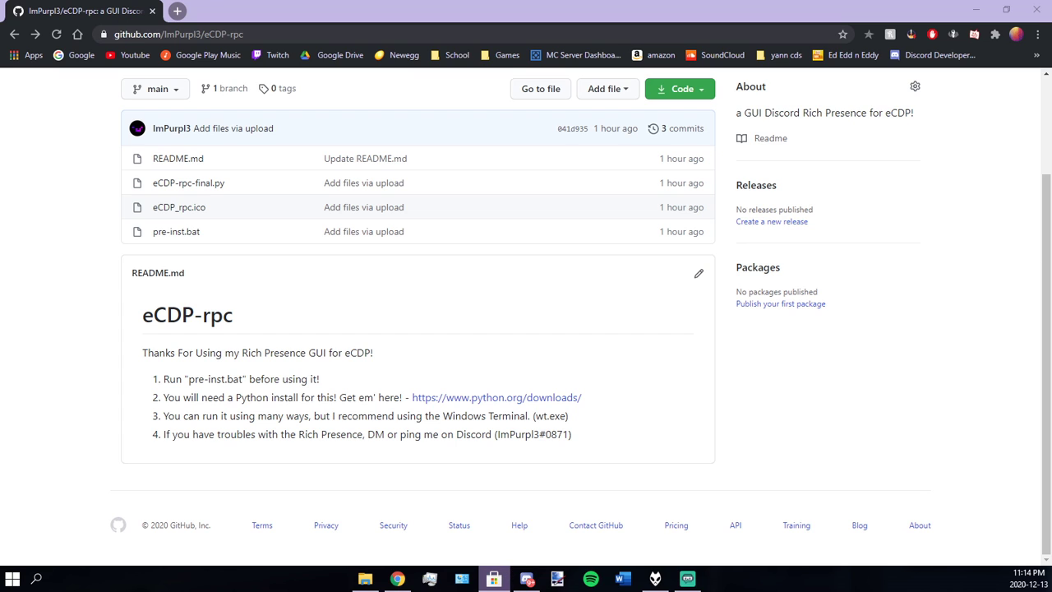
Step: Search the Store for 'windows terminal' and launch the installed Windows Terminal app
click(495, 579)
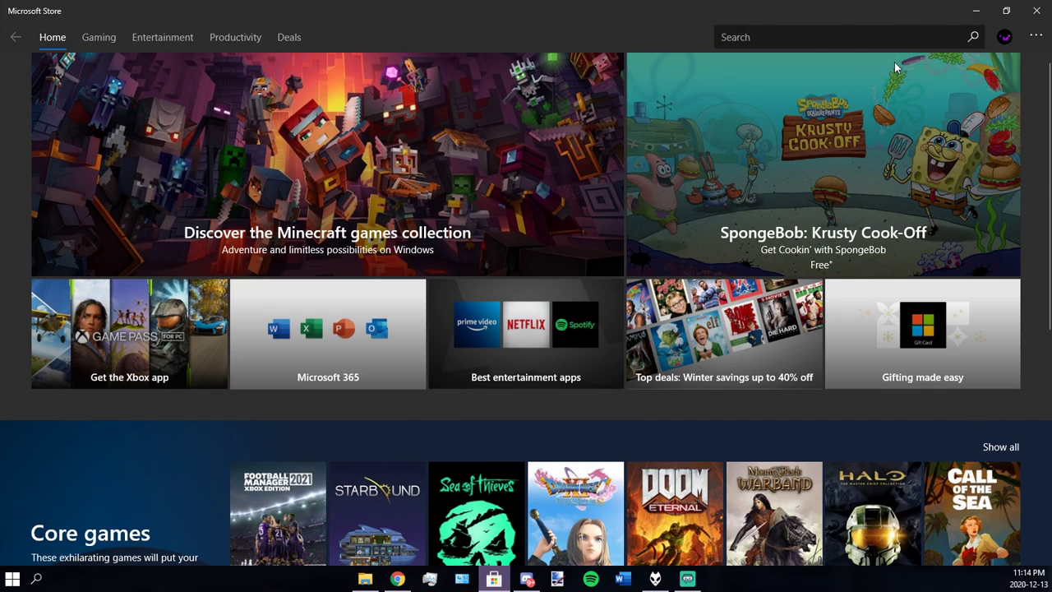
text(windo)
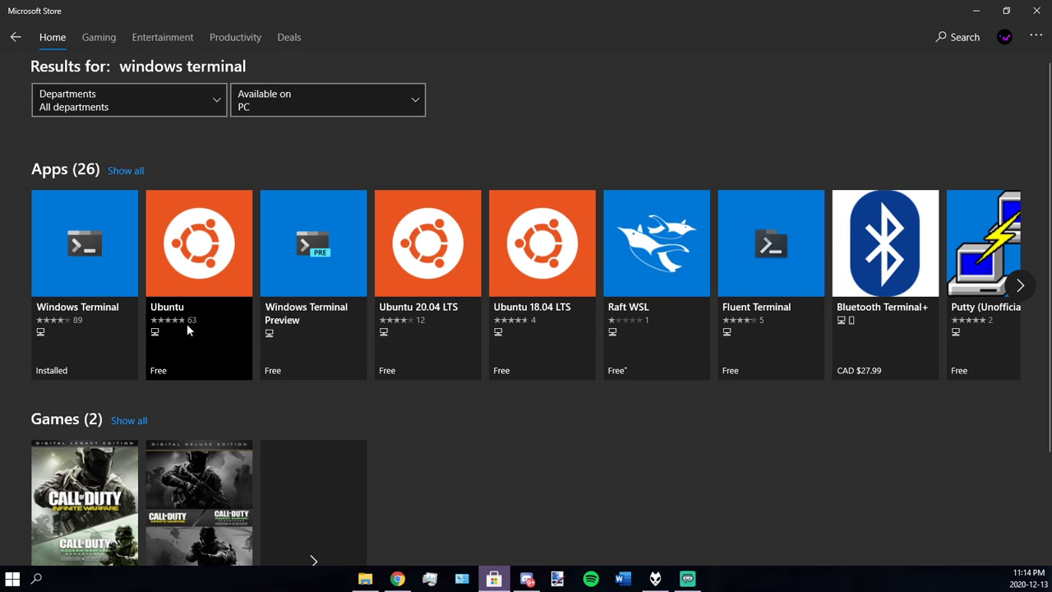
mouse_move(553, 327)
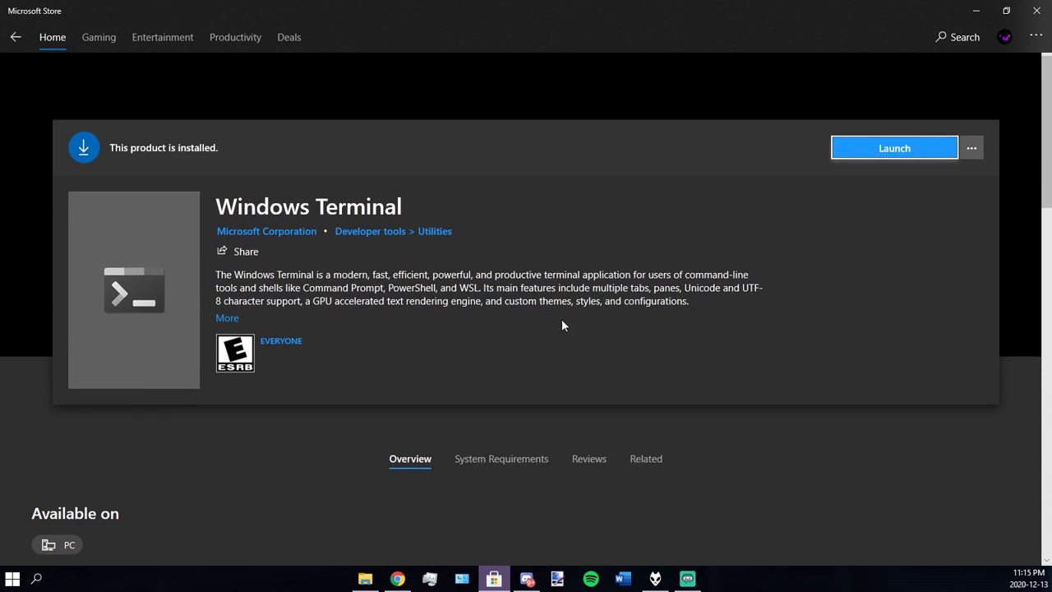
scroll(down, 3)
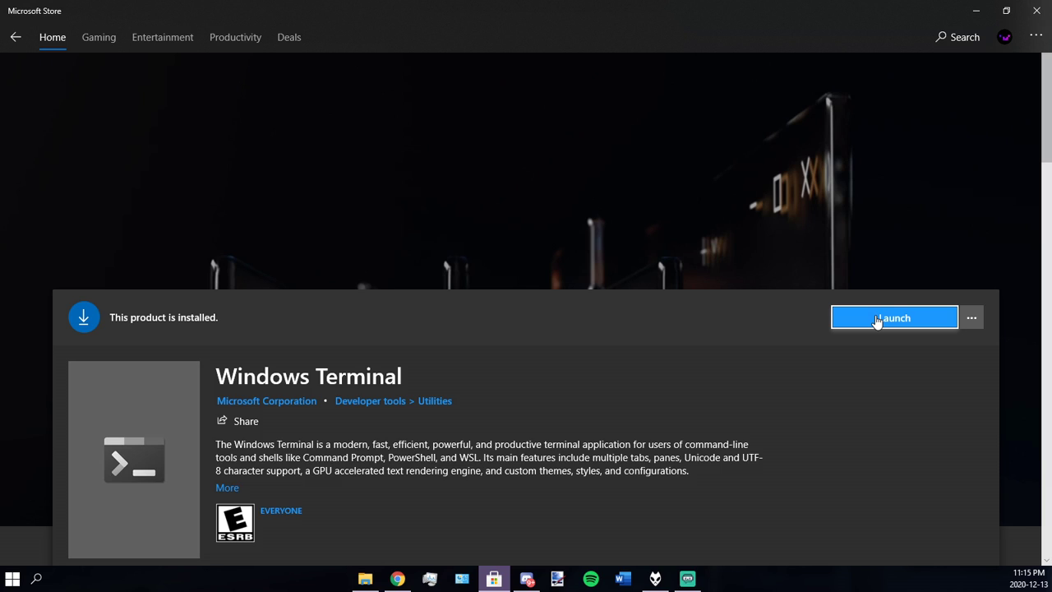
click(893, 317)
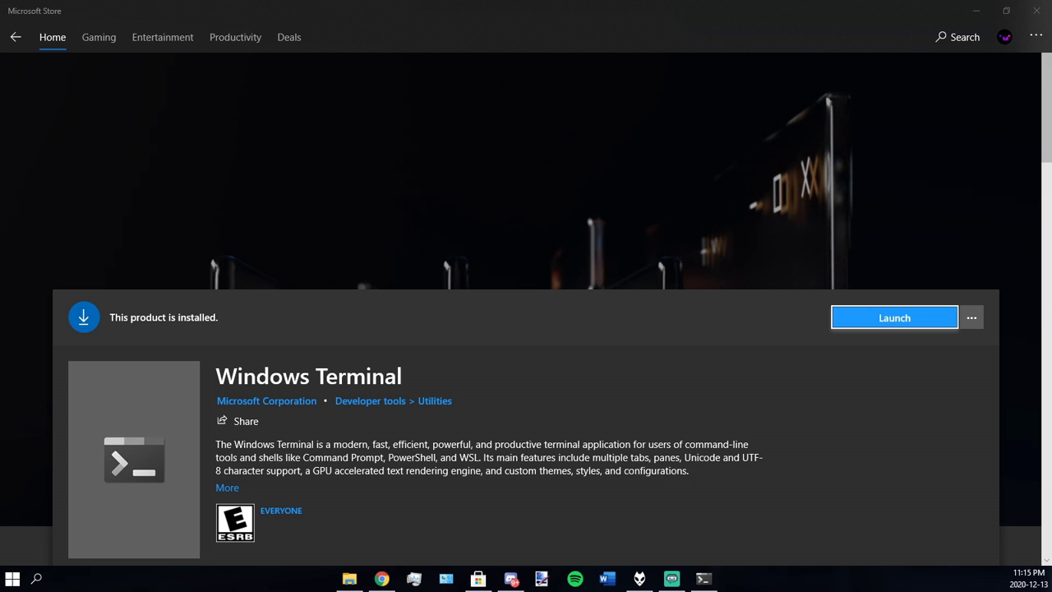
Step: Open a new Command Prompt tab from Windows Terminal's shell dropdown
click(895, 317)
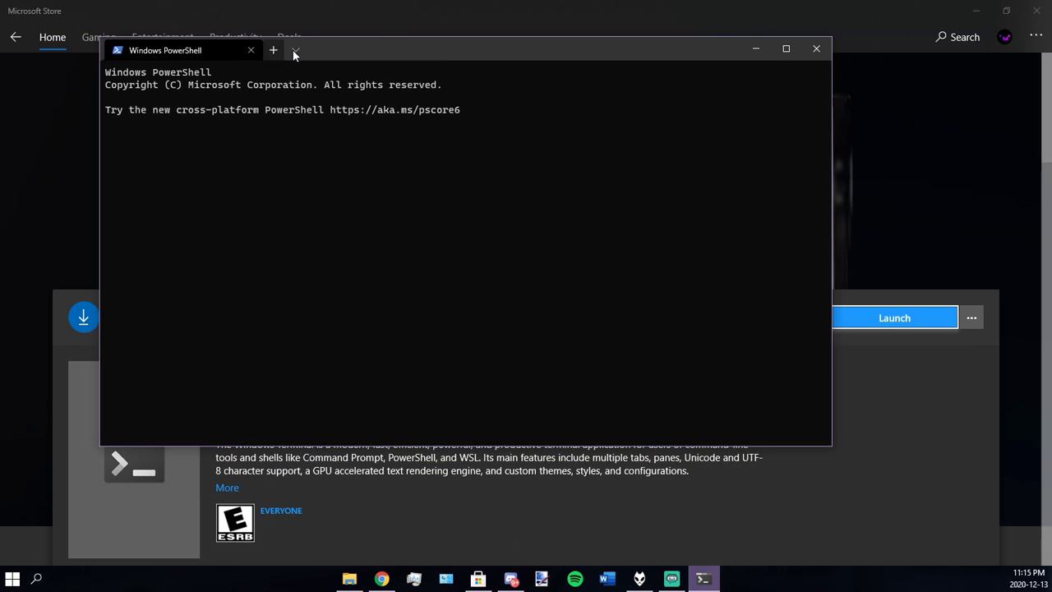
click(294, 50)
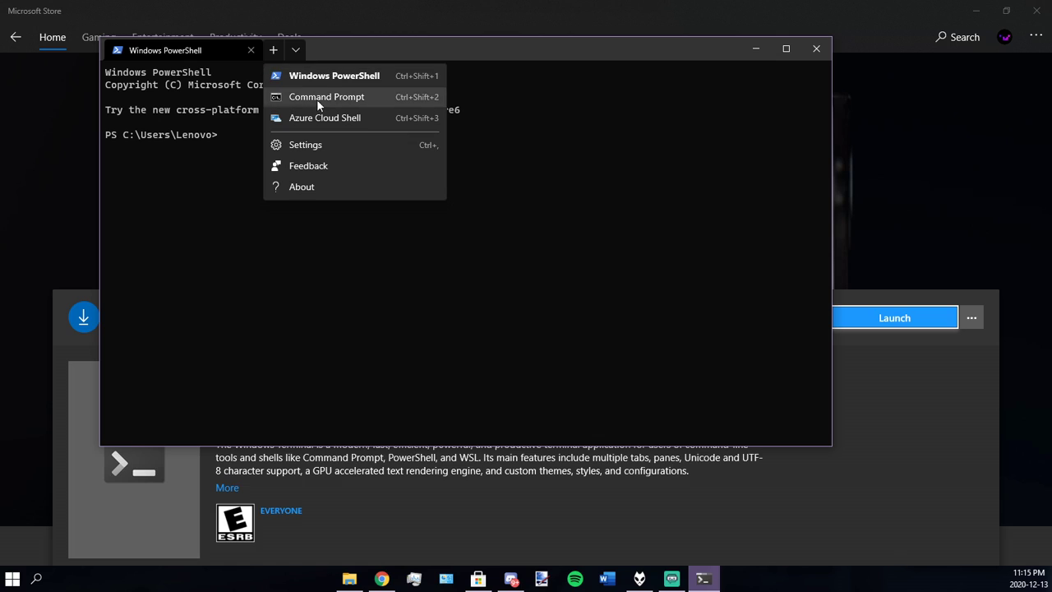
click(326, 97)
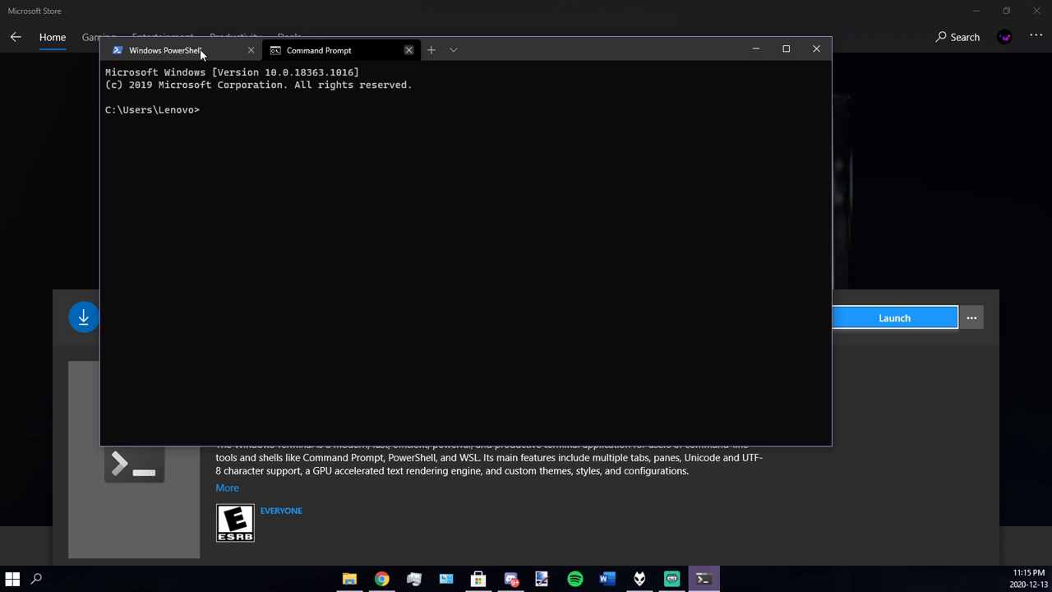
Step: Colour the PowerShell tab purple and rename it 'RPC'
right_click(164, 50)
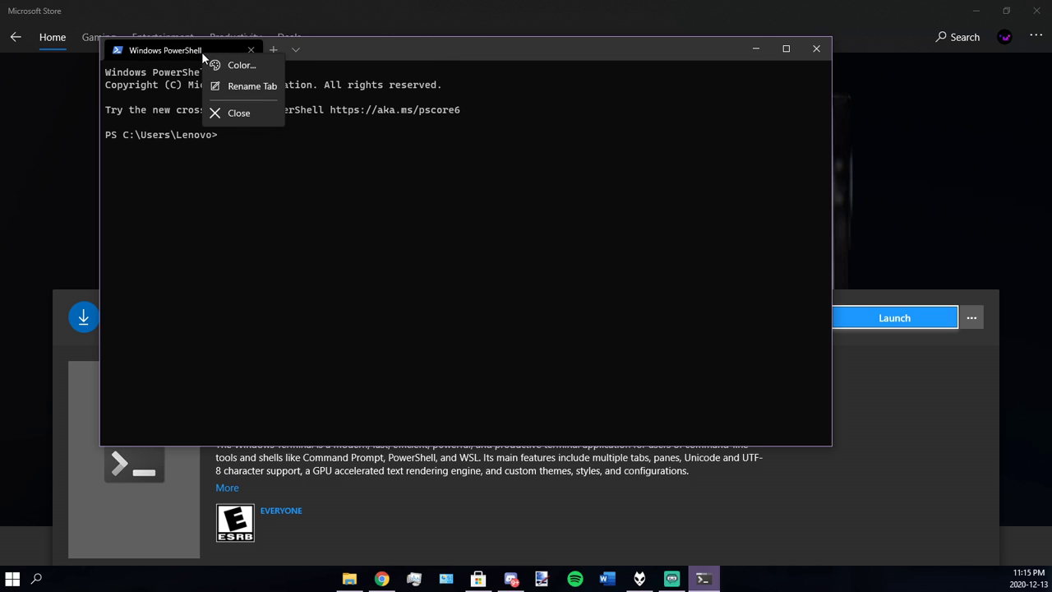
mouse_move(251, 86)
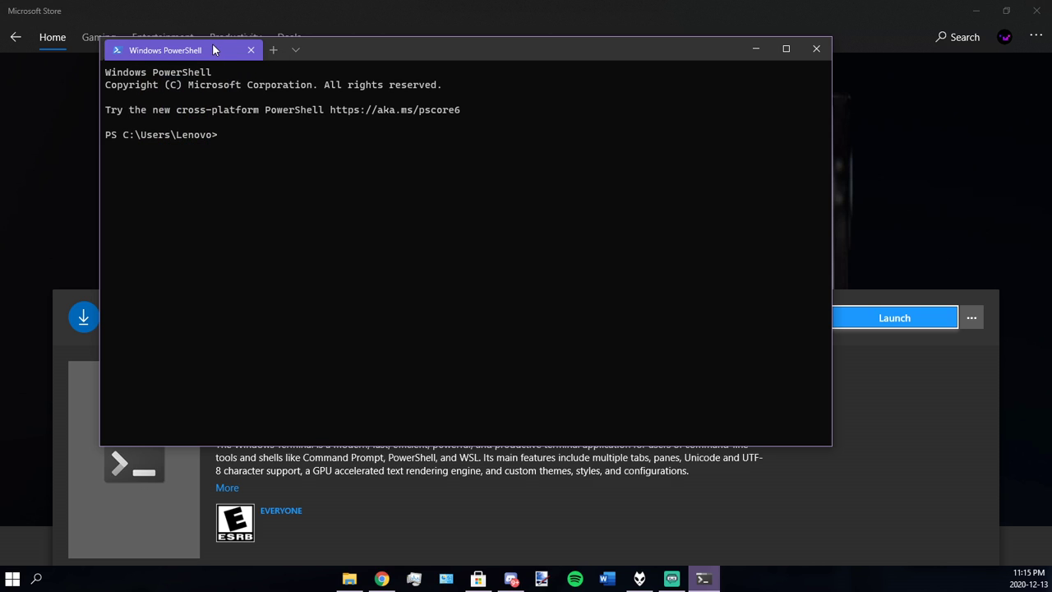
double_click(164, 50)
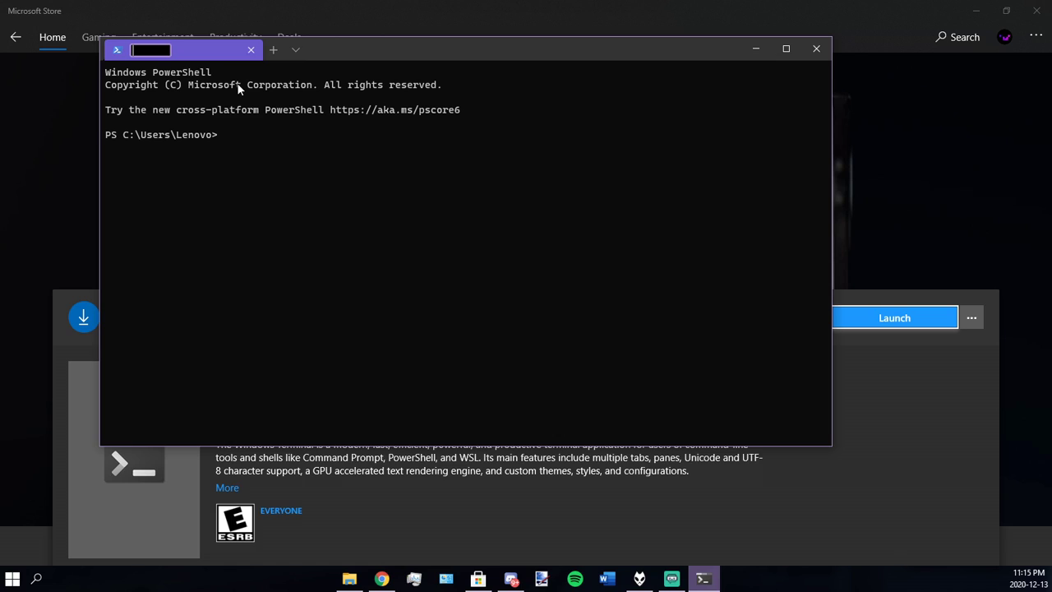
text(RPC)
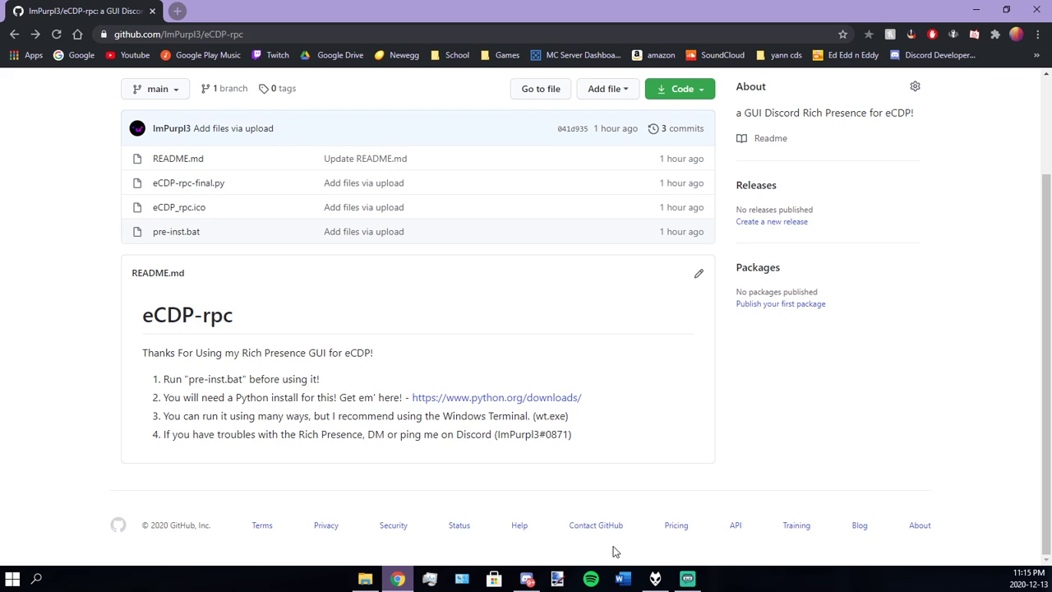
mouse_move(756, 525)
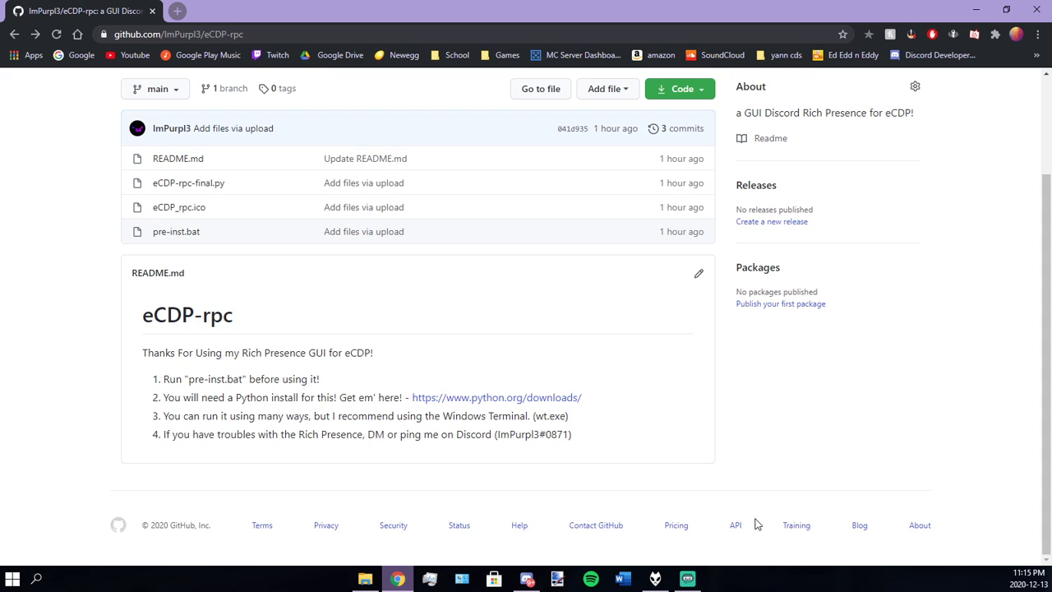
mouse_move(774, 543)
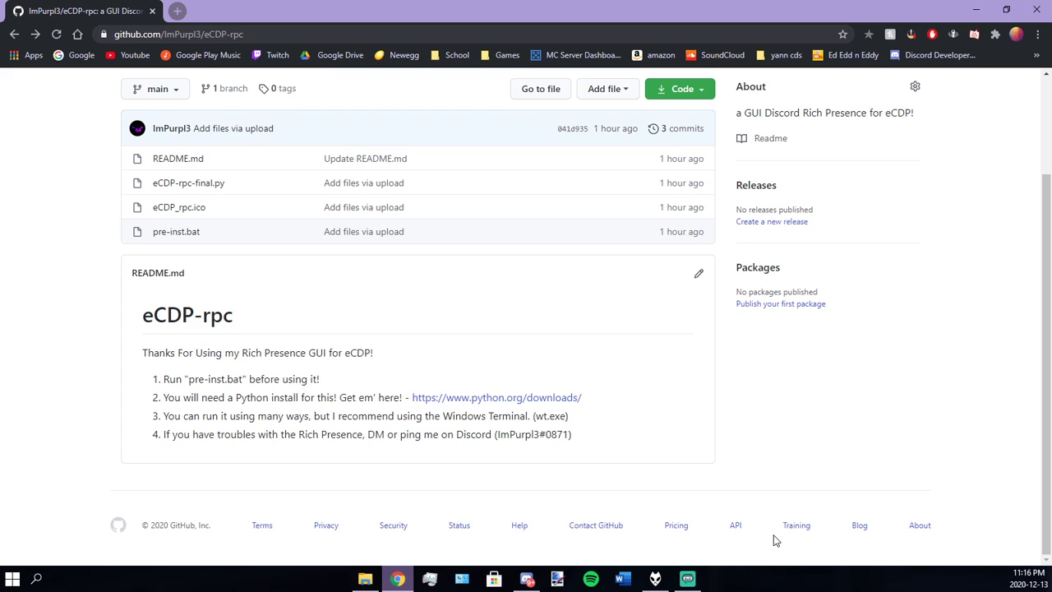
mouse_move(366, 579)
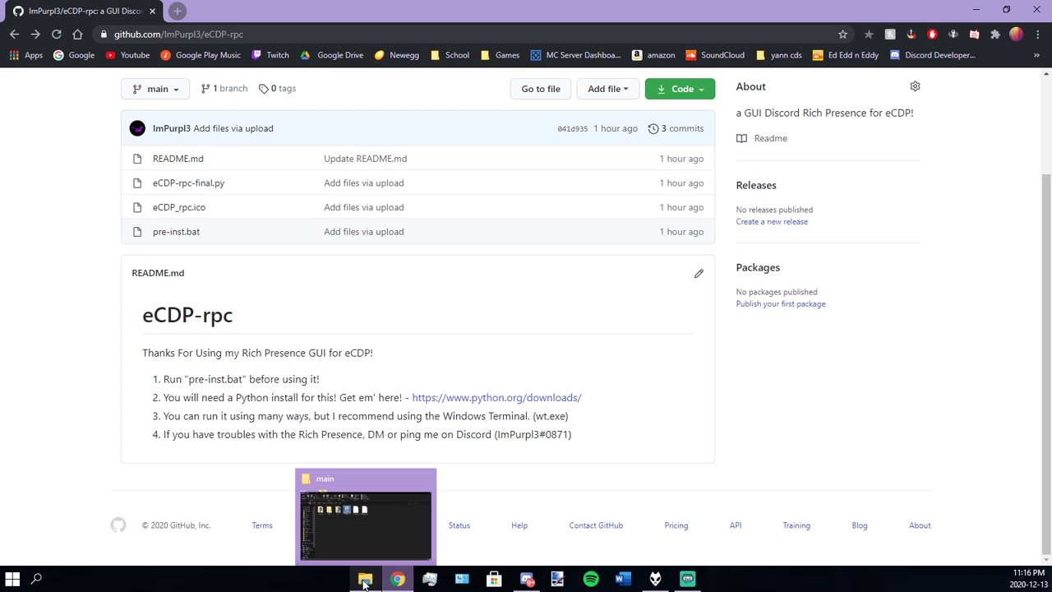
Step: Go up to the RPC folder in File Explorer and open ectp-rpc.bat for editing
click(365, 579)
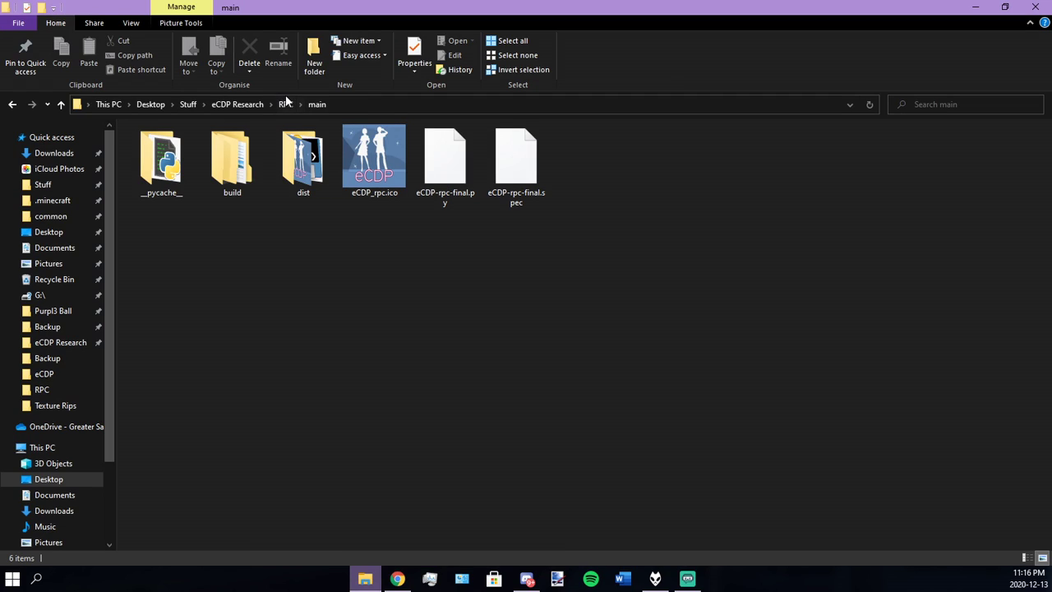
click(285, 104)
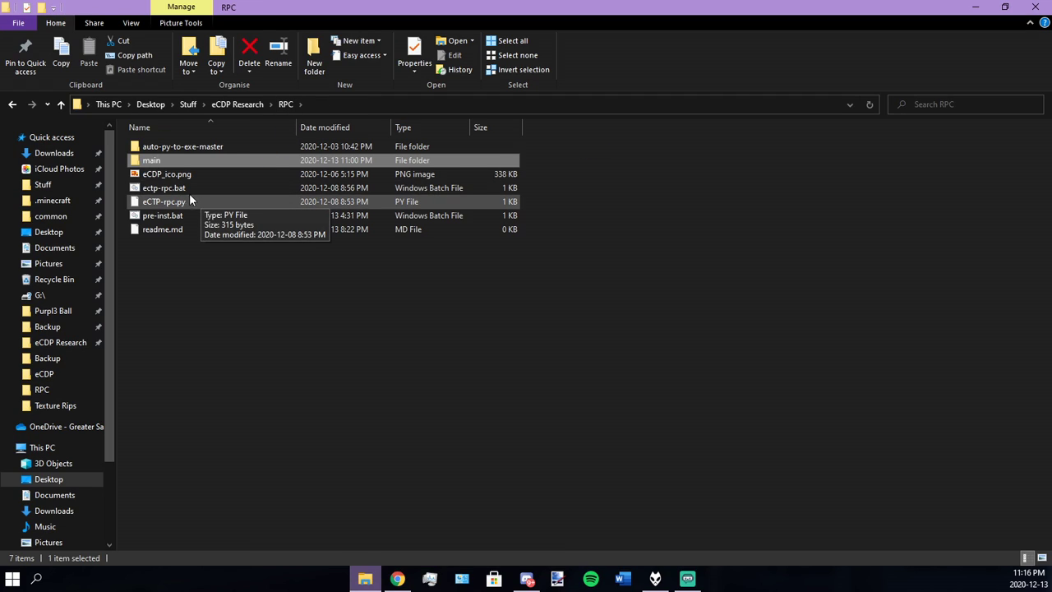
right_click(164, 187)
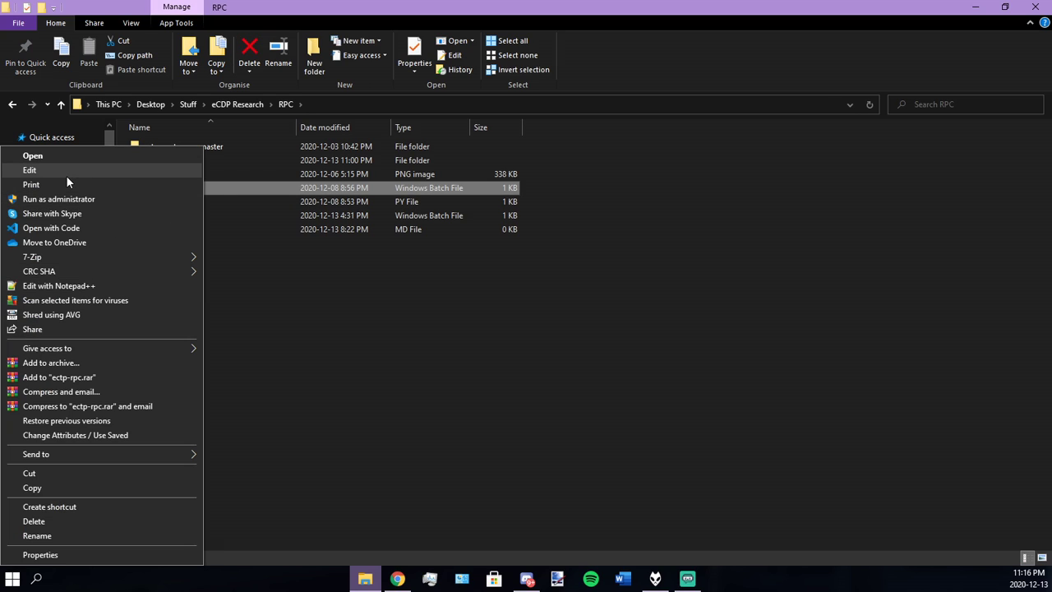
mouse_move(58, 198)
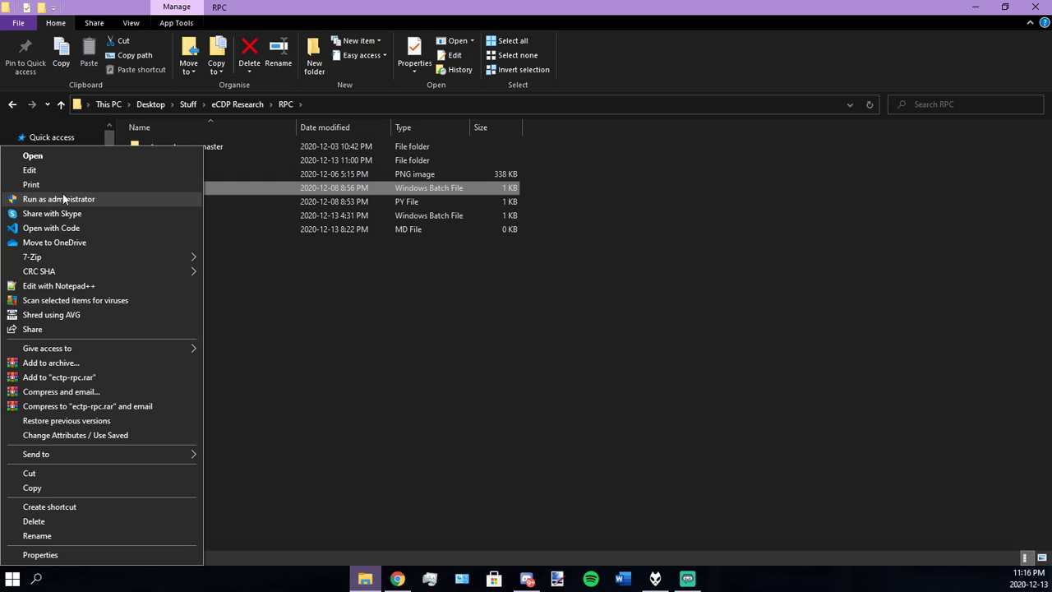
click(468, 408)
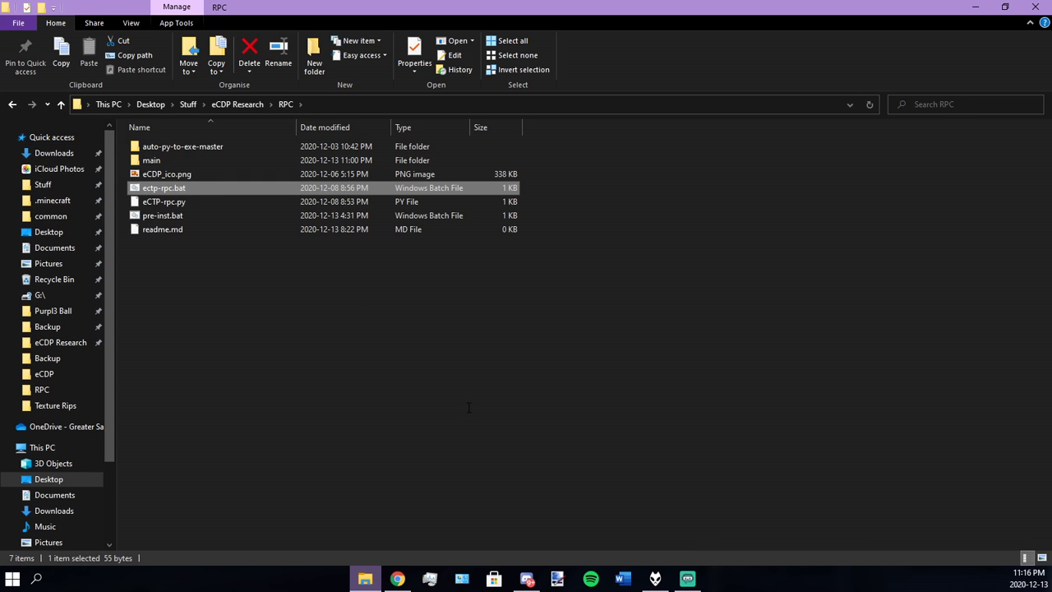
Step: Highlight wt.exe and the quoted eCTP-rpc.py path in Notepad, then close the batch file
double_click(163, 187)
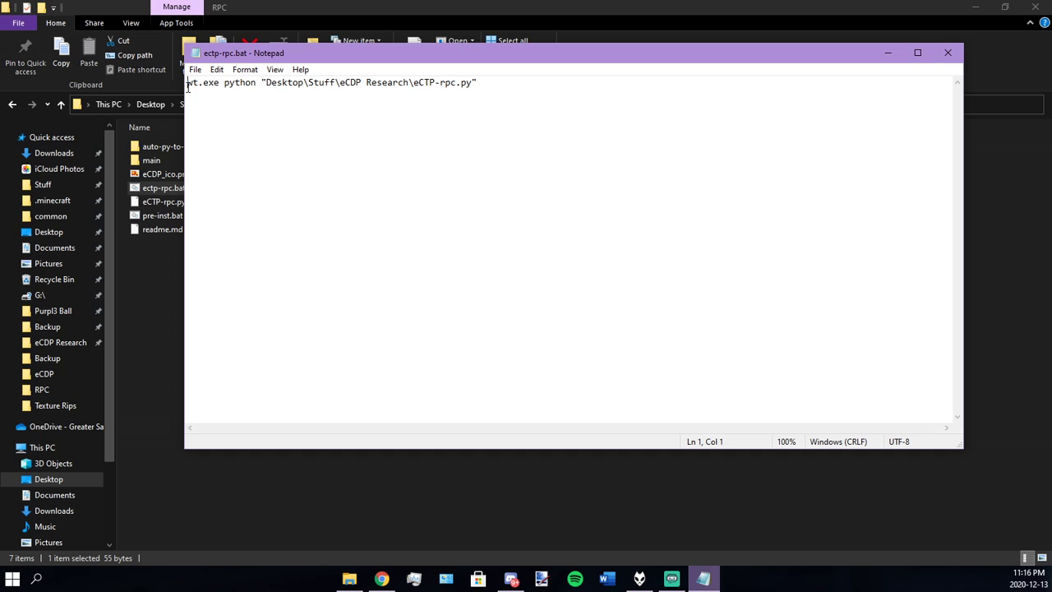
click(223, 82)
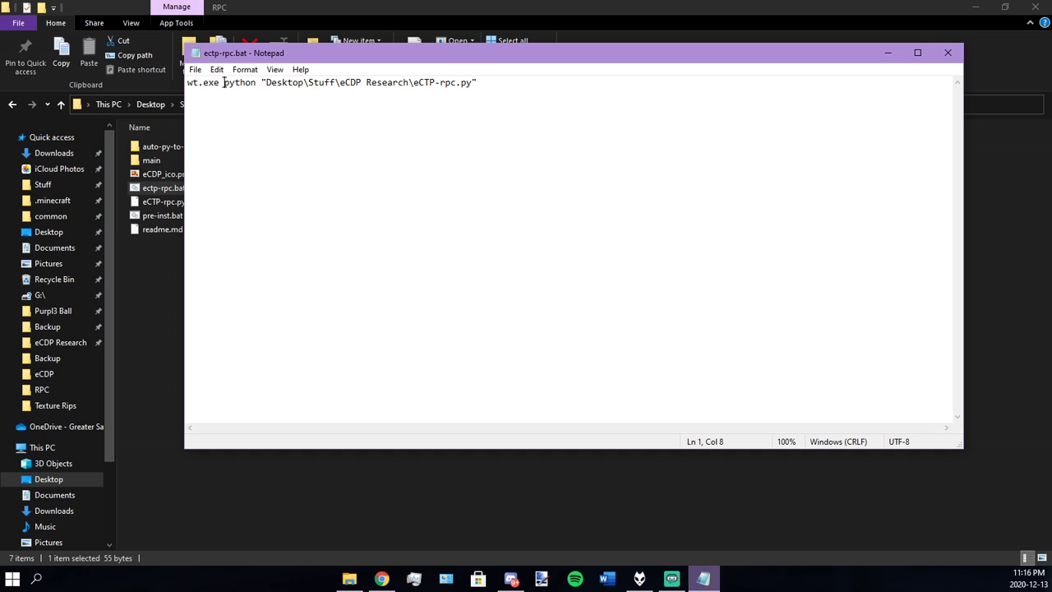
drag(263, 82, 477, 82)
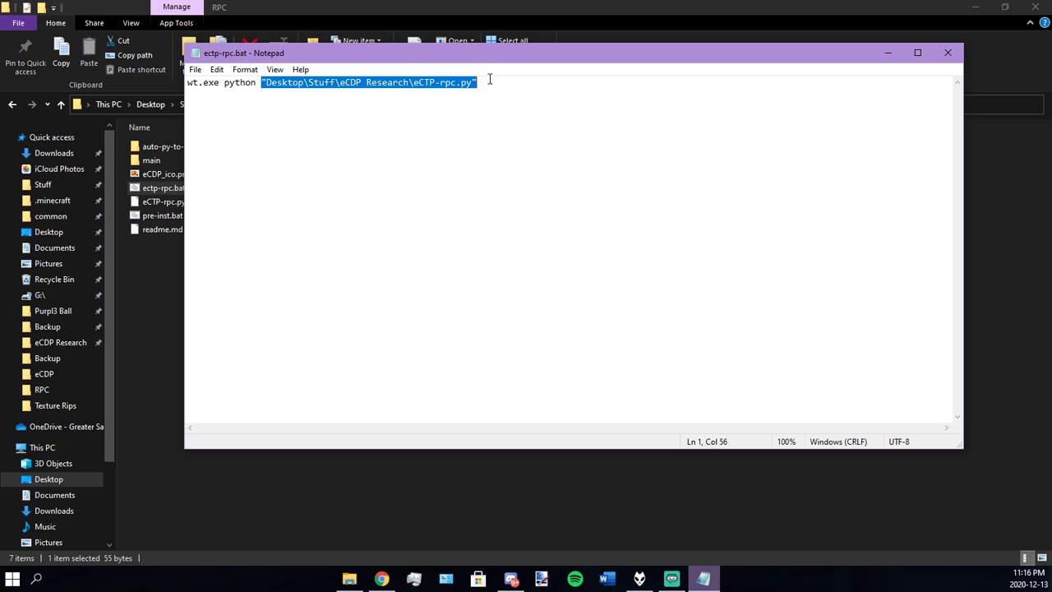
mouse_move(503, 118)
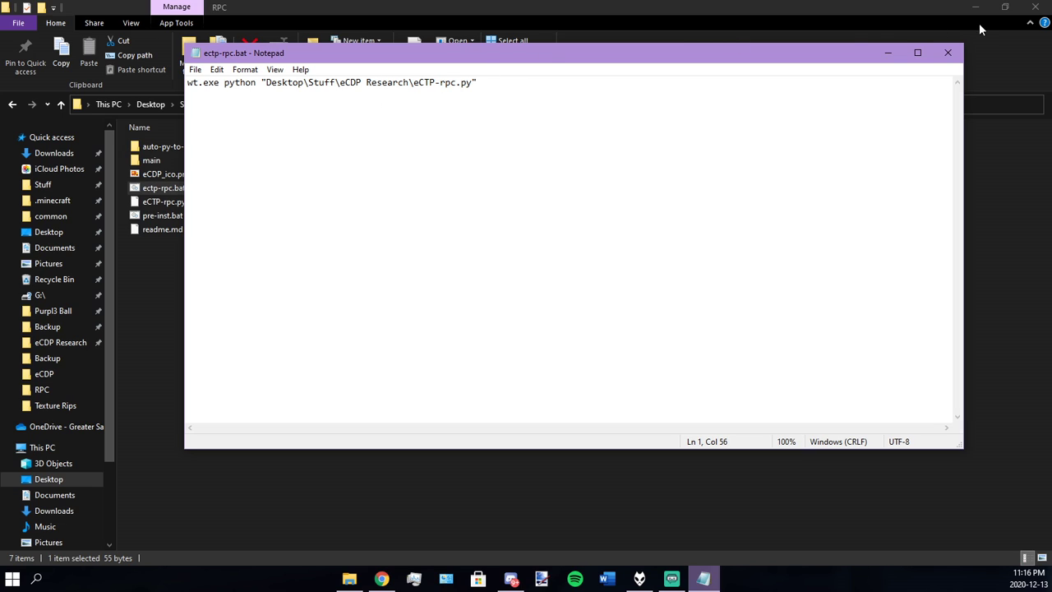
click(948, 53)
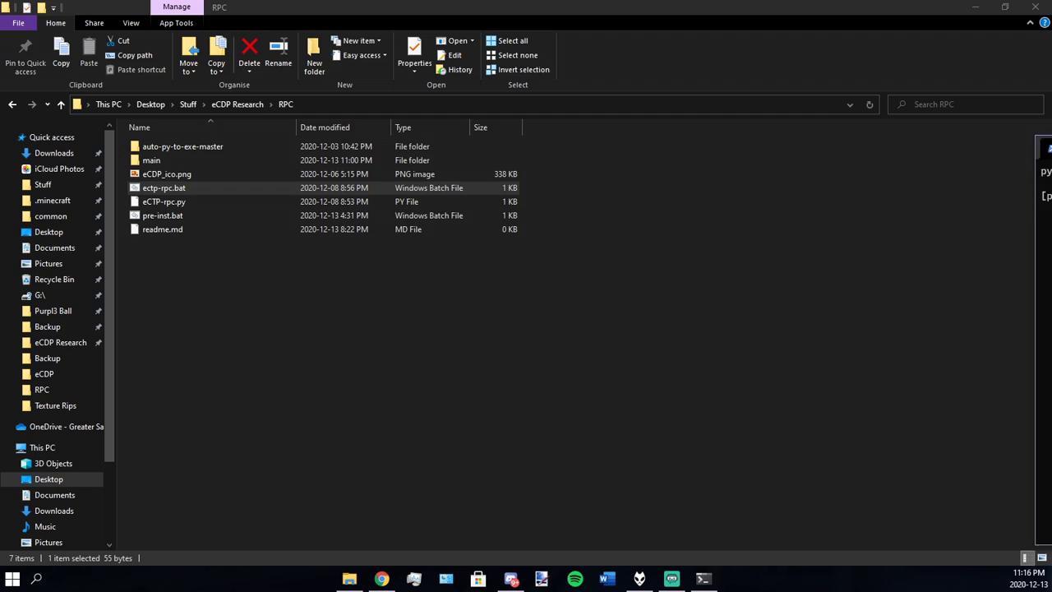
double_click(164, 187)
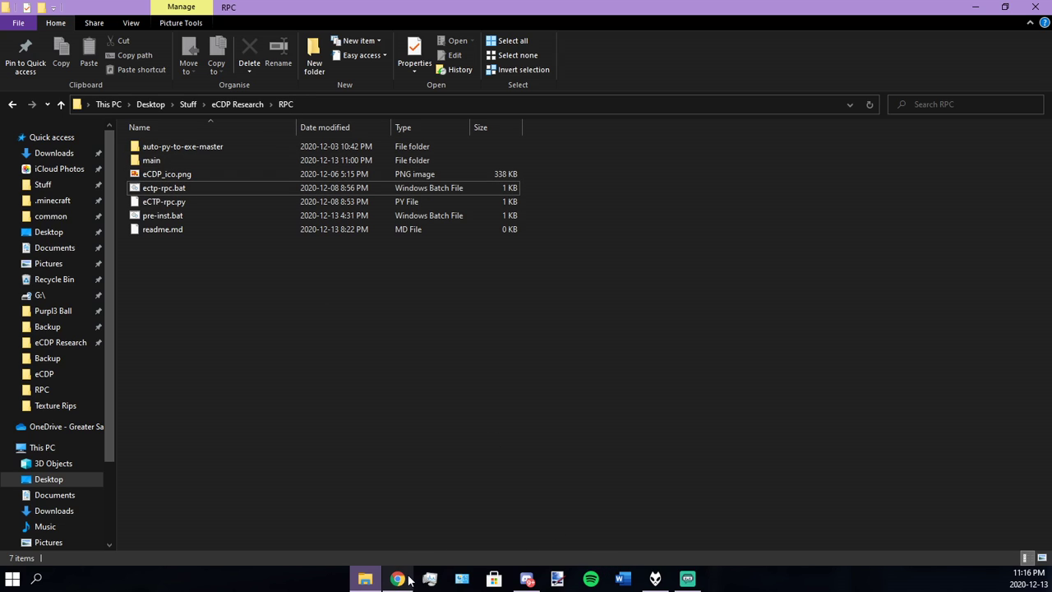
Step: Bring Chrome forward and scroll the eCDP-rpc repository down to its README setup instructions
click(397, 579)
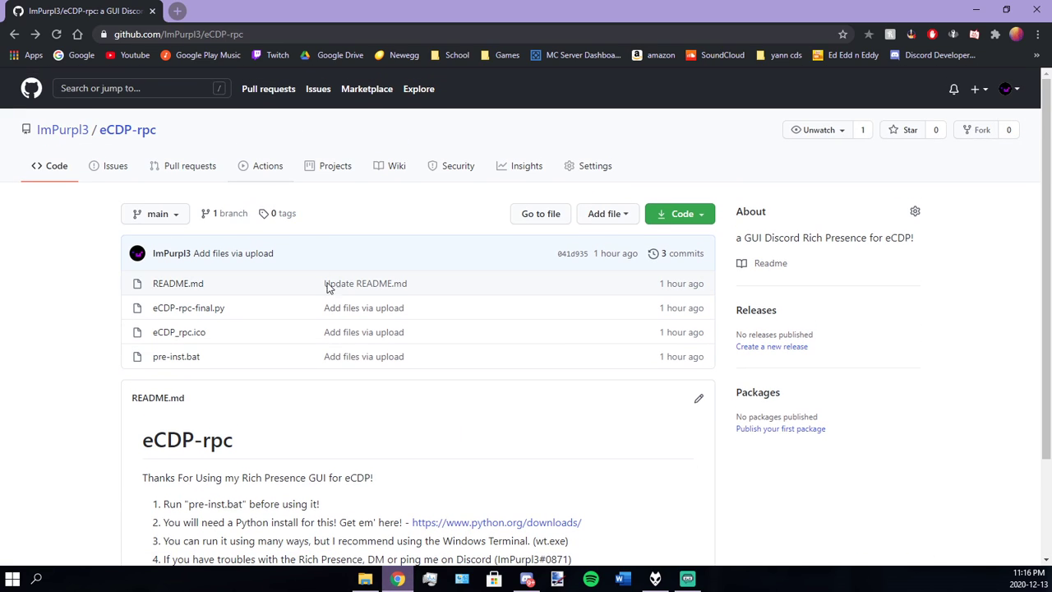
scroll(down, 3)
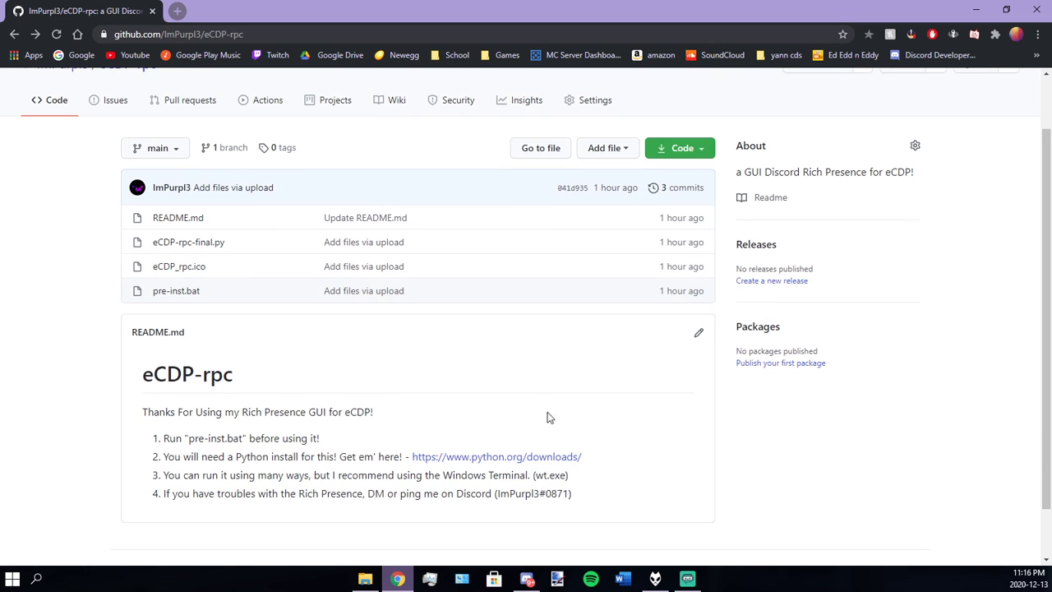